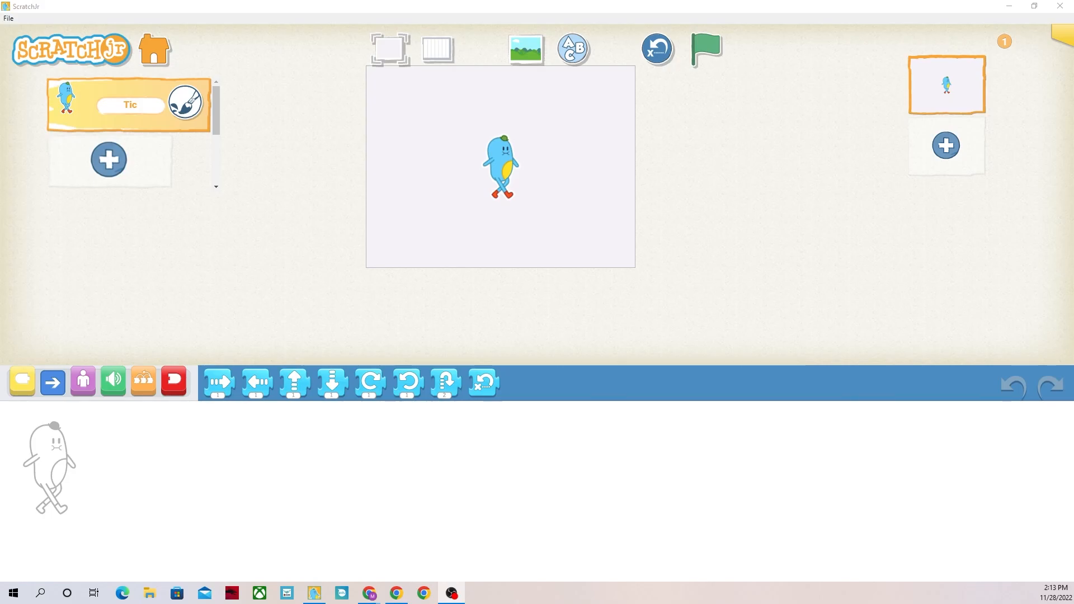
{"action": "mouse_move", "coordinate": [244, 114]}
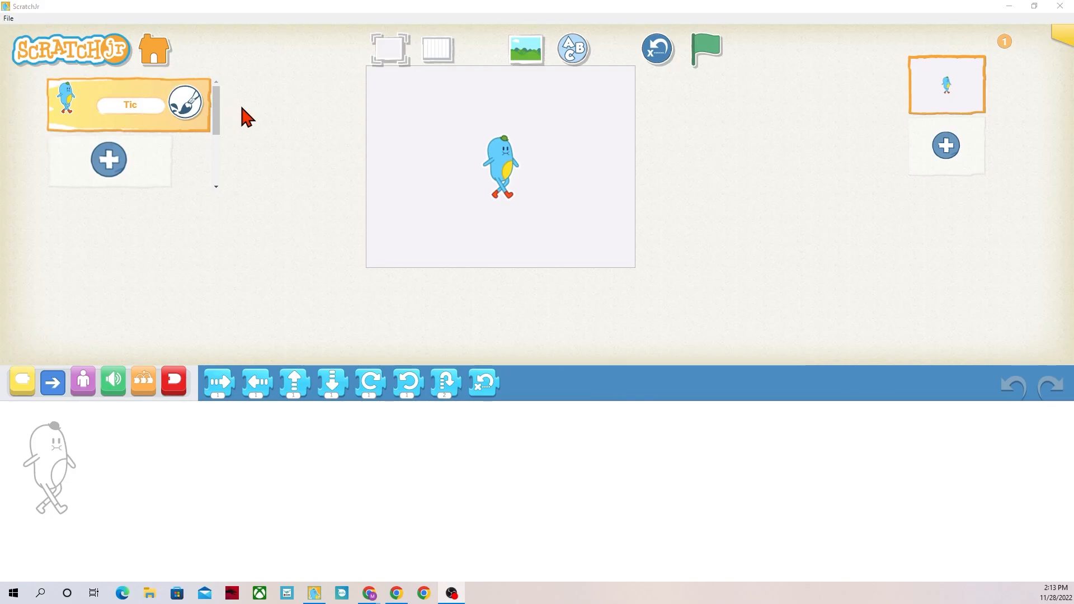
{"action": "mouse_move", "coordinate": [418, 113]}
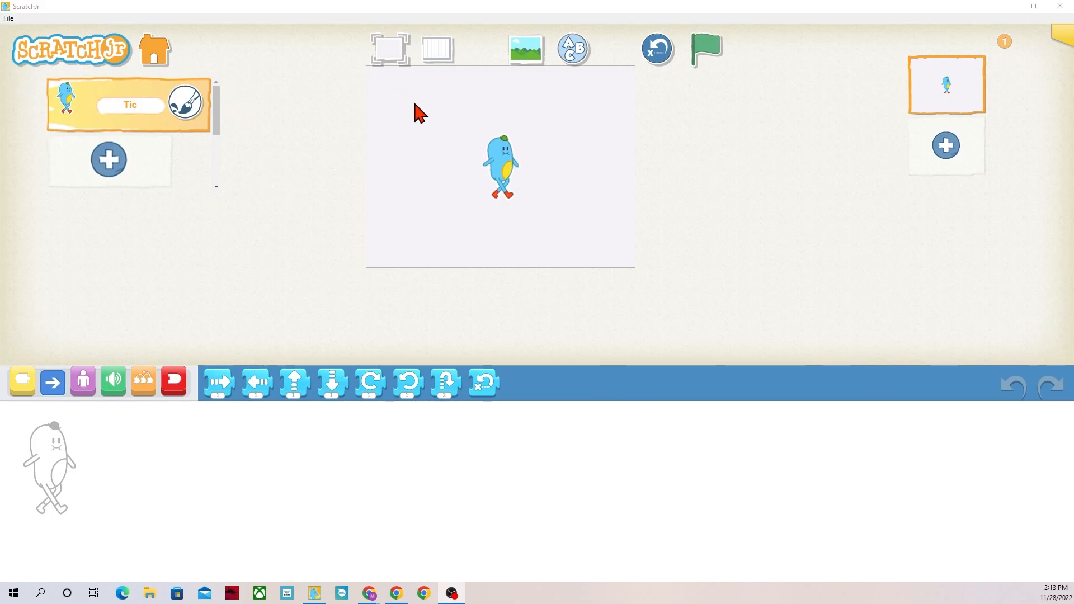
{"action": "mouse_move", "coordinate": [525, 84]}
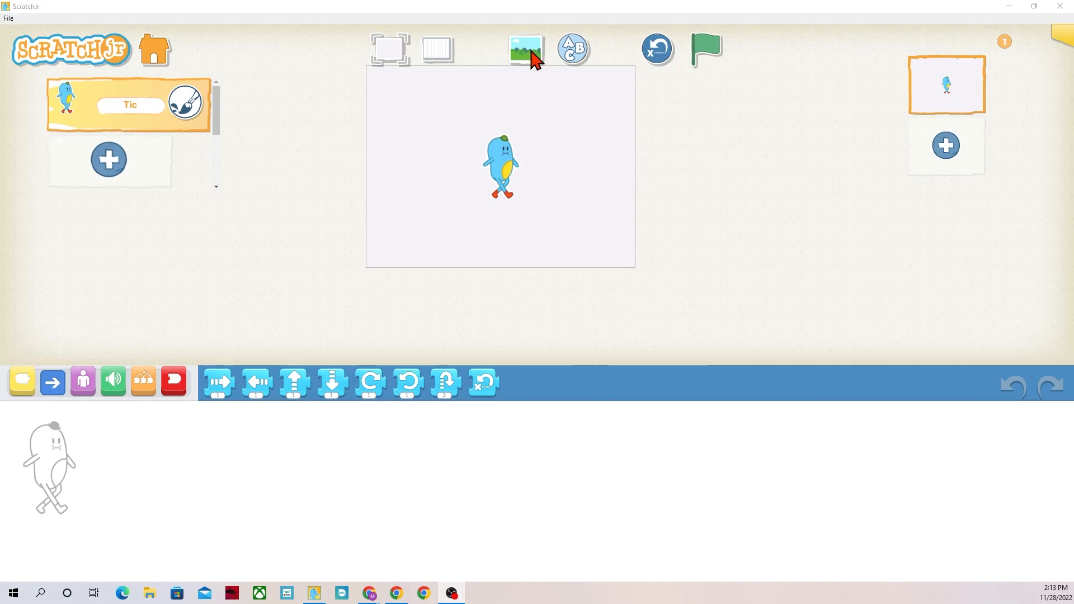
Pick the Jungle scene from the background library
{"action": "left_click", "coordinate": [521, 47]}
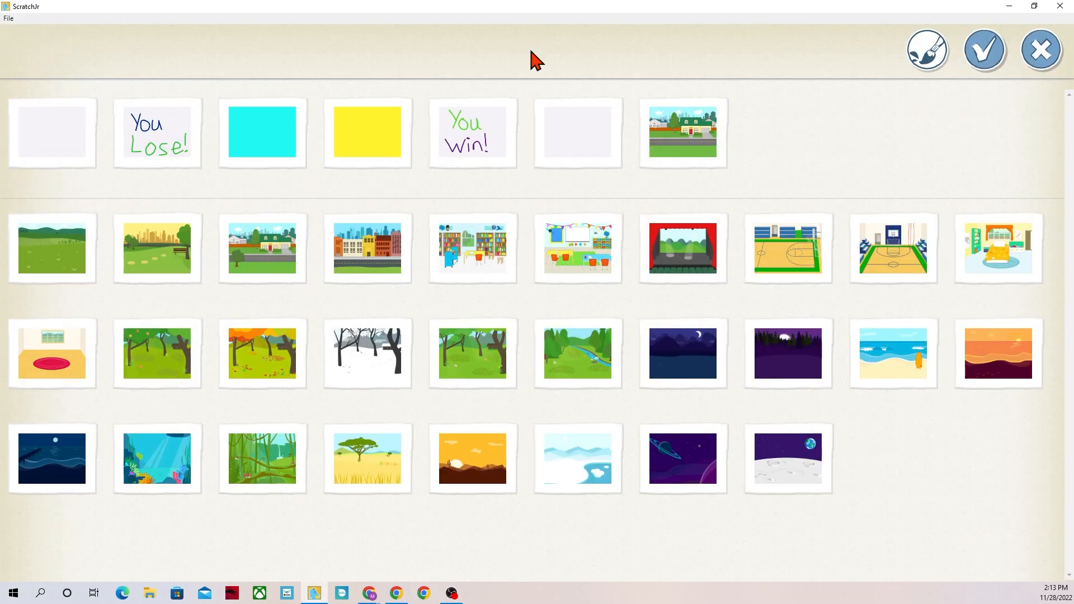
{"action": "mouse_move", "coordinate": [559, 202]}
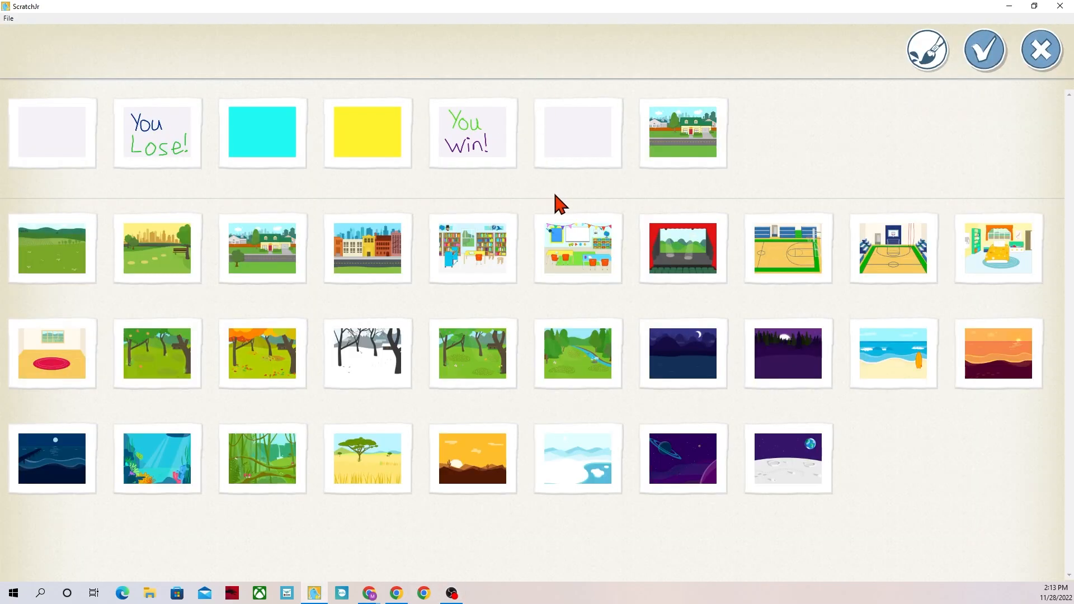
{"action": "mouse_move", "coordinate": [570, 329]}
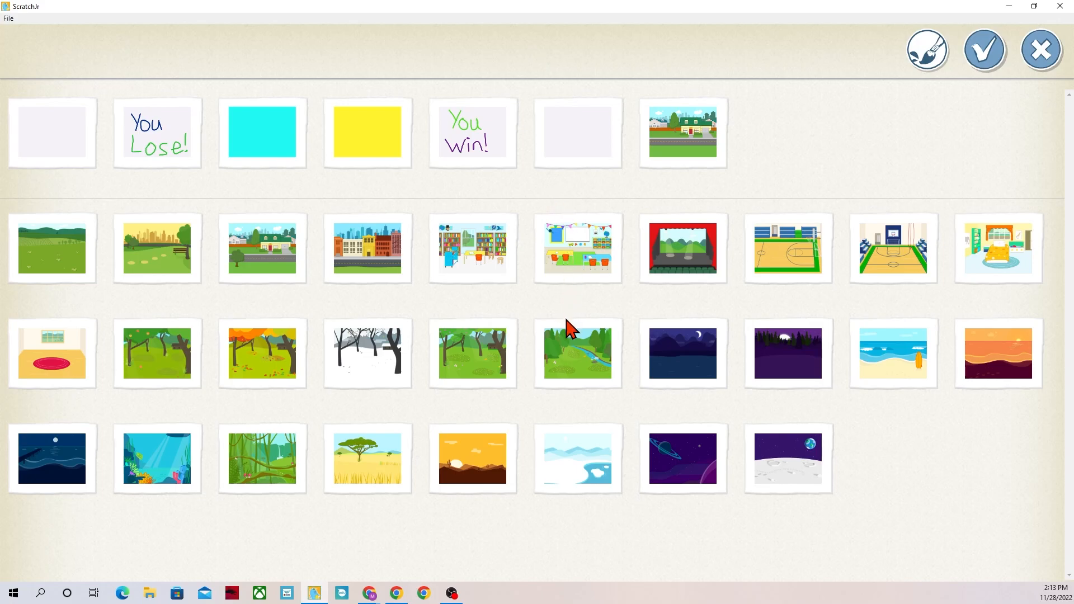
{"action": "left_click", "coordinate": [261, 458]}
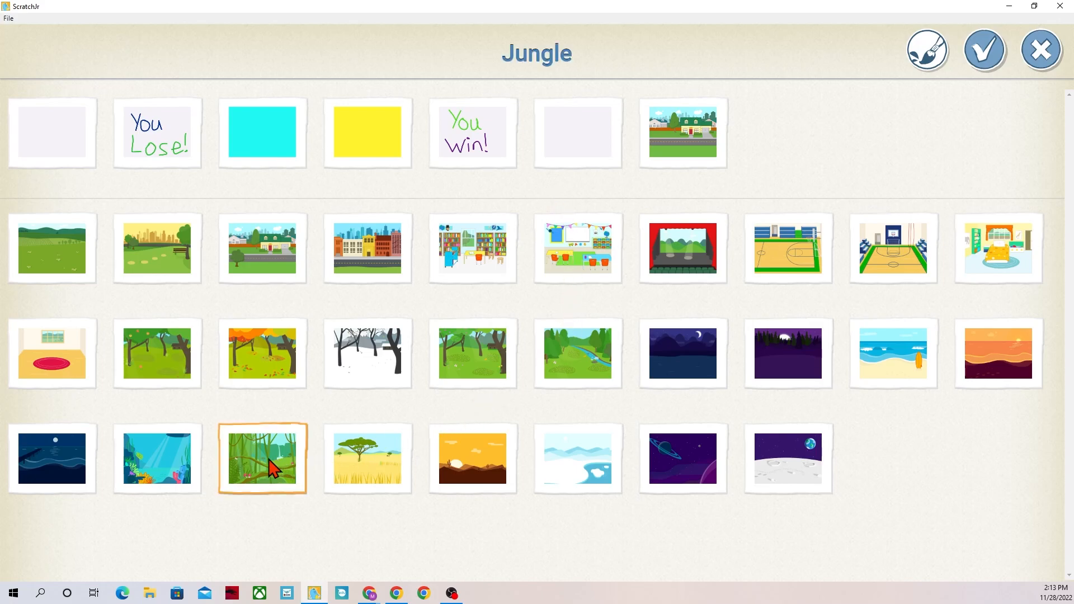
{"action": "mouse_move", "coordinate": [317, 429]}
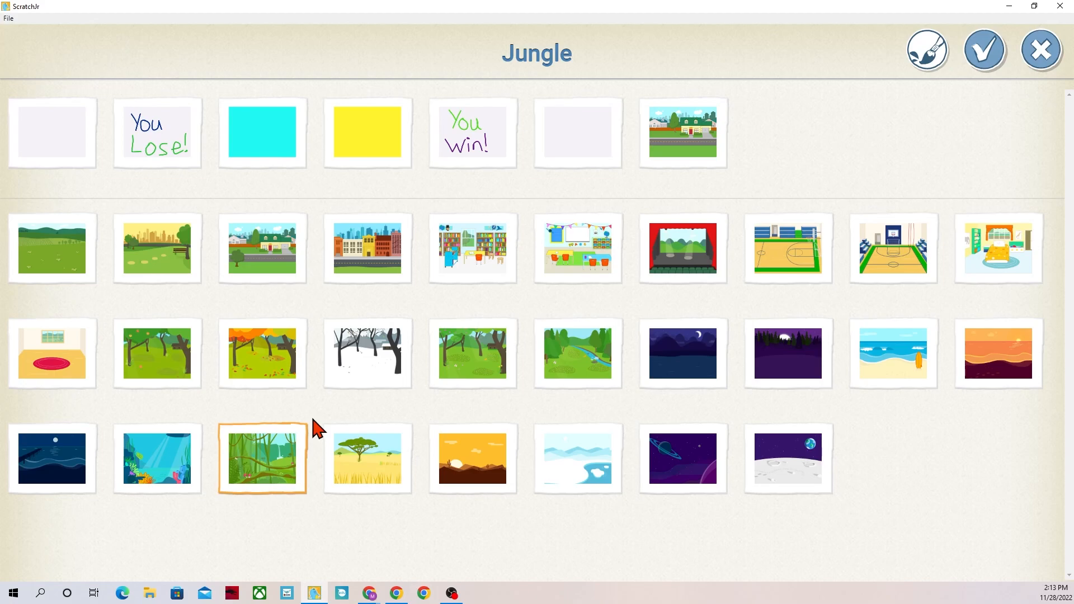
{"action": "mouse_move", "coordinate": [933, 45]}
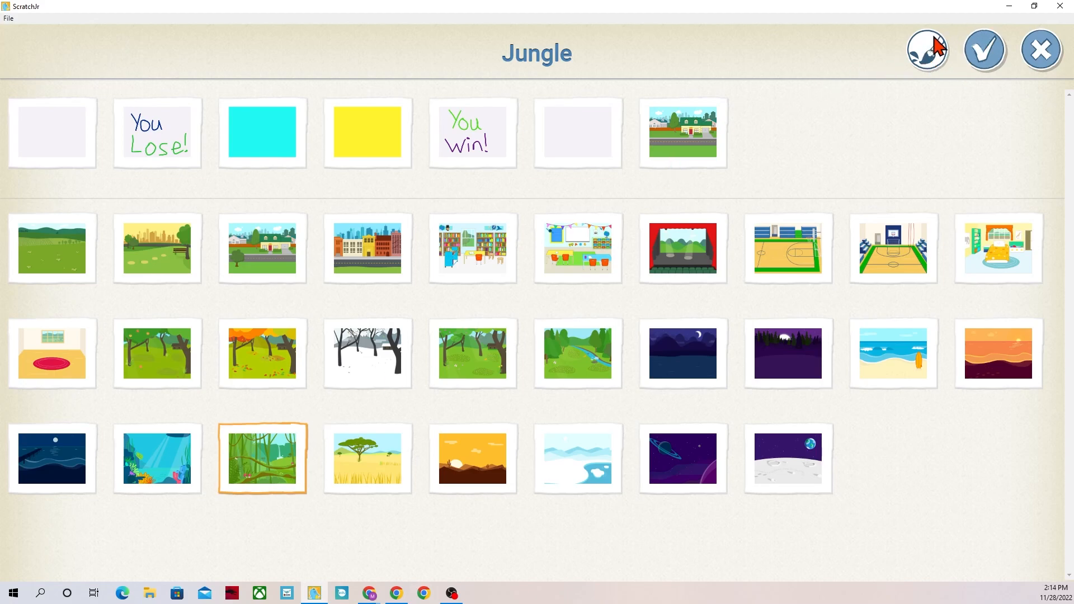
Fill the waterfall orange and the sky lime green in the Jungle paint editor
{"action": "left_click", "coordinate": [261, 458]}
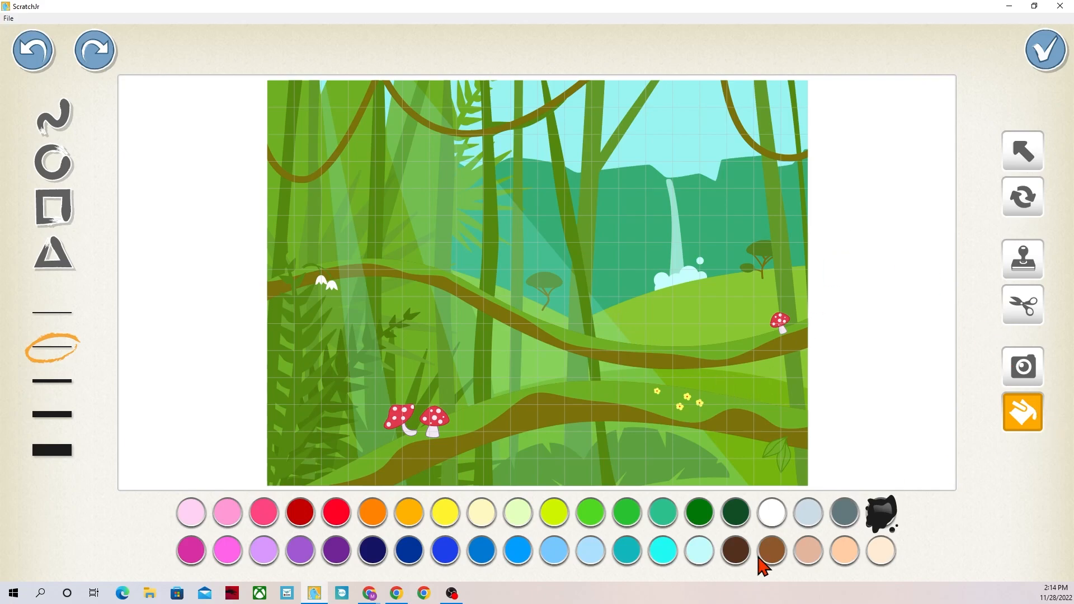
{"action": "mouse_move", "coordinate": [850, 492]}
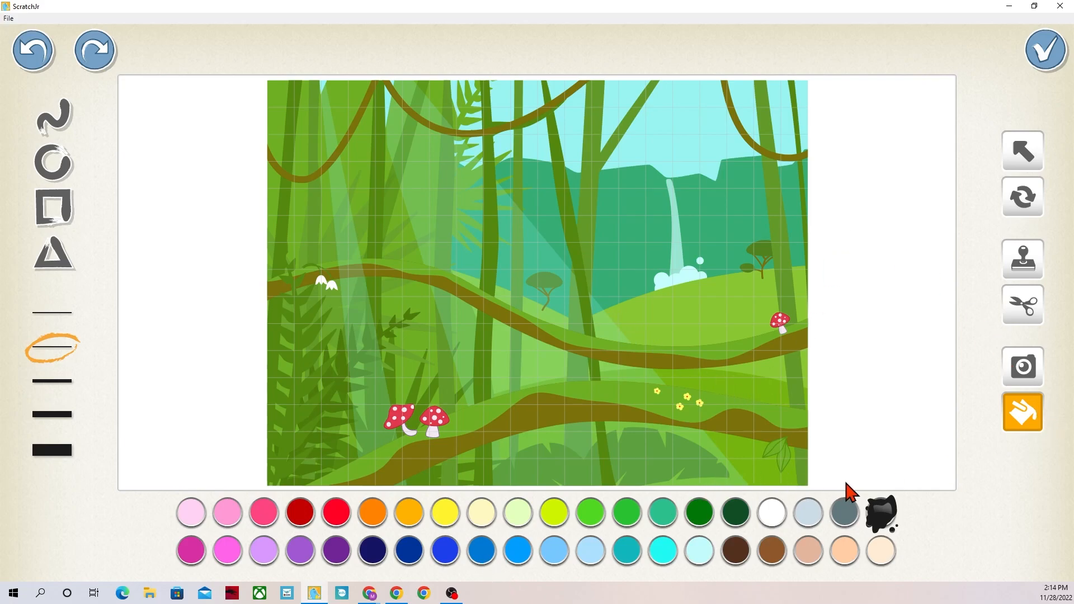
{"action": "mouse_move", "coordinate": [461, 303]}
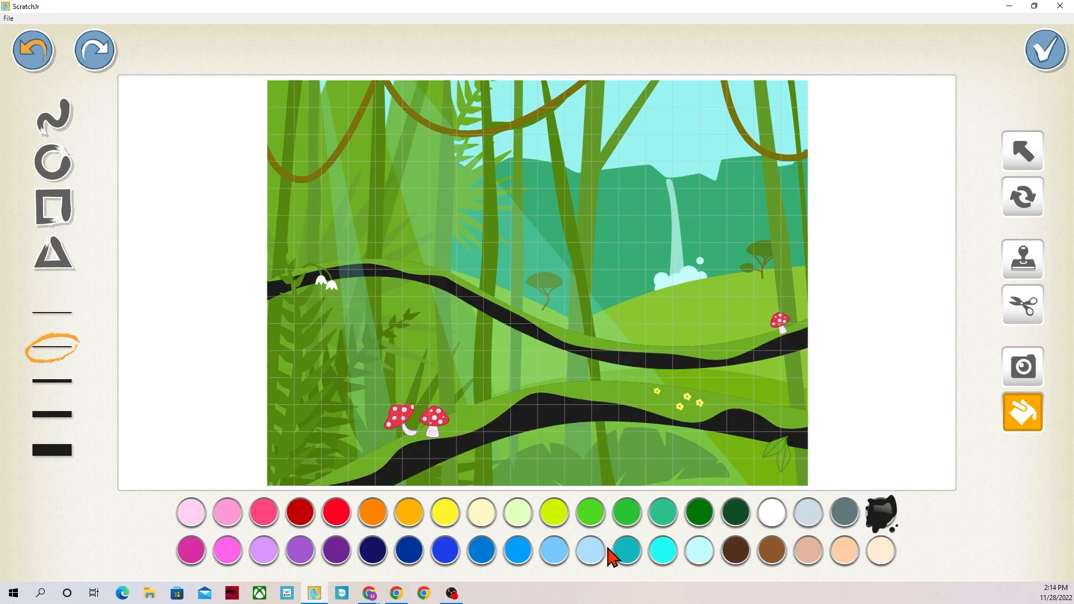
{"action": "mouse_move", "coordinate": [467, 522]}
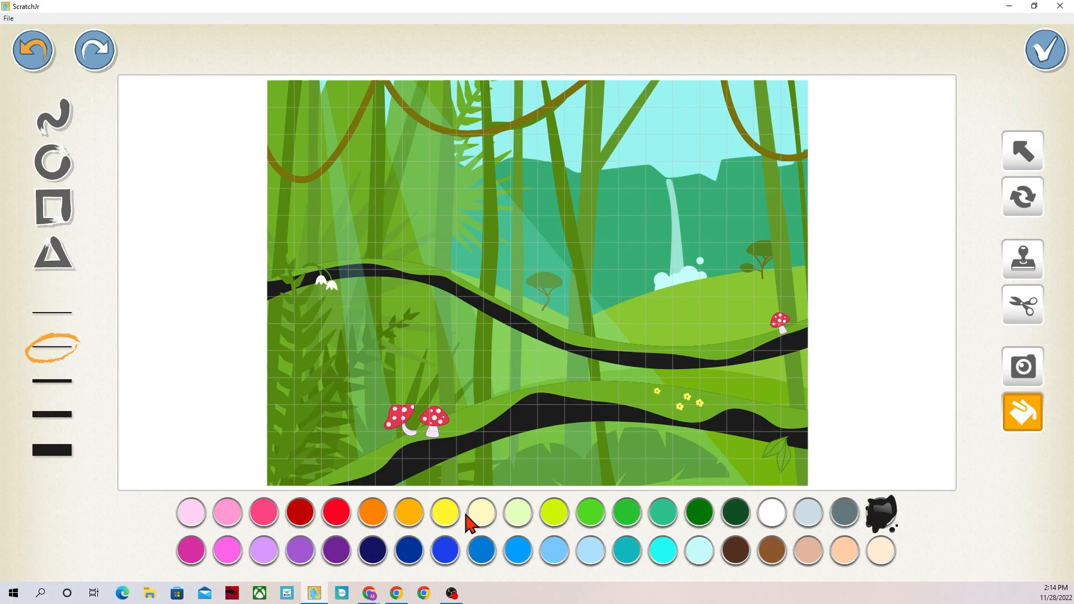
{"action": "left_click", "coordinate": [371, 527]}
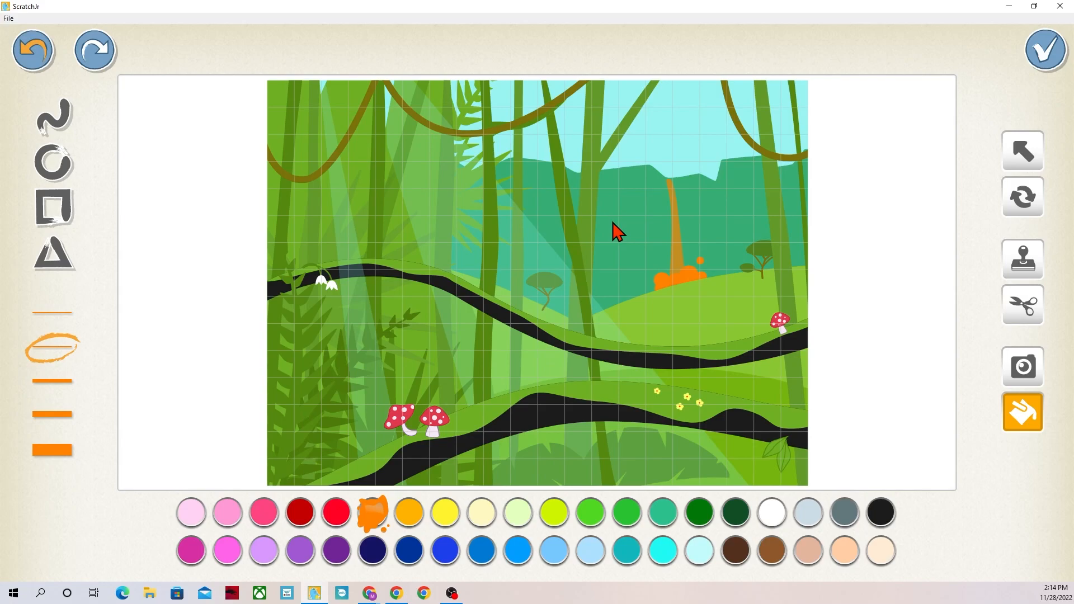
{"action": "left_click", "coordinate": [555, 527]}
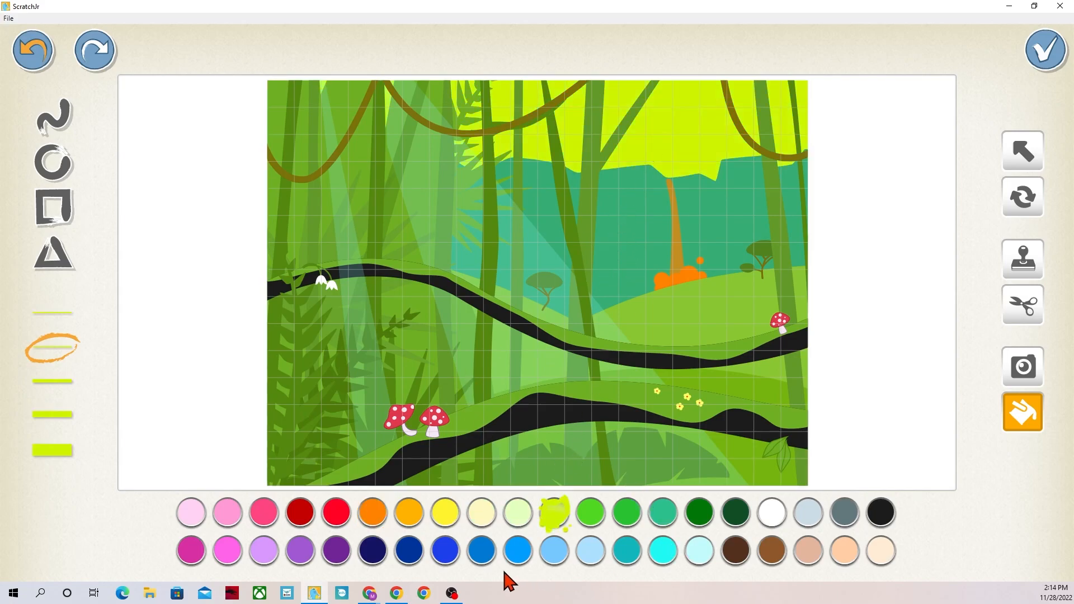
Recolour the ferns and paint the mushroom caps purple
{"action": "left_click", "coordinate": [445, 550]}
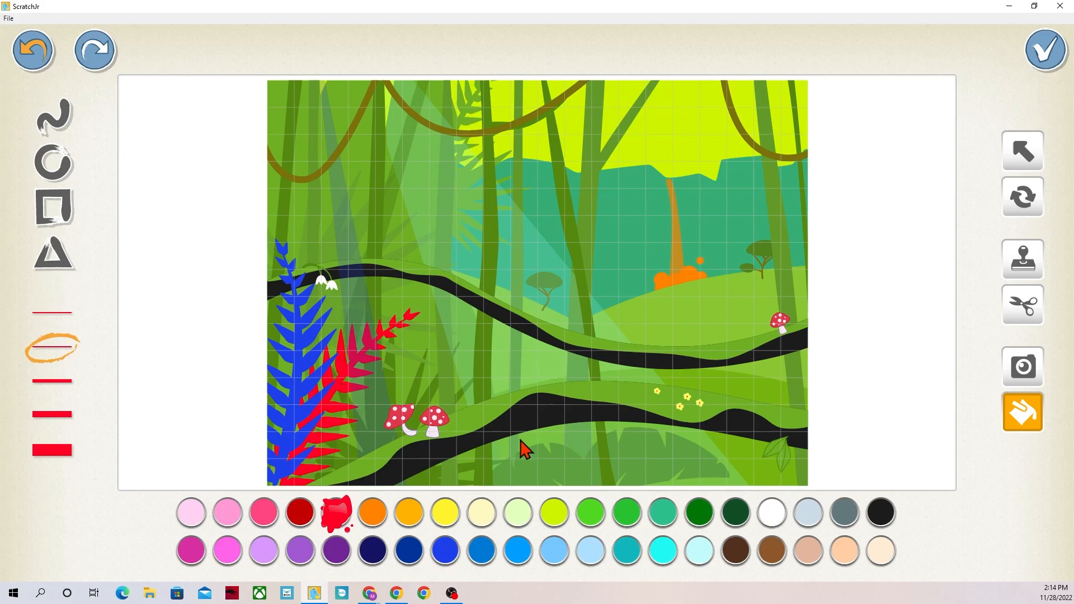
{"action": "mouse_move", "coordinate": [699, 462]}
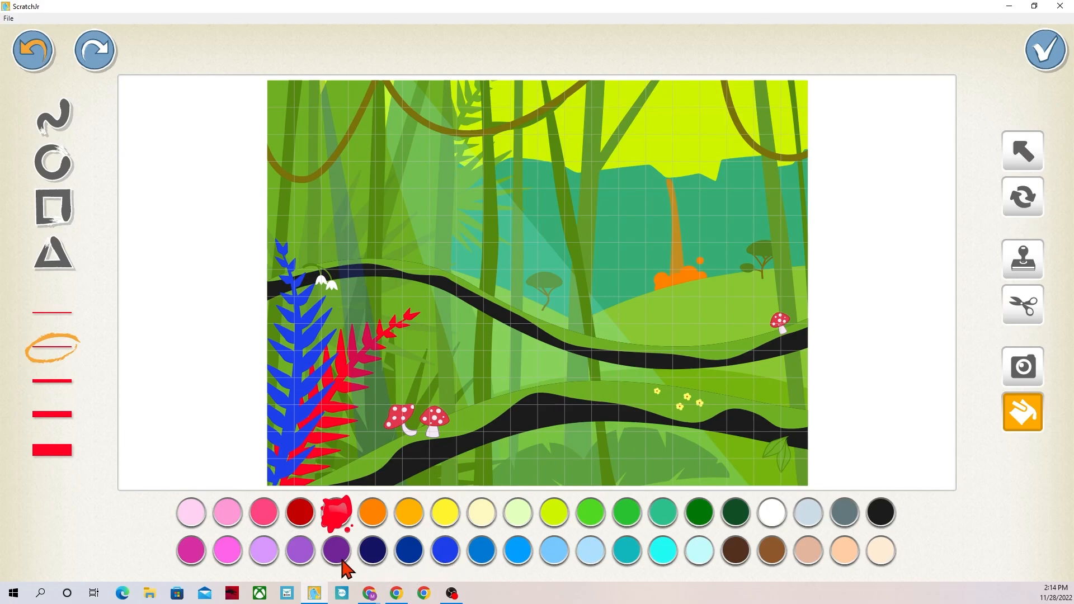
{"action": "left_click", "coordinate": [335, 550]}
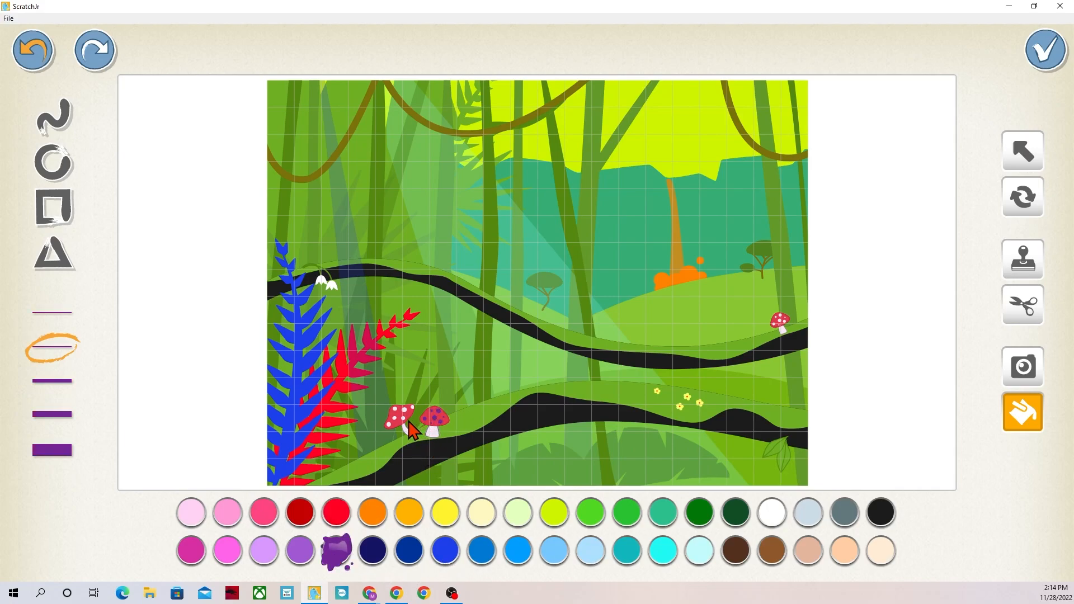
{"action": "left_click", "coordinate": [400, 425]}
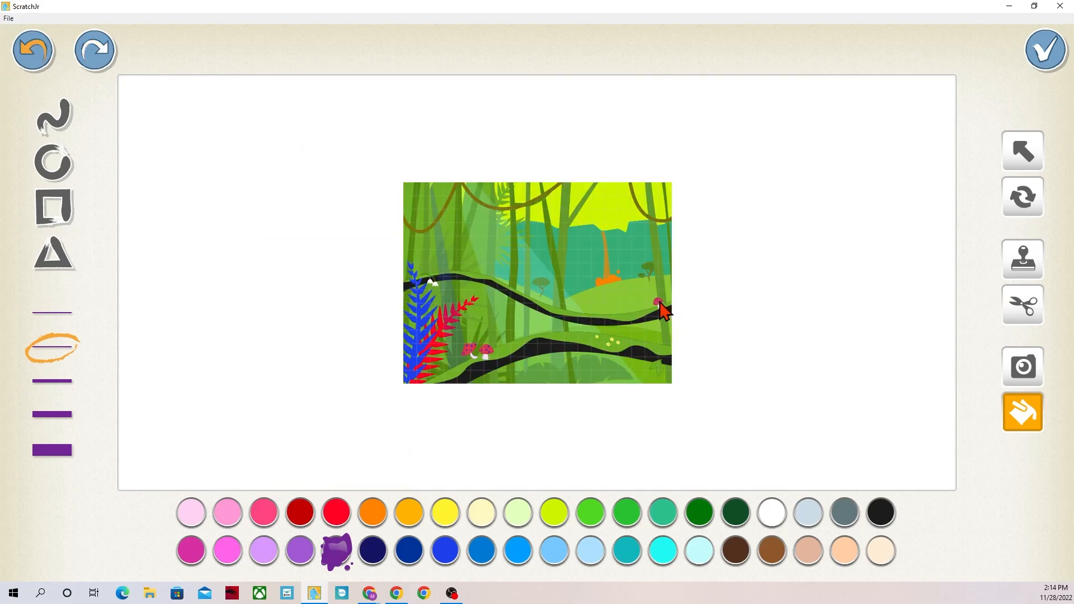
Keep the painted background, reopen Jungle for editing and choose dark red paint
{"action": "left_click", "coordinate": [1044, 48]}
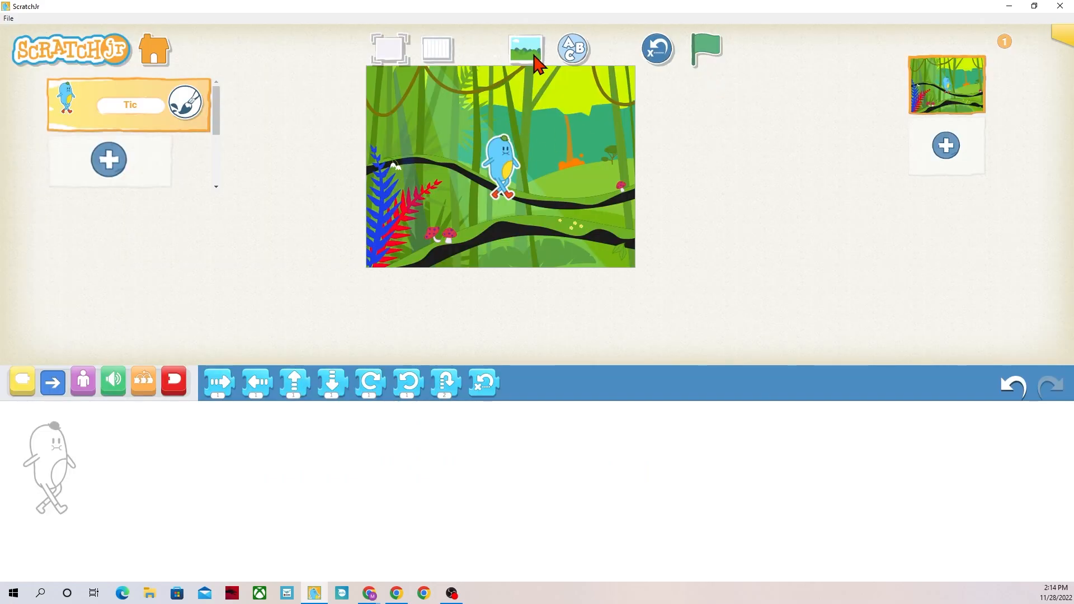
{"action": "left_click", "coordinate": [525, 47]}
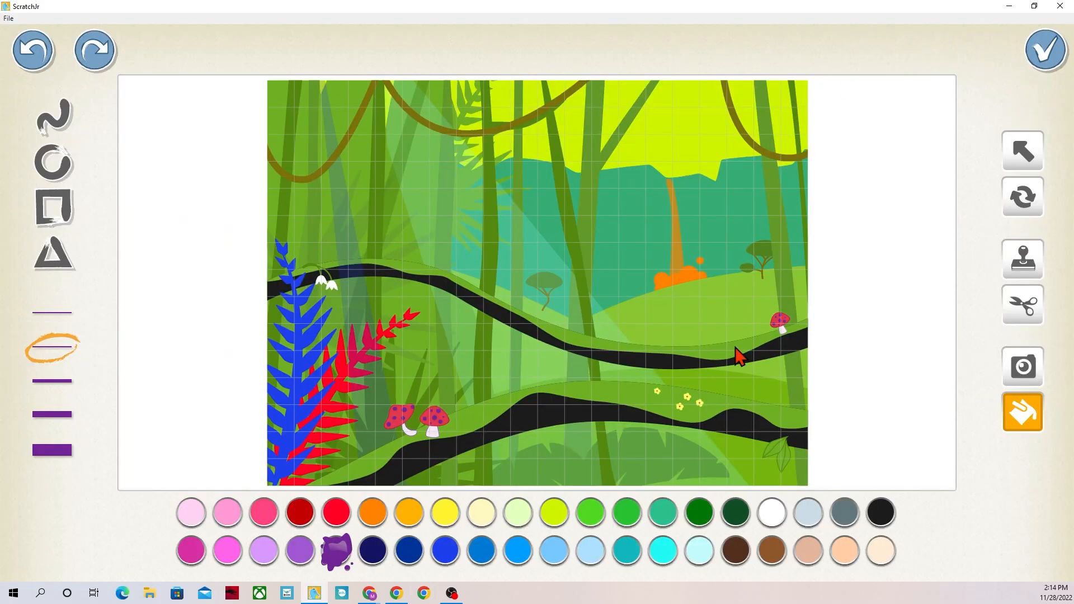
{"action": "mouse_move", "coordinate": [418, 586]}
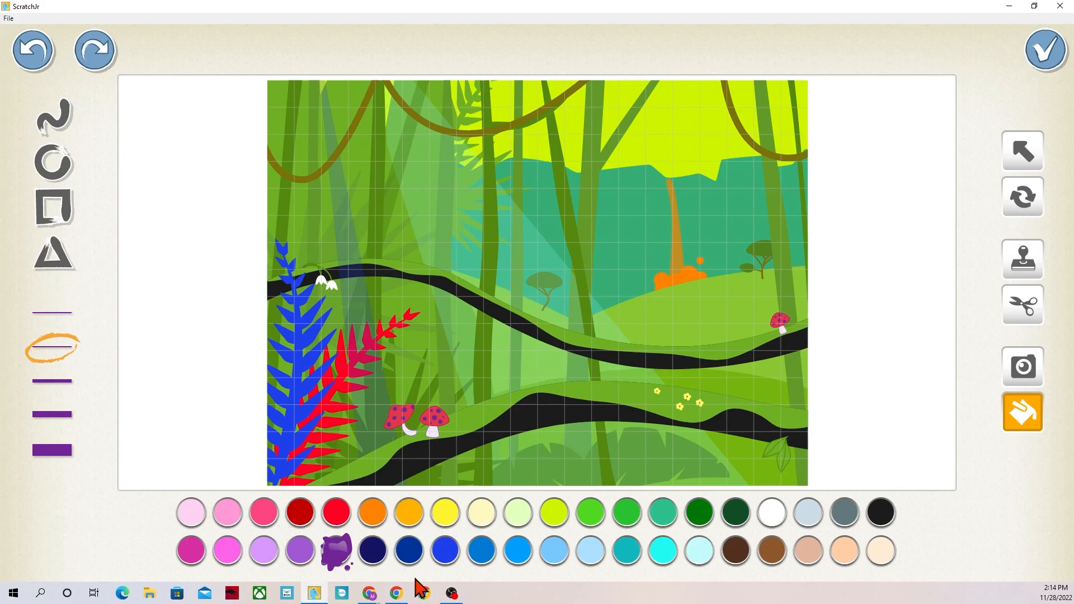
{"action": "mouse_move", "coordinate": [581, 434]}
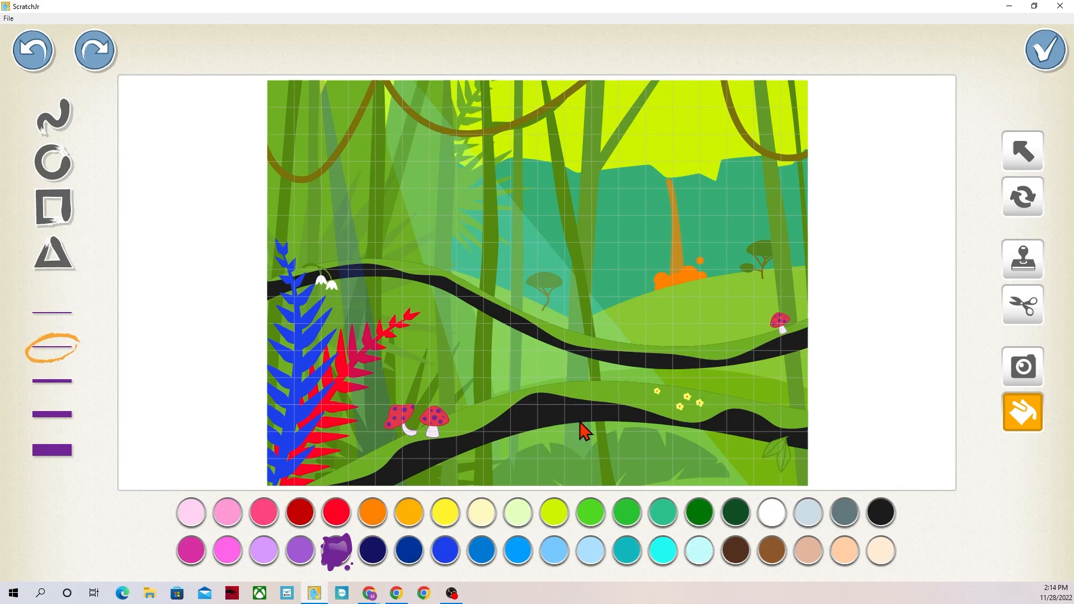
{"action": "mouse_move", "coordinate": [607, 291]}
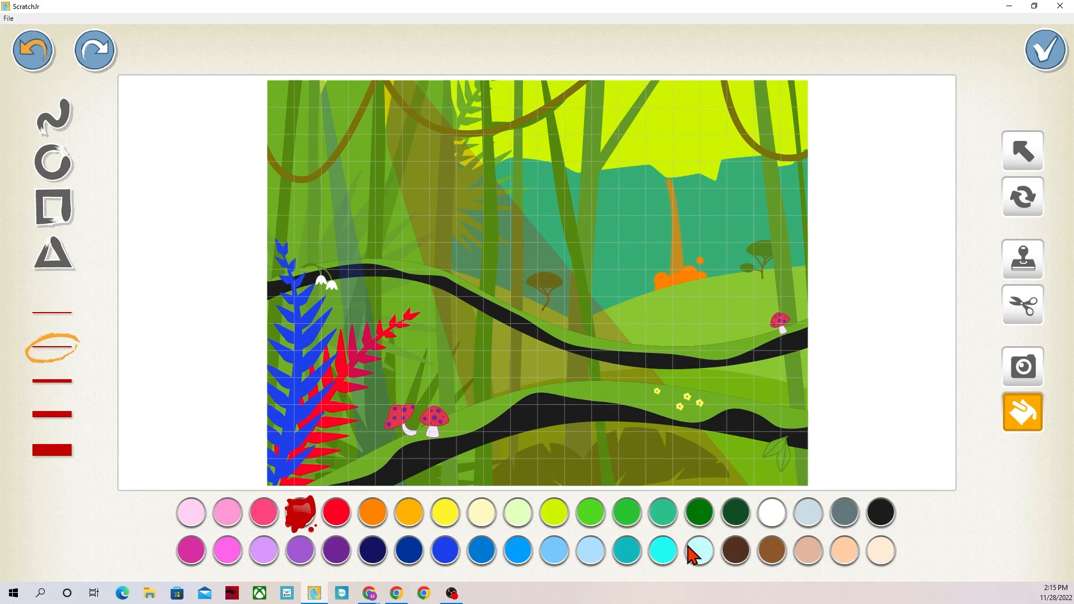
{"action": "left_click", "coordinate": [662, 553]}
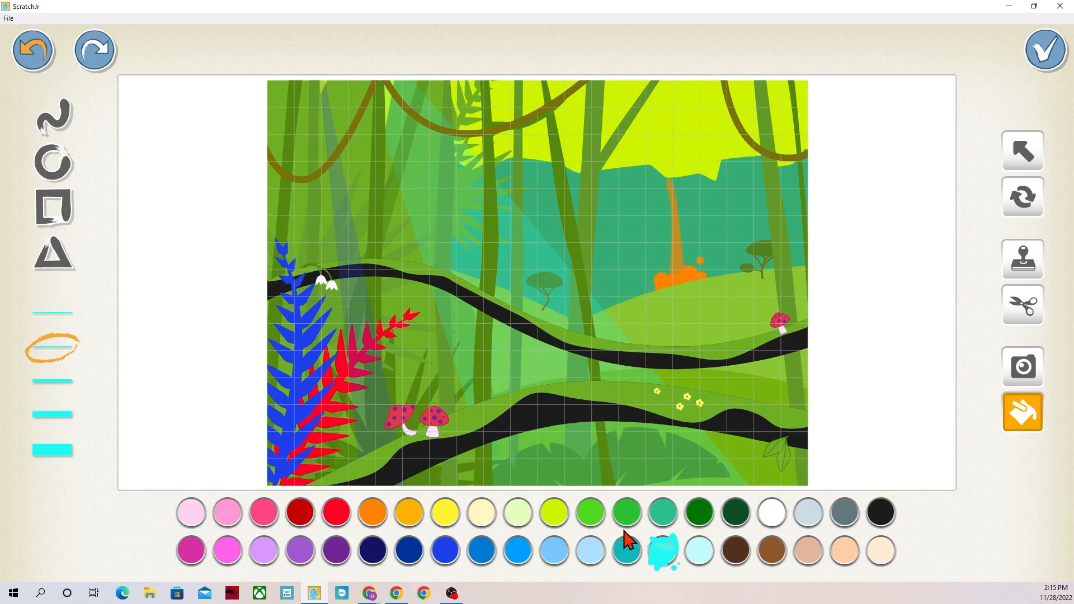
Paint the back fern pink and fill the tall tree trunks red
{"action": "left_click", "coordinate": [190, 549]}
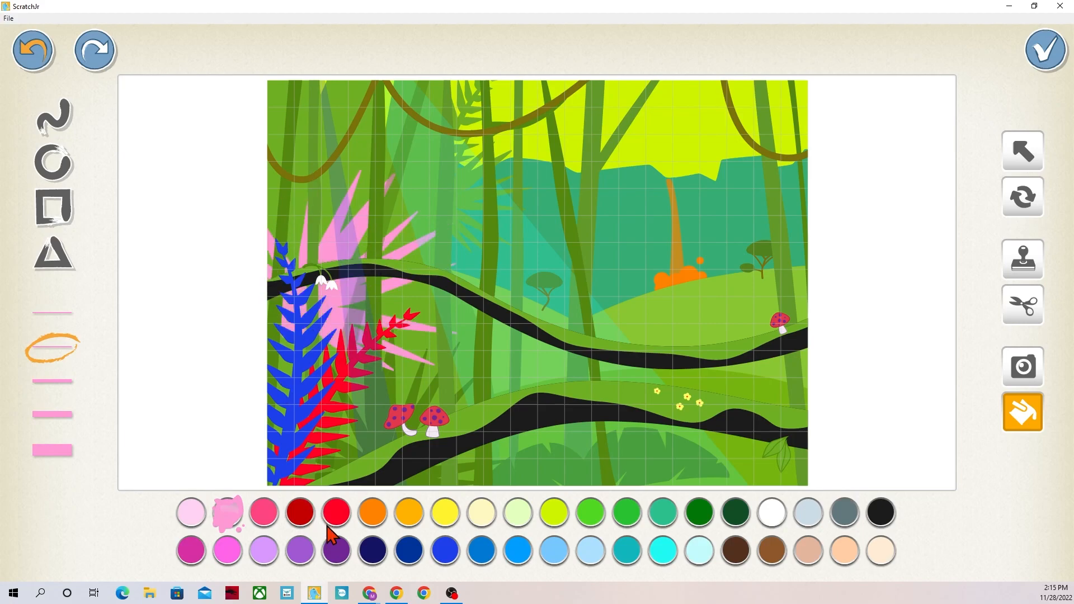
{"action": "left_click", "coordinate": [335, 512]}
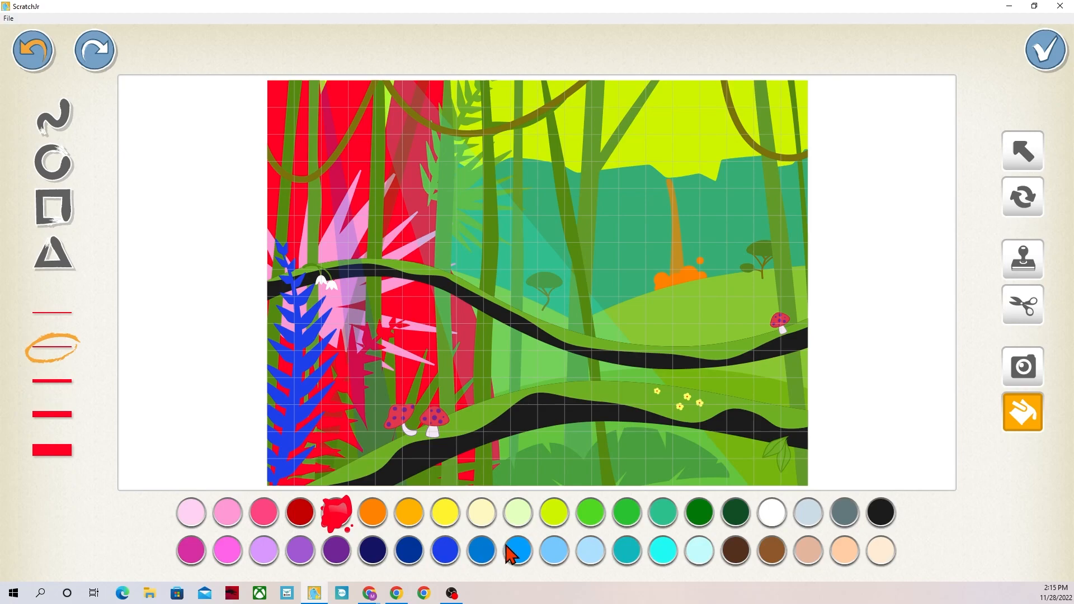
{"action": "left_click", "coordinate": [407, 549]}
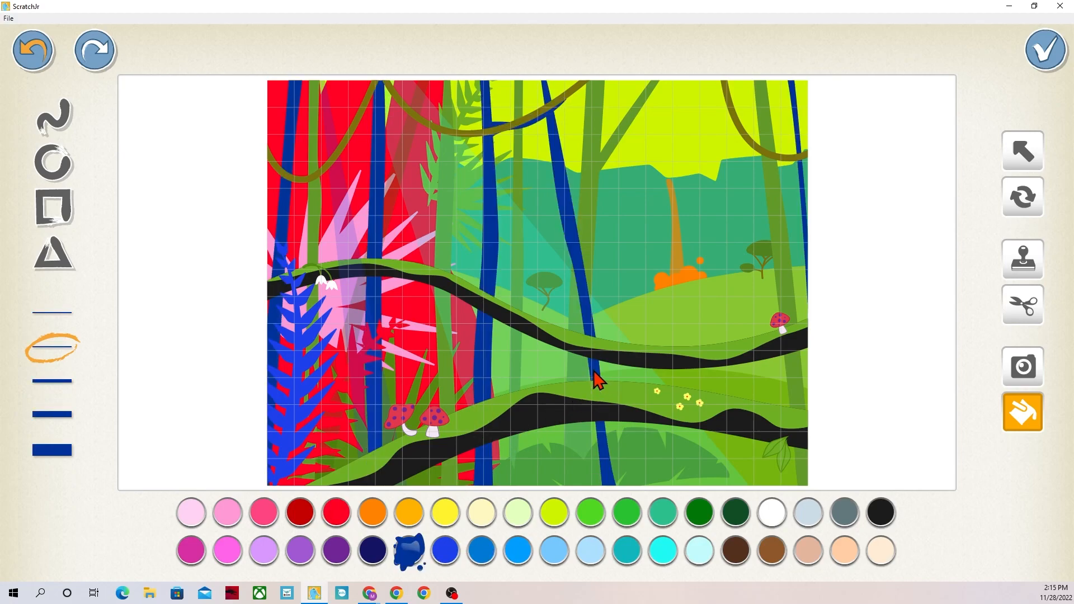
{"action": "mouse_move", "coordinate": [685, 415]}
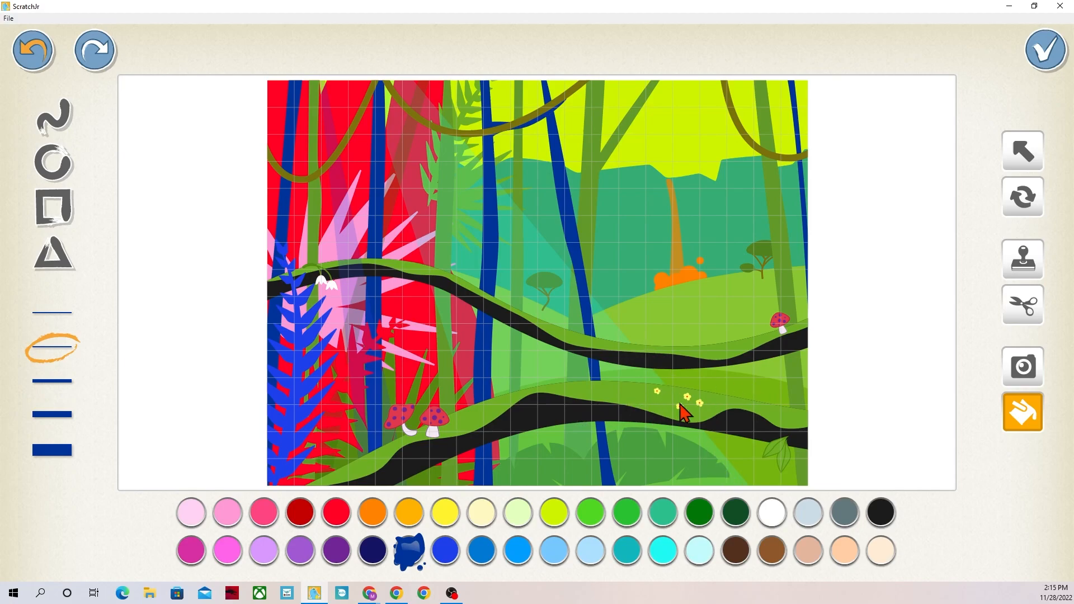
{"action": "mouse_move", "coordinate": [727, 553]}
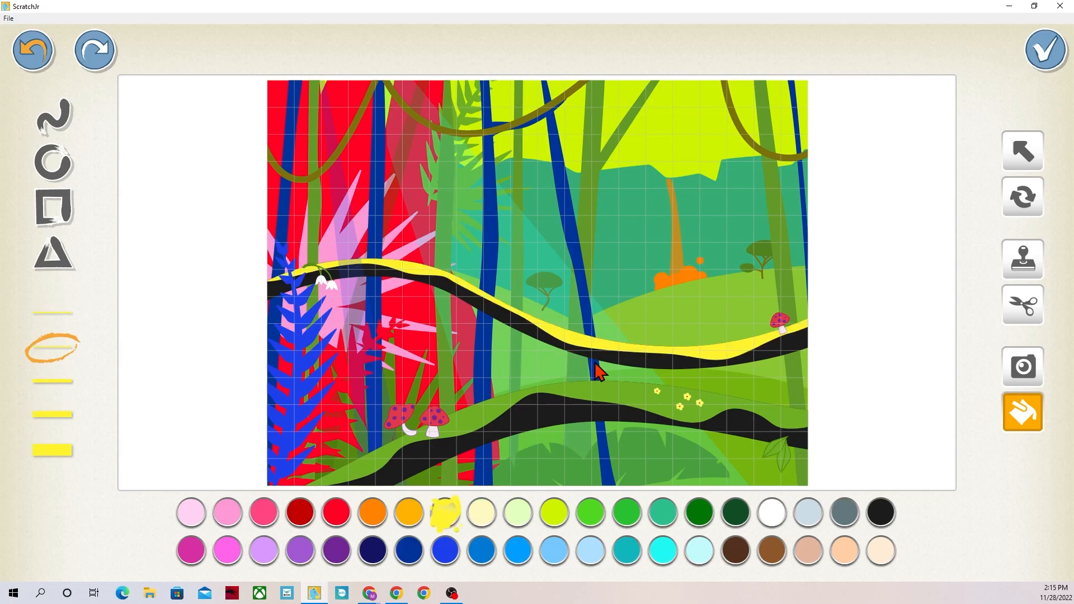
{"action": "mouse_move", "coordinate": [370, 550]}
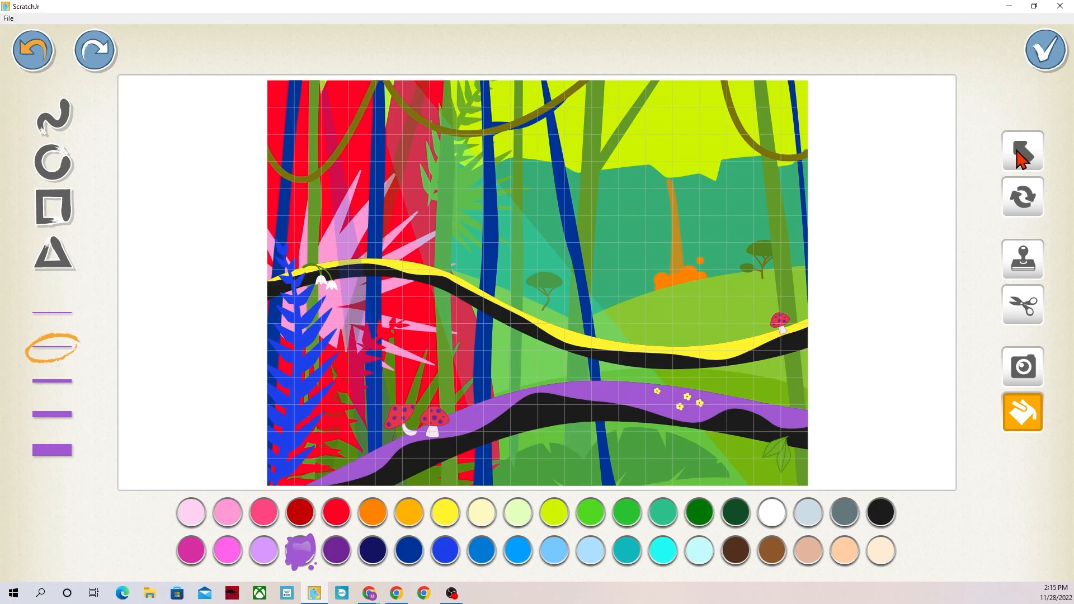
{"action": "mouse_move", "coordinate": [912, 152]}
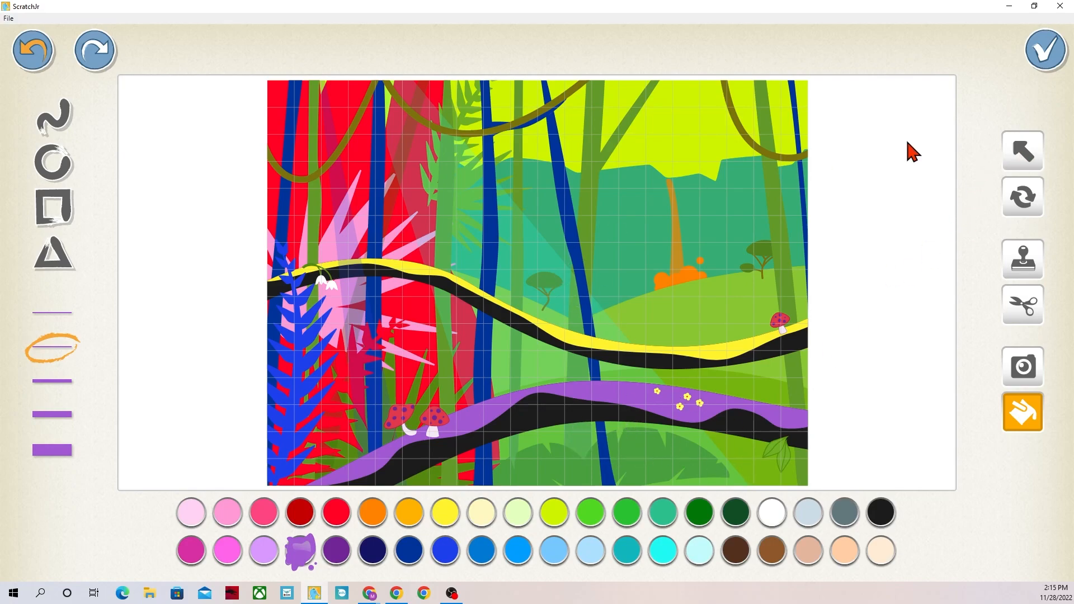
Fill the bottom bushes cyan, tree tops purple, trunks dark red, then finish the backdrop
{"action": "left_click", "coordinate": [1022, 149]}
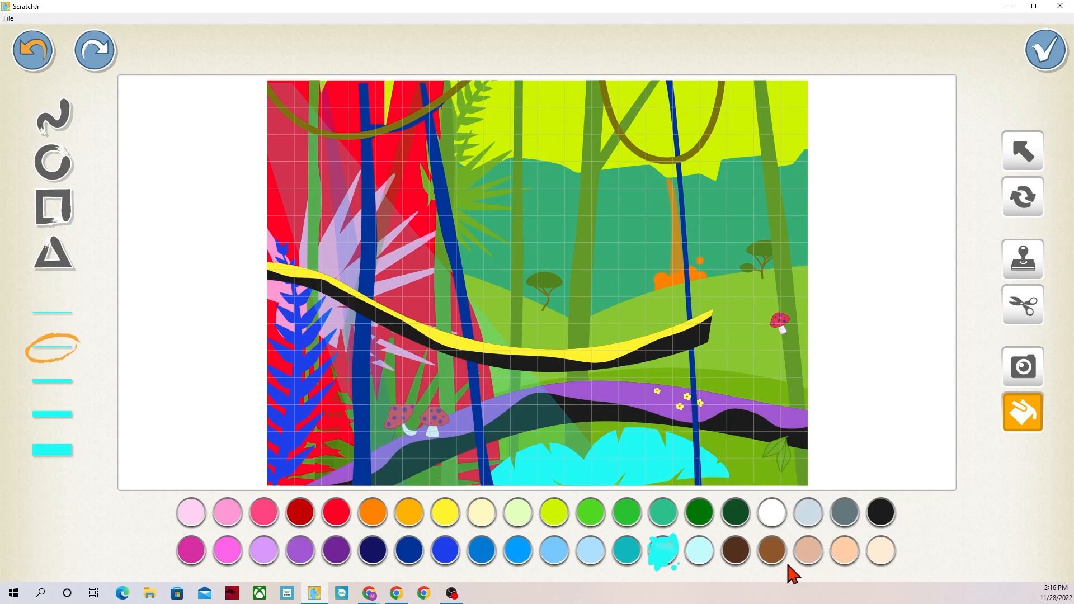
{"action": "mouse_move", "coordinate": [300, 550]}
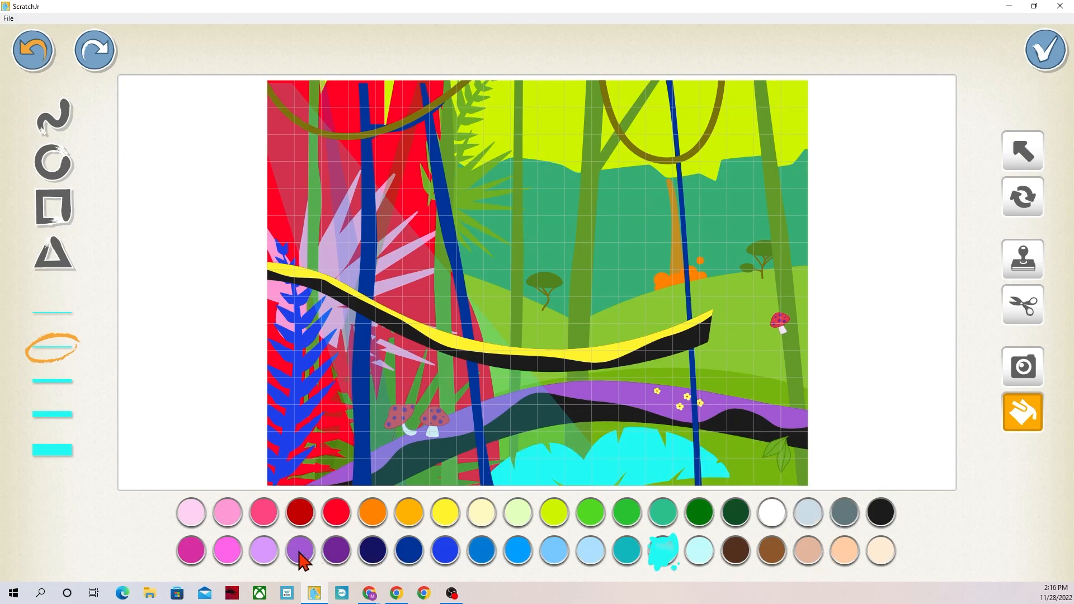
{"action": "left_click", "coordinate": [300, 549]}
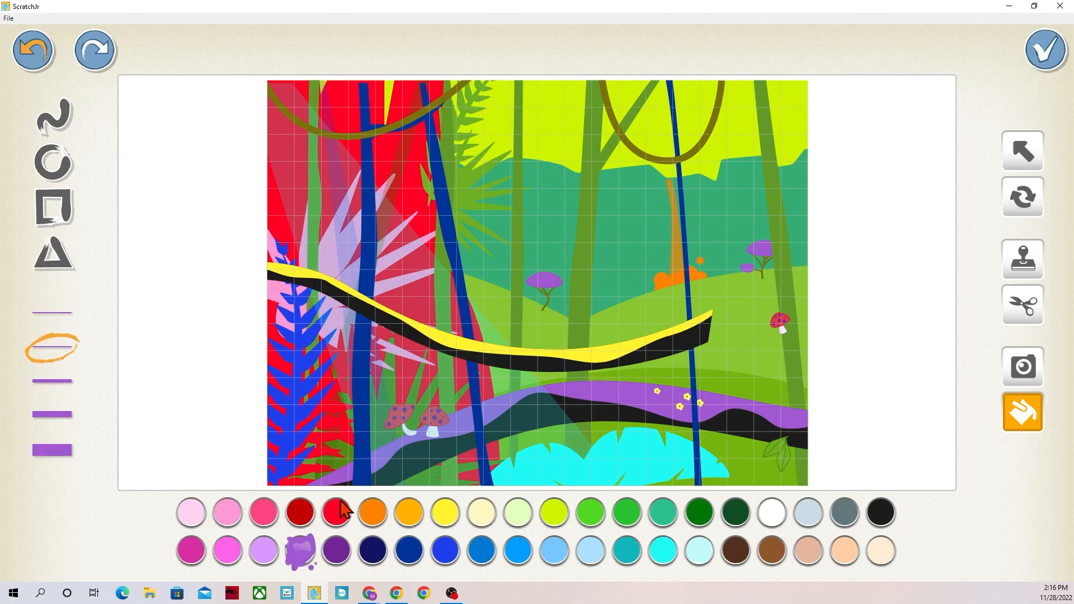
{"action": "left_click", "coordinate": [300, 512]}
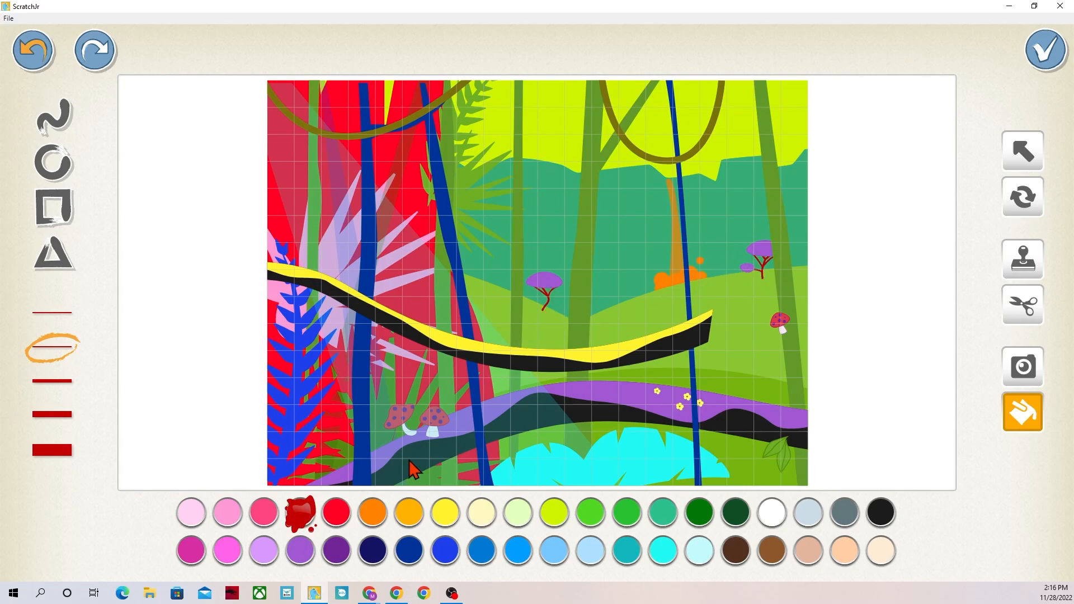
{"action": "left_click", "coordinate": [1022, 150]}
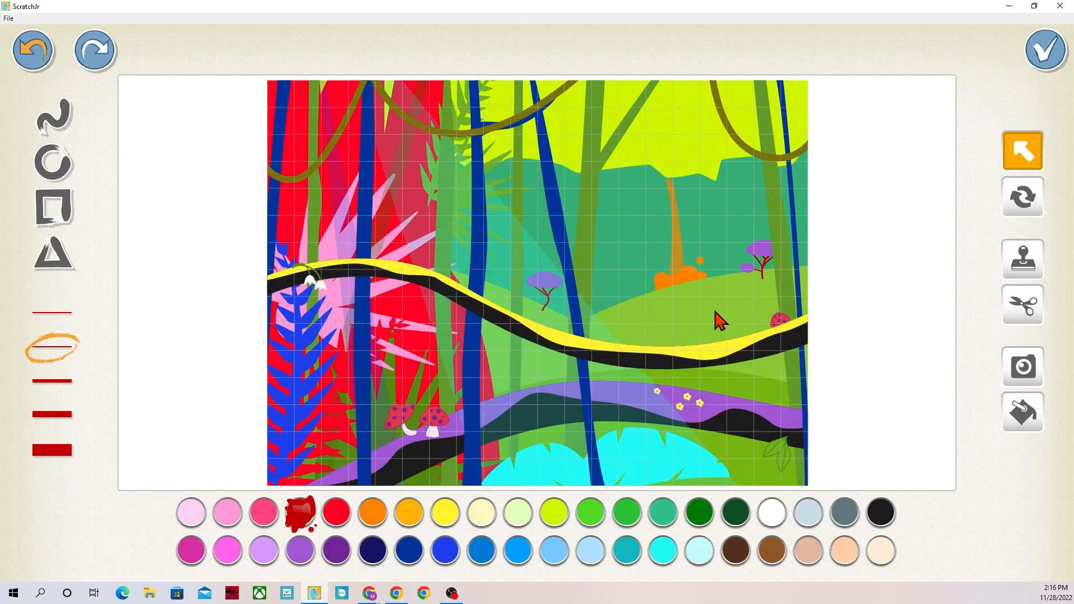
{"action": "mouse_move", "coordinate": [503, 574]}
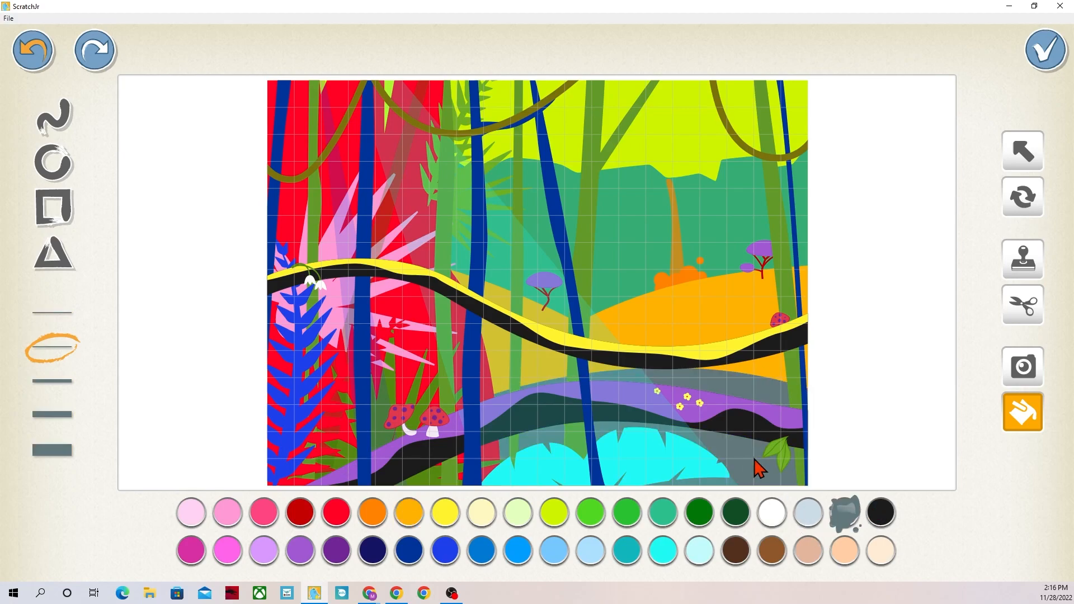
{"action": "left_click", "coordinate": [1045, 49]}
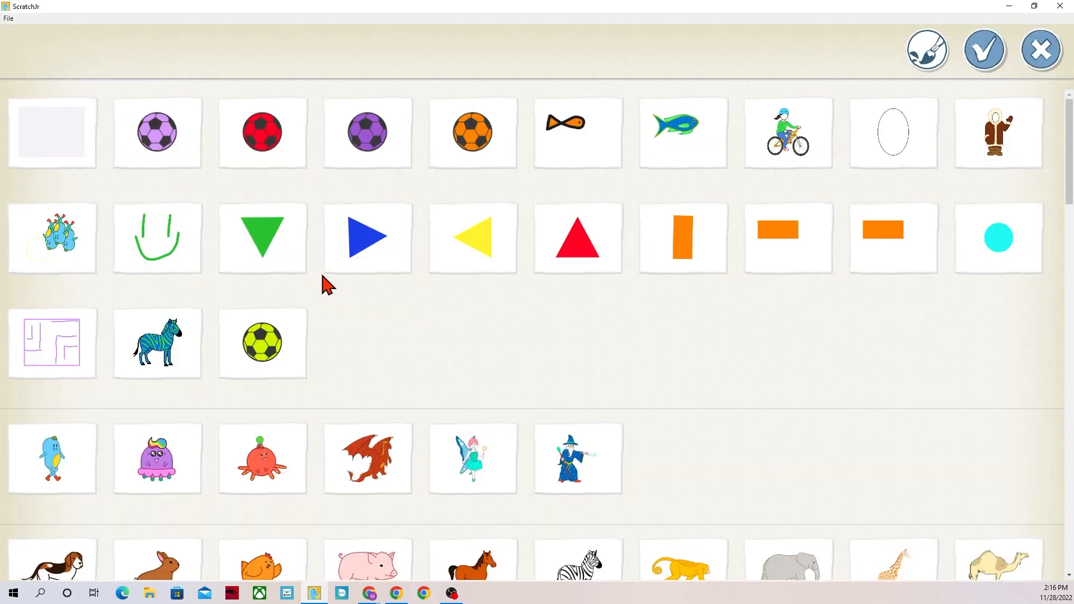
Choose the purple Tac monster from the character library
{"action": "scroll", "scroll_direction": "down", "scroll_amount": 3}
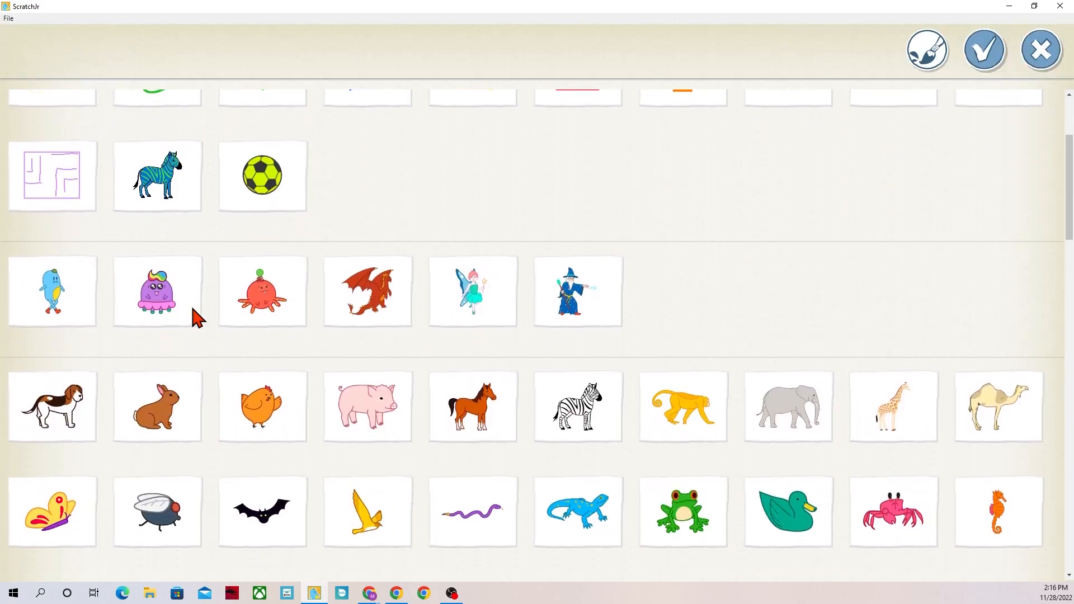
{"action": "mouse_move", "coordinate": [76, 304]}
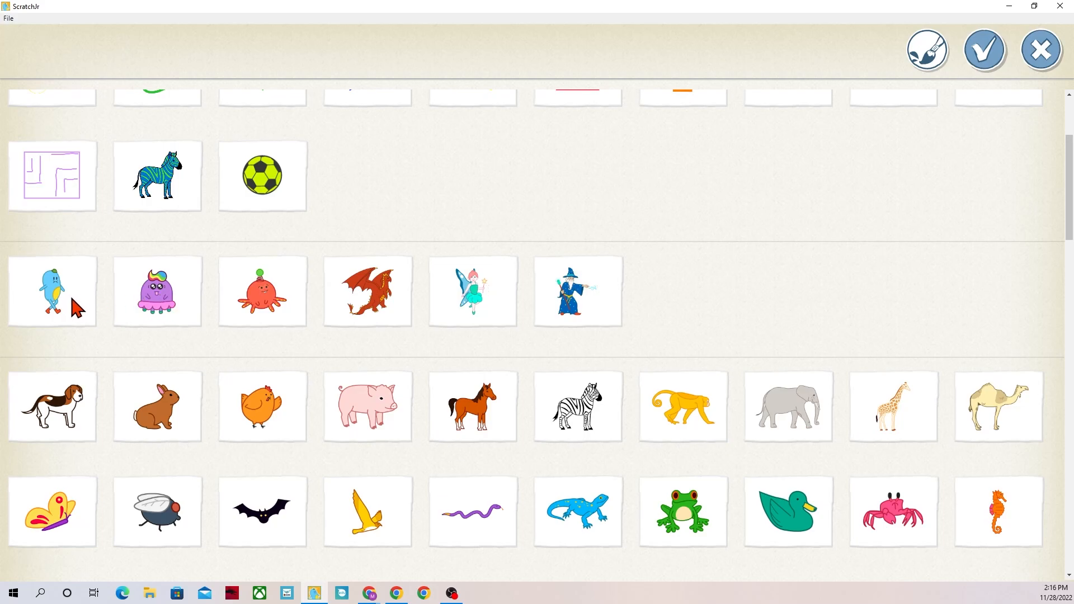
{"action": "mouse_move", "coordinate": [173, 320]}
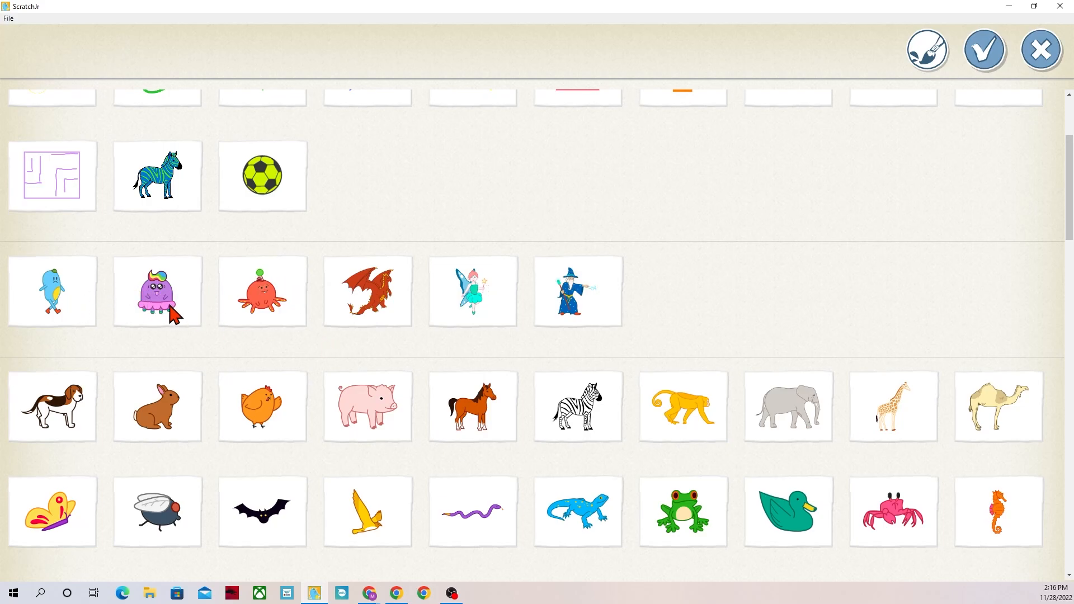
{"action": "left_click", "coordinate": [156, 292]}
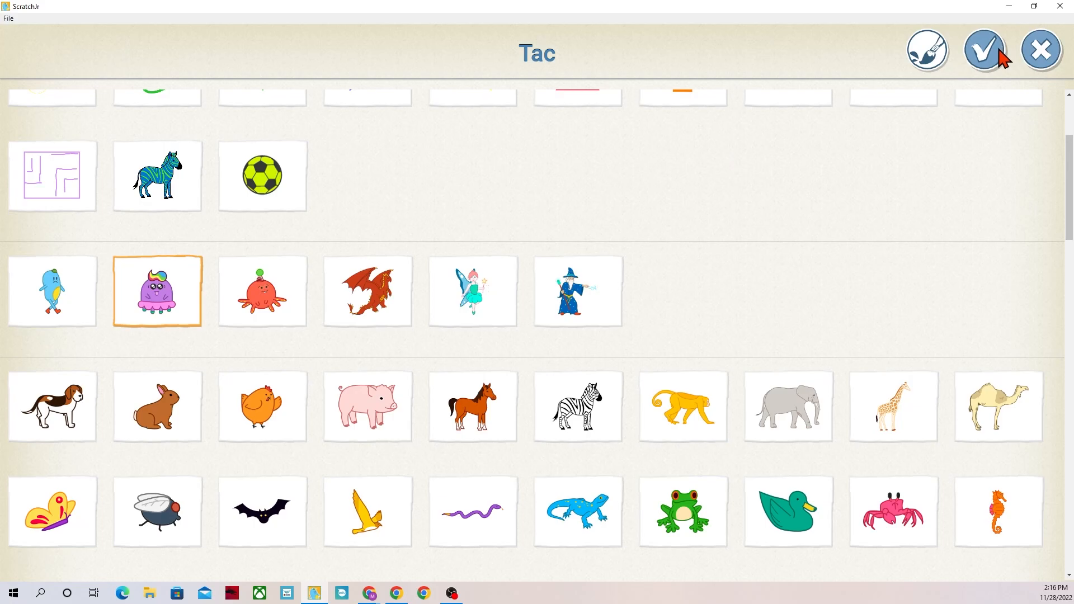
Add Tac to the project and fill its hair pale green and yellow
{"action": "left_click", "coordinate": [928, 50]}
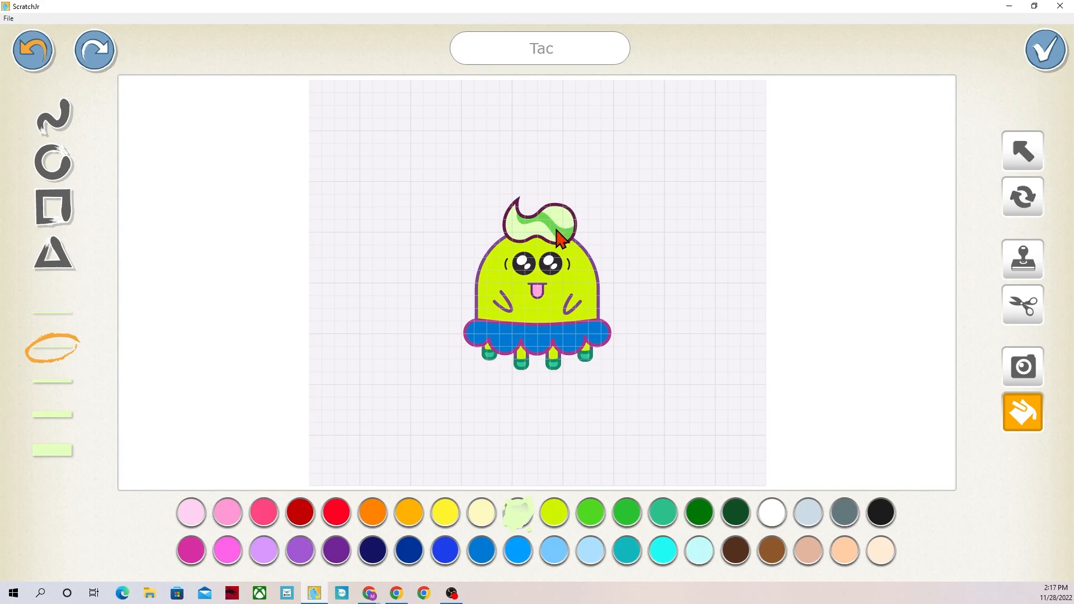
{"action": "left_click", "coordinate": [445, 512]}
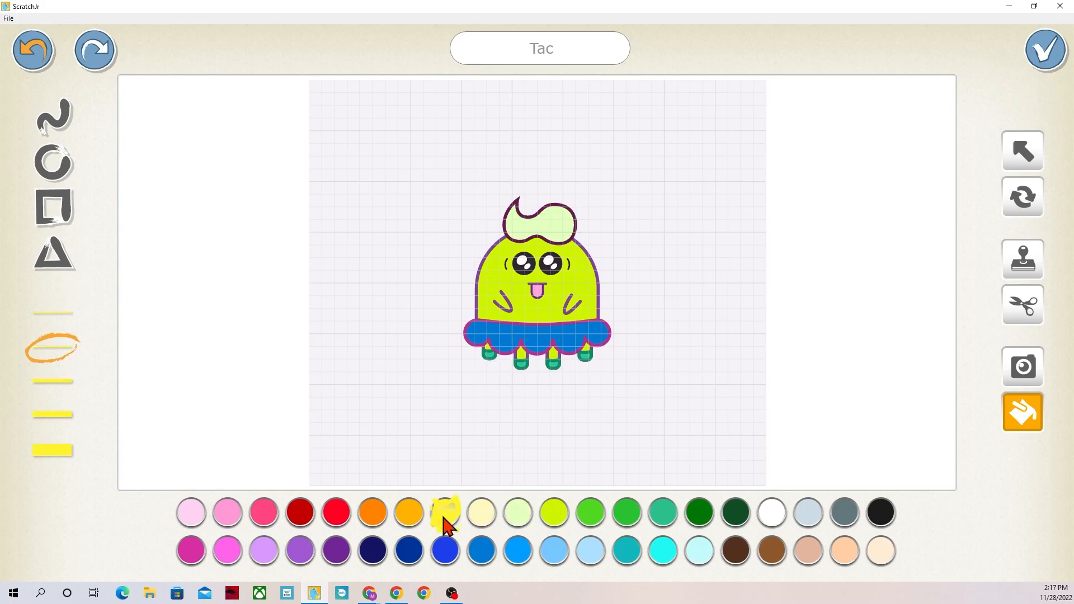
{"action": "left_click", "coordinate": [591, 512]}
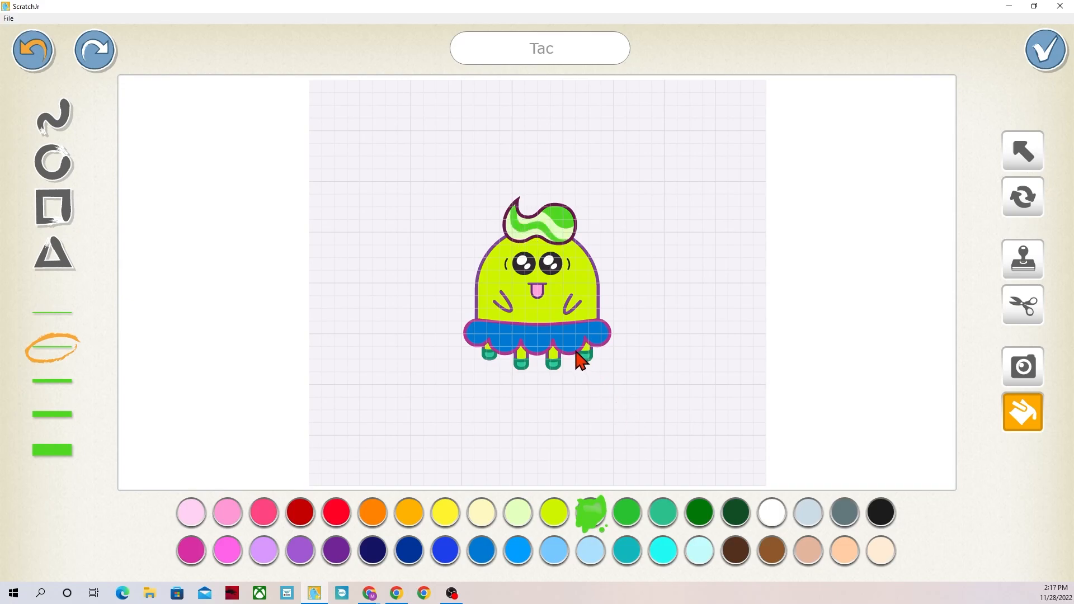
{"action": "mouse_move", "coordinate": [598, 317]}
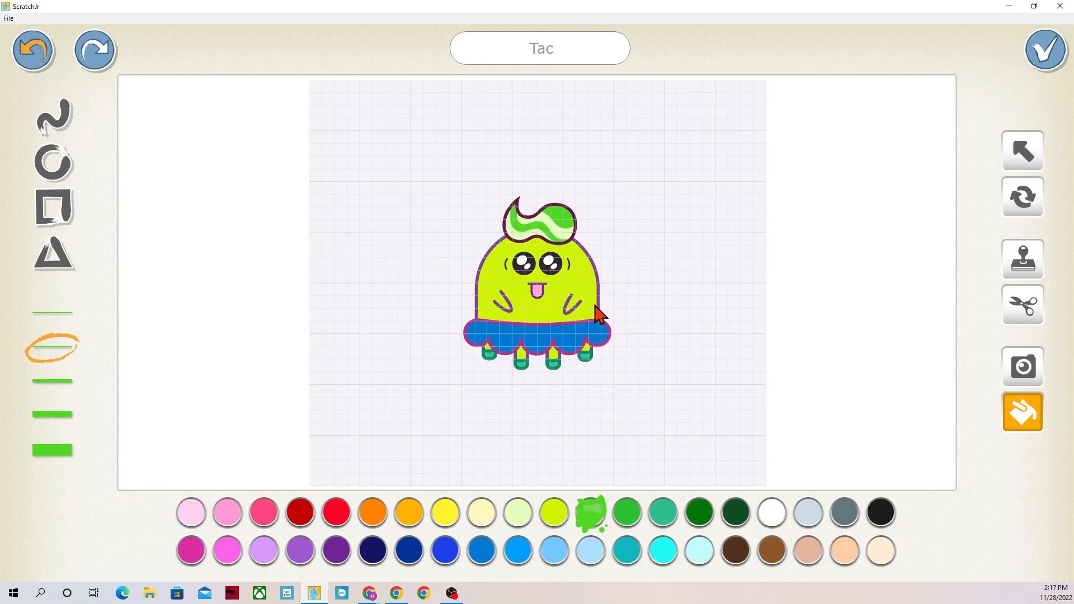
Give Tac a dark red outline, teal feet and white eyes
{"action": "left_click", "coordinate": [299, 512]}
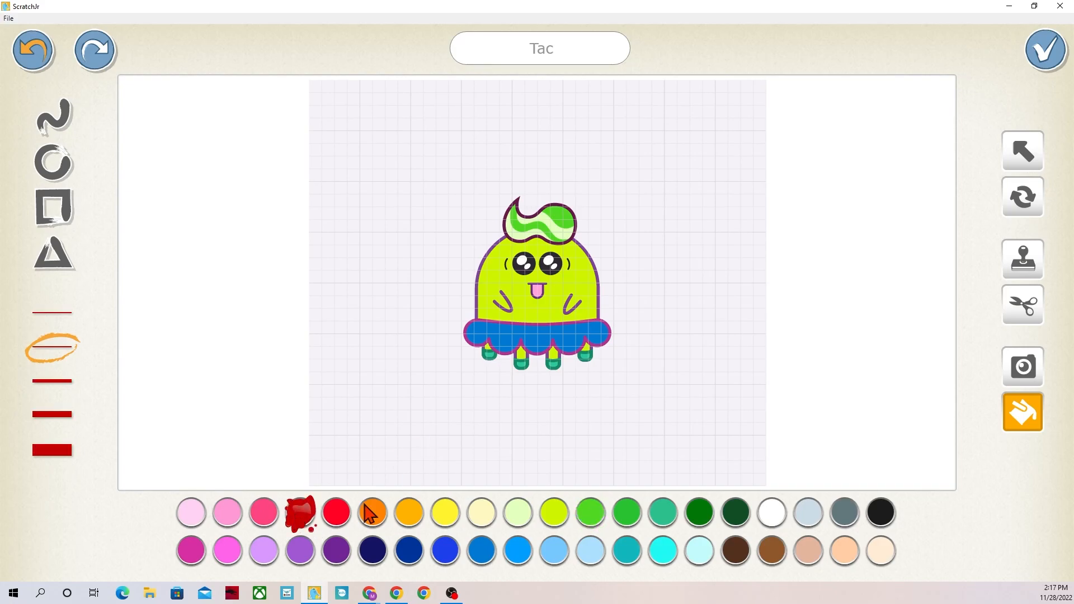
{"action": "mouse_move", "coordinate": [605, 327]}
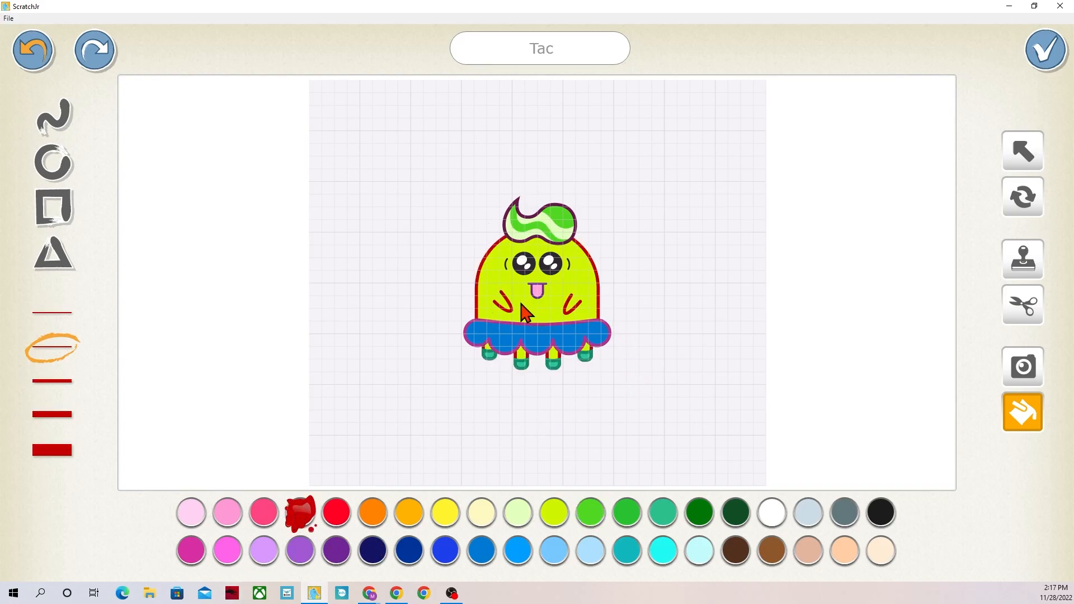
{"action": "mouse_move", "coordinate": [548, 380]}
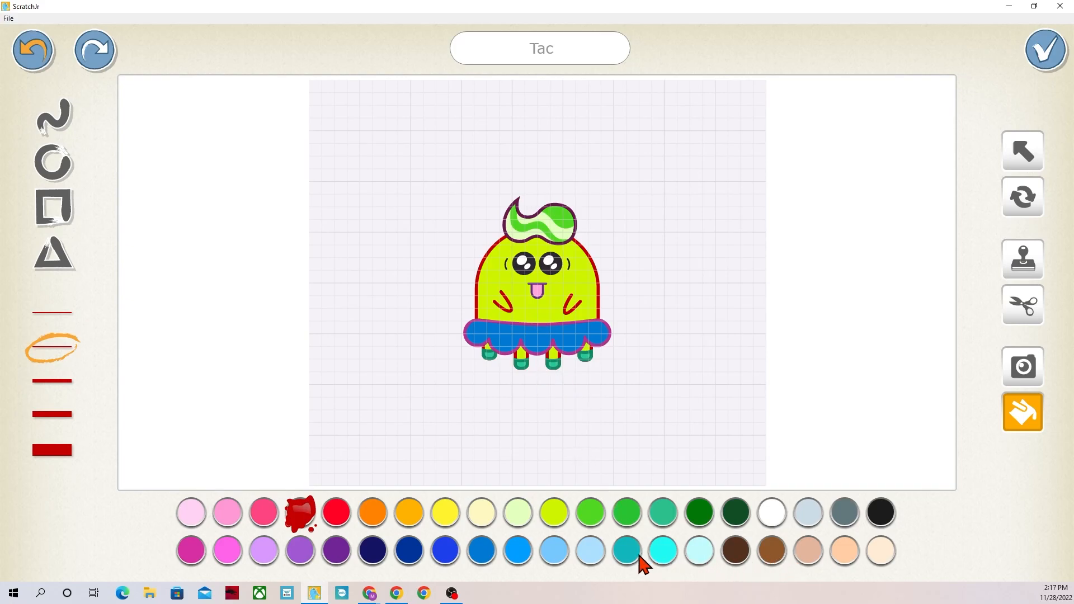
{"action": "left_click", "coordinate": [626, 550]}
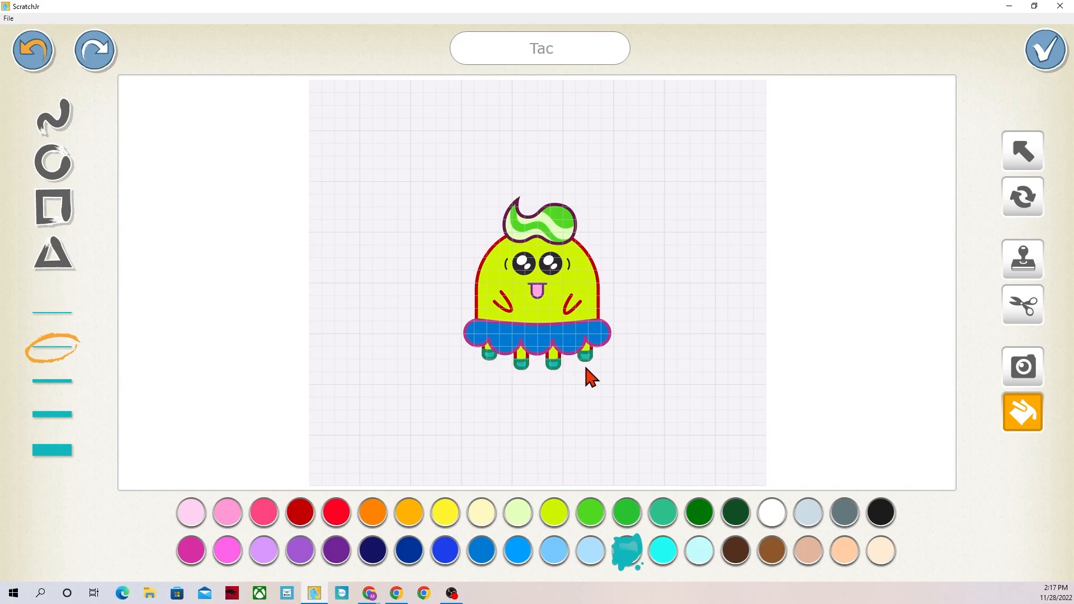
{"action": "mouse_move", "coordinate": [785, 517]}
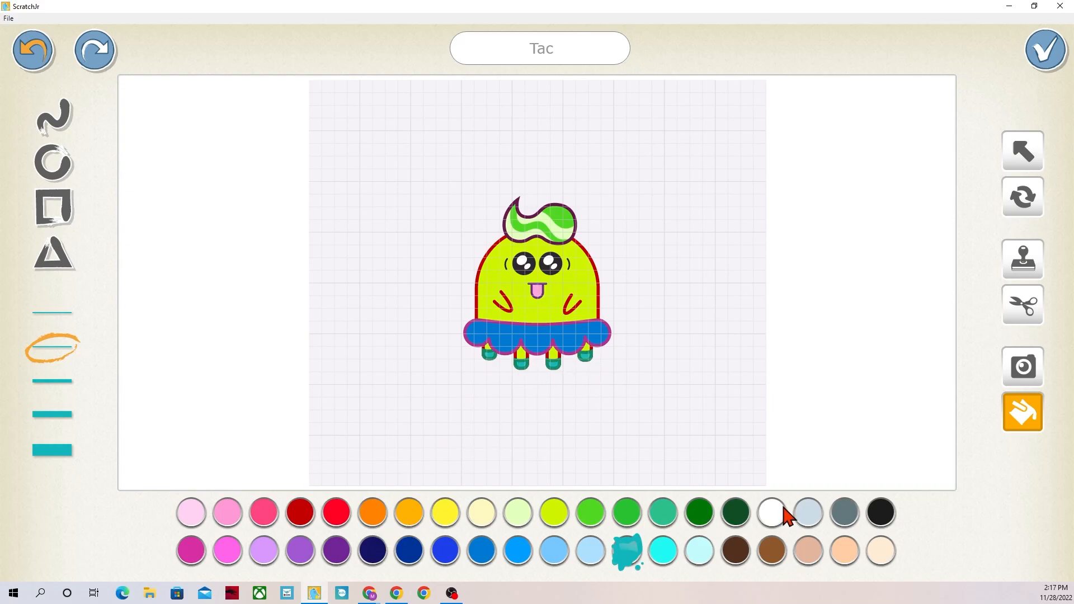
{"action": "left_click", "coordinate": [772, 512]}
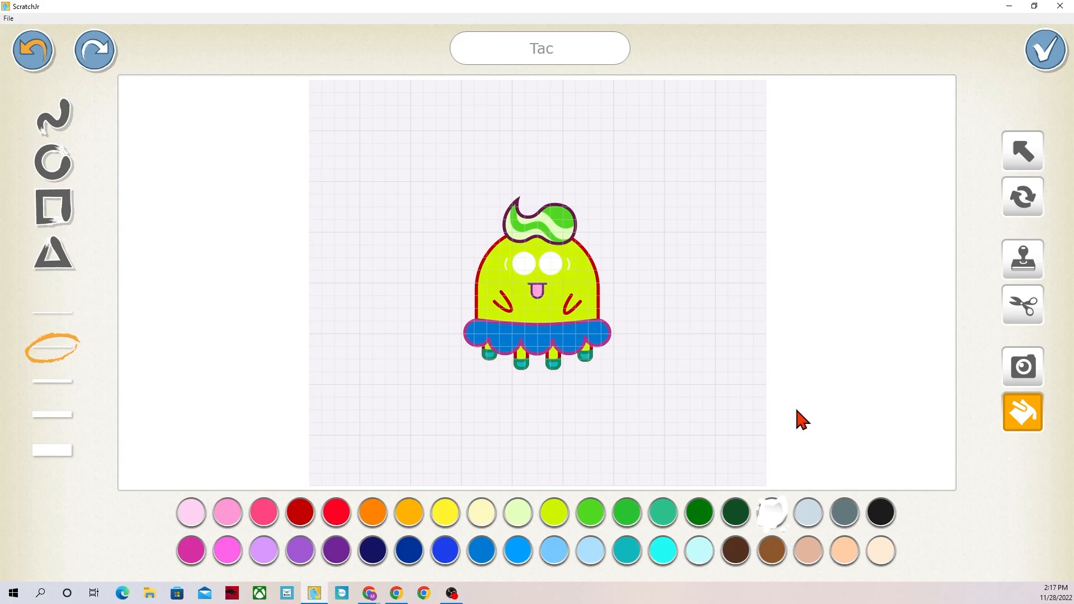
Place repainted Tac on the hill right of centre and choose the Fly from the library
{"action": "left_click", "coordinate": [1045, 49]}
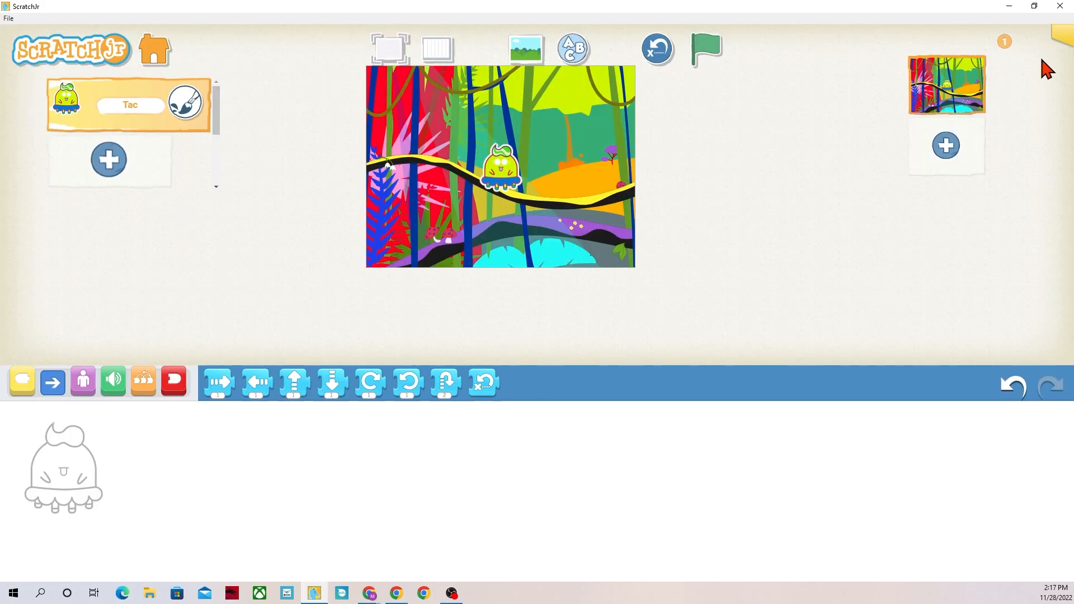
{"action": "left_click_drag", "start_coordinate": [499, 165], "coordinate": [565, 158]}
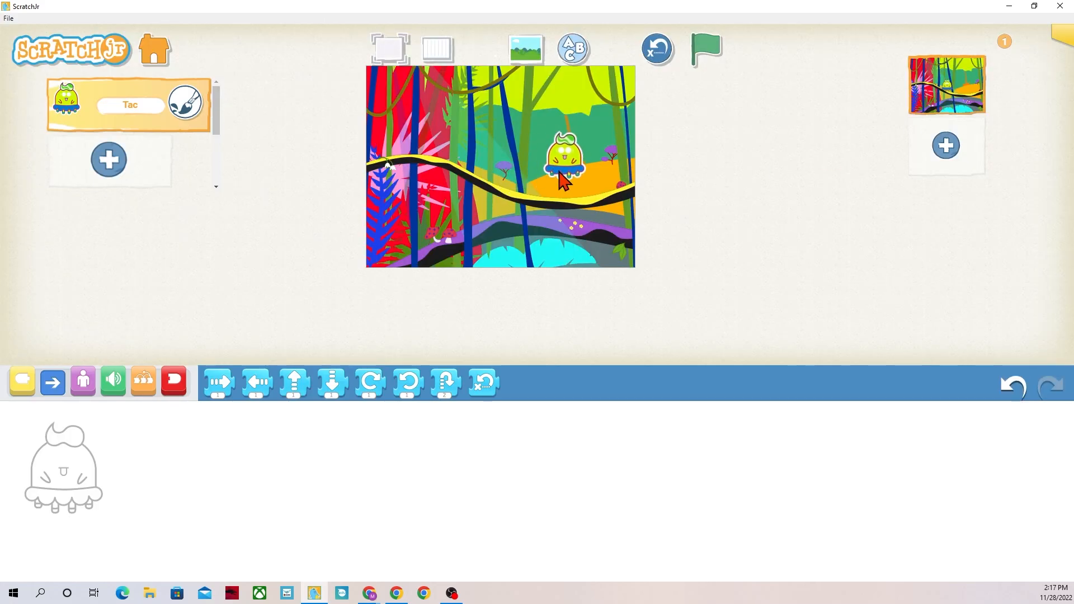
{"action": "left_click", "coordinate": [108, 158]}
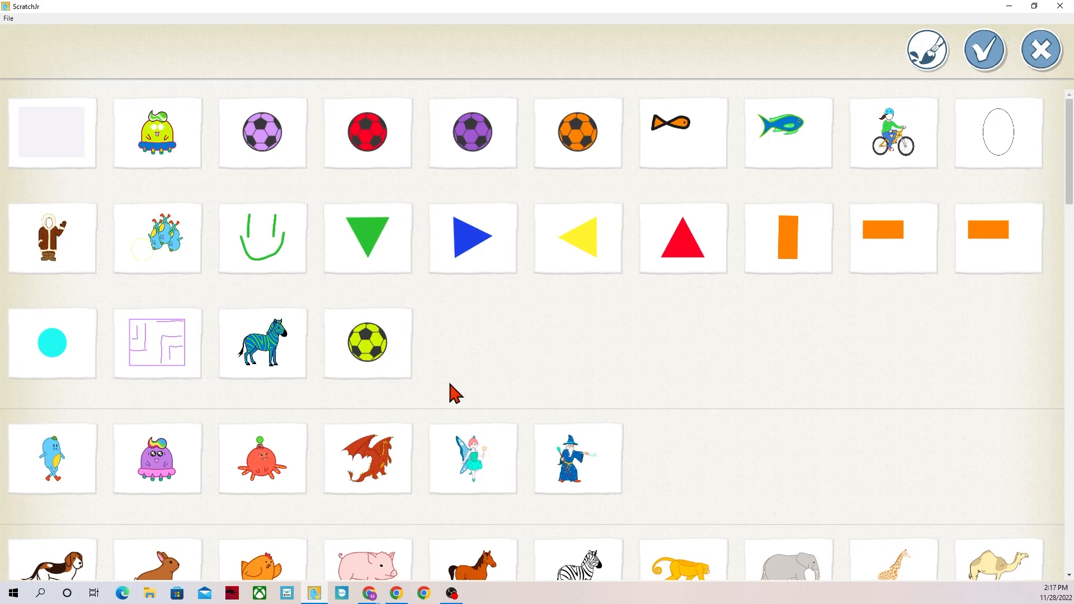
{"action": "scroll", "scroll_direction": "down", "scroll_amount": 3}
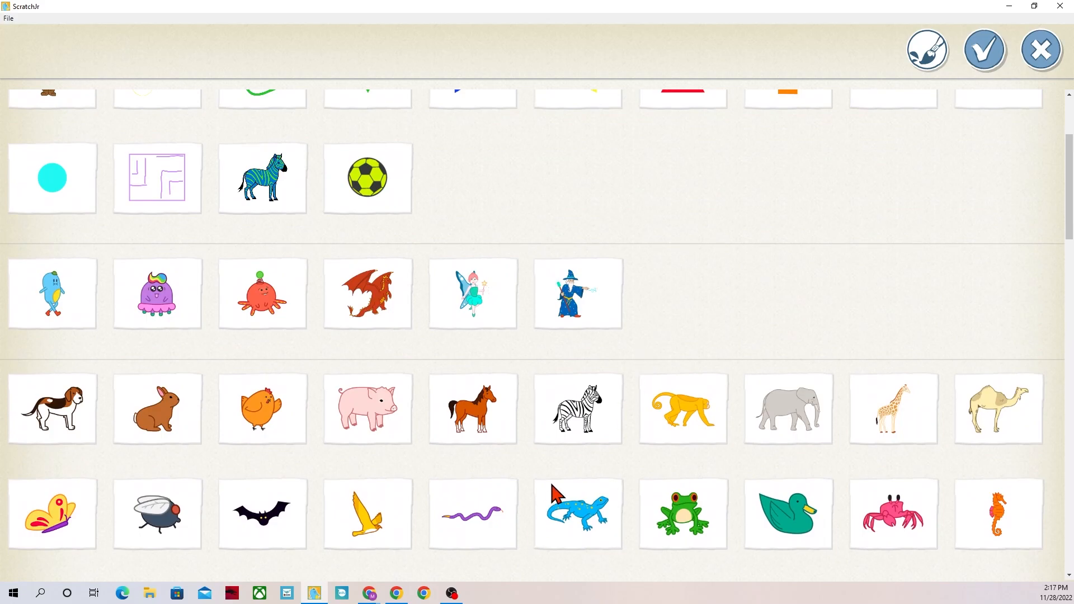
{"action": "scroll", "scroll_direction": "down", "scroll_amount": 3}
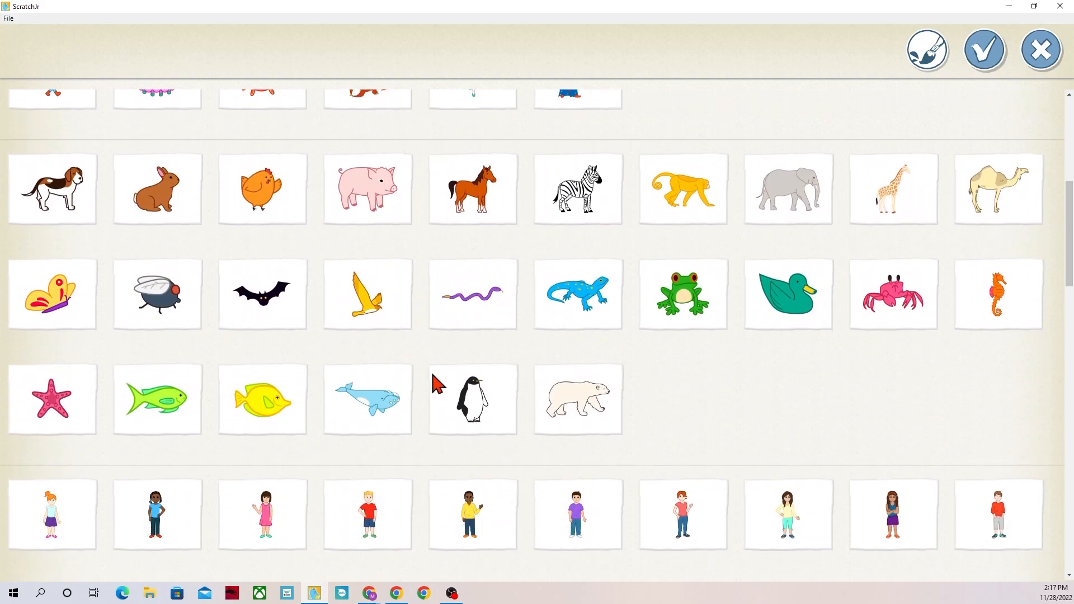
{"action": "left_click", "coordinate": [157, 293]}
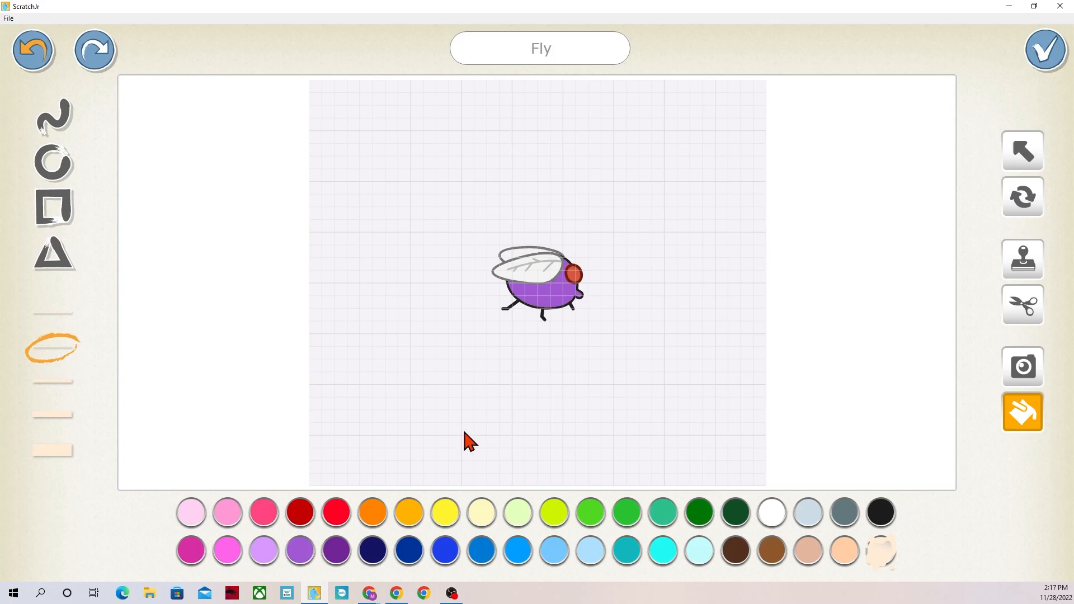
Fill the Fly's wings red in the paint editor
{"action": "left_click", "coordinate": [335, 512]}
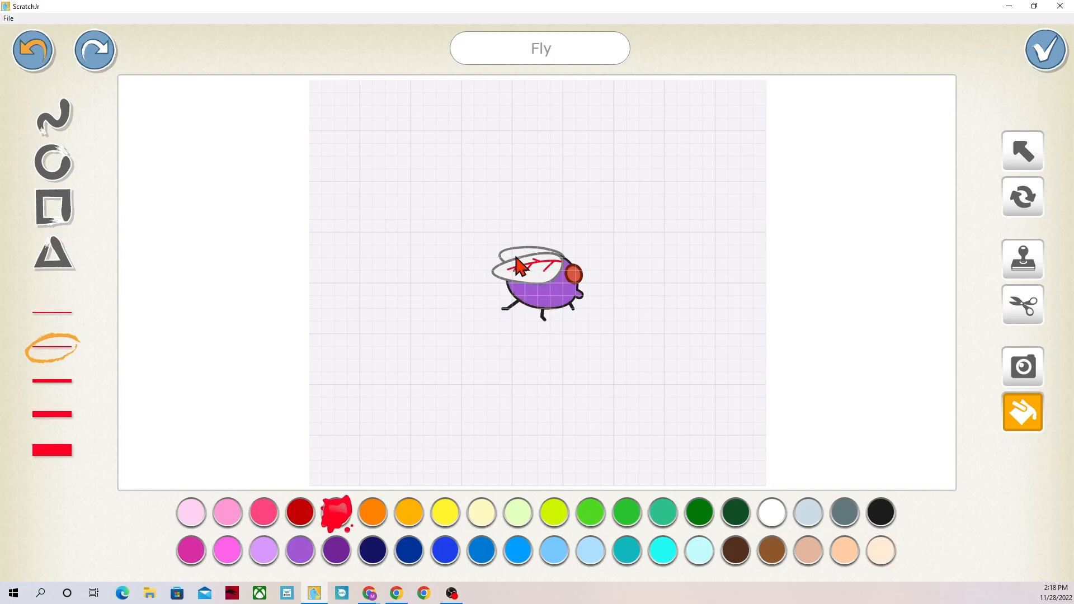
{"action": "left_click", "coordinate": [521, 266]}
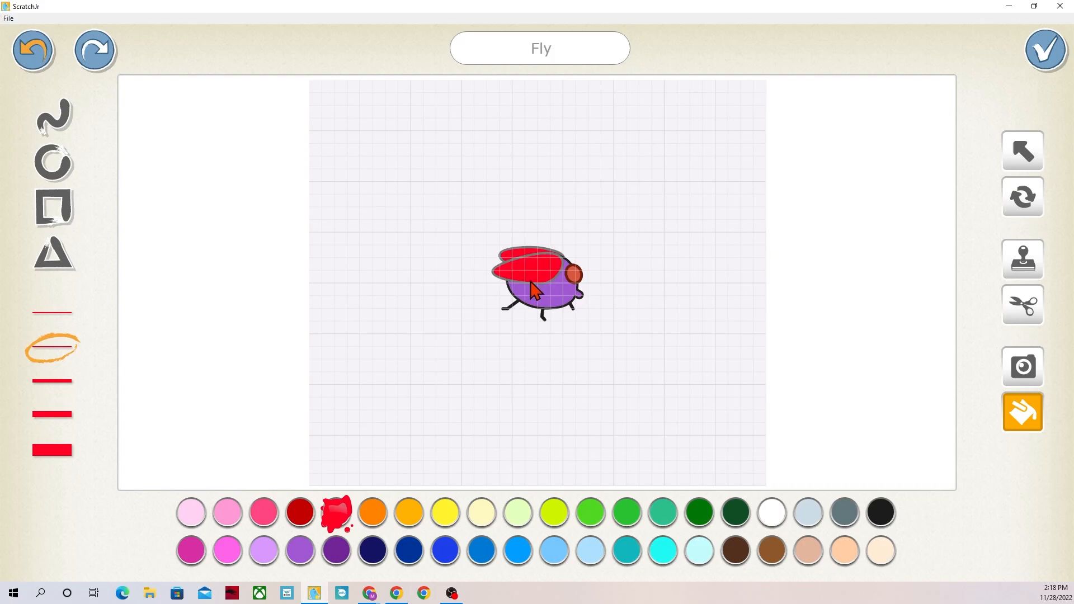
Return the Fly to the stage and give it a size-change block set to 2
{"action": "left_click", "coordinate": [1045, 50]}
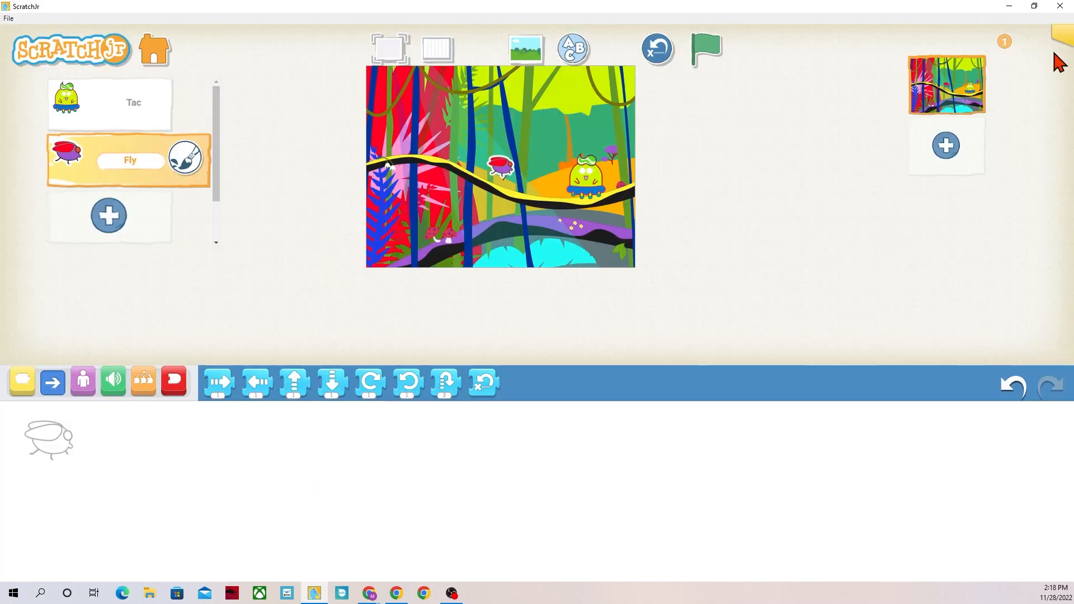
{"action": "mouse_move", "coordinate": [161, 381]}
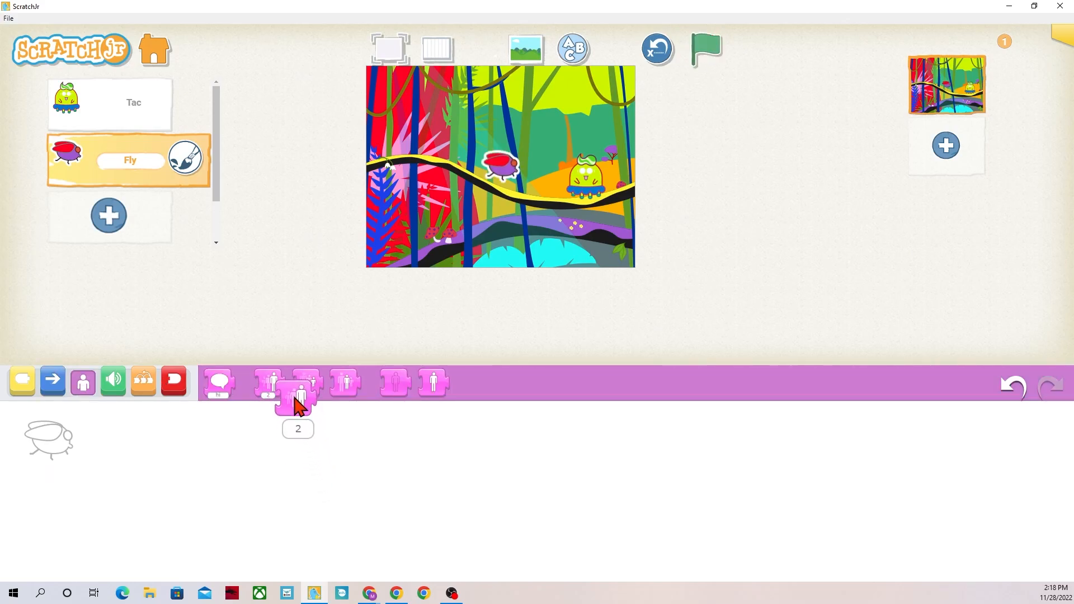
{"action": "left_click_drag", "start_coordinate": [298, 394], "coordinate": [245, 455]}
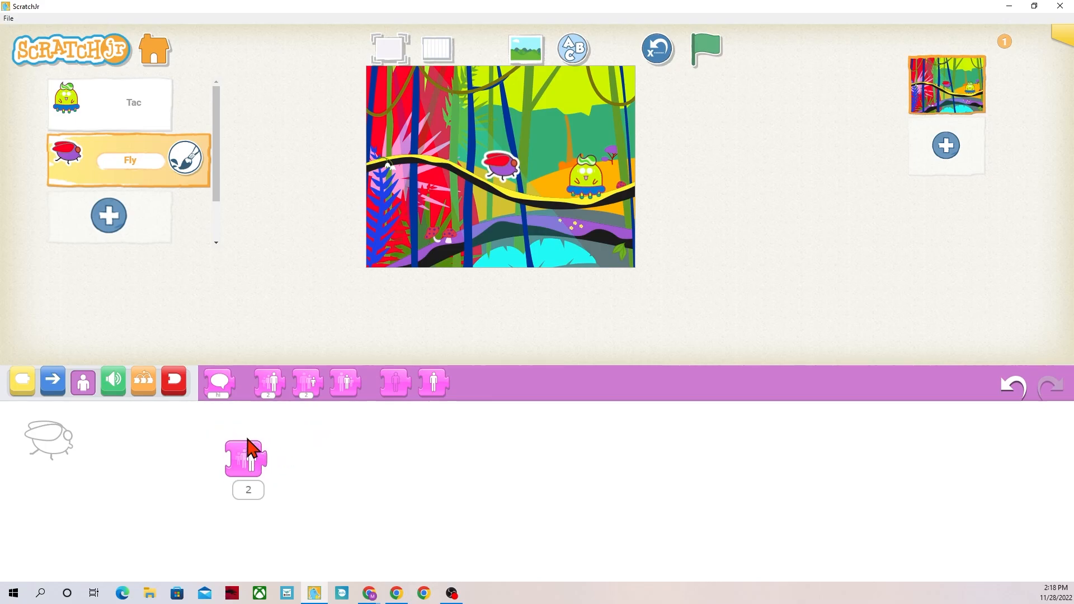
Browse the character library for another character
{"action": "left_click", "coordinate": [109, 216]}
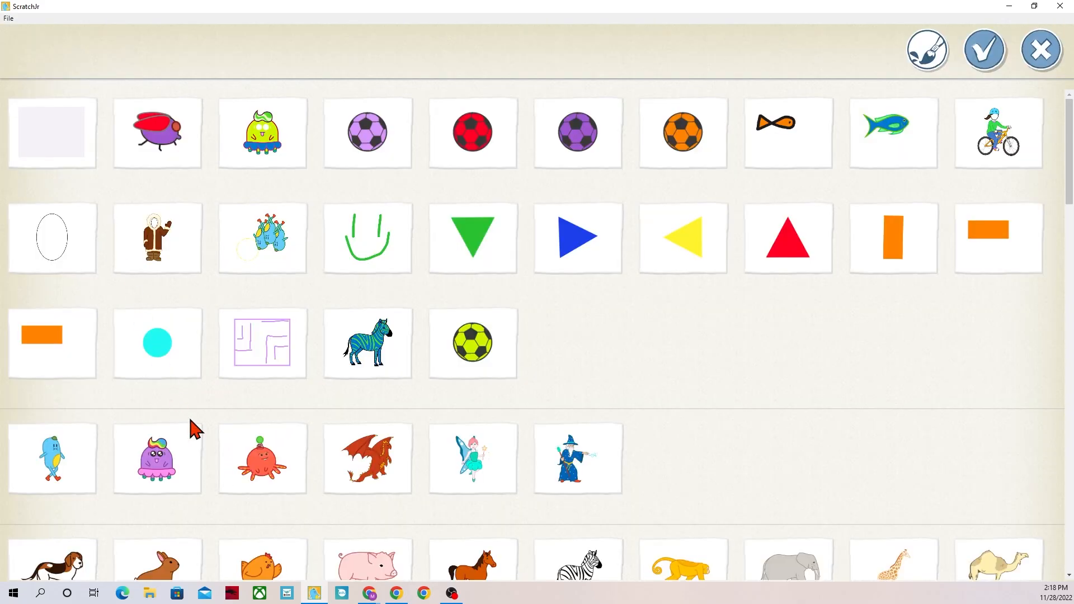
{"action": "scroll", "scroll_direction": "down", "scroll_amount": 3}
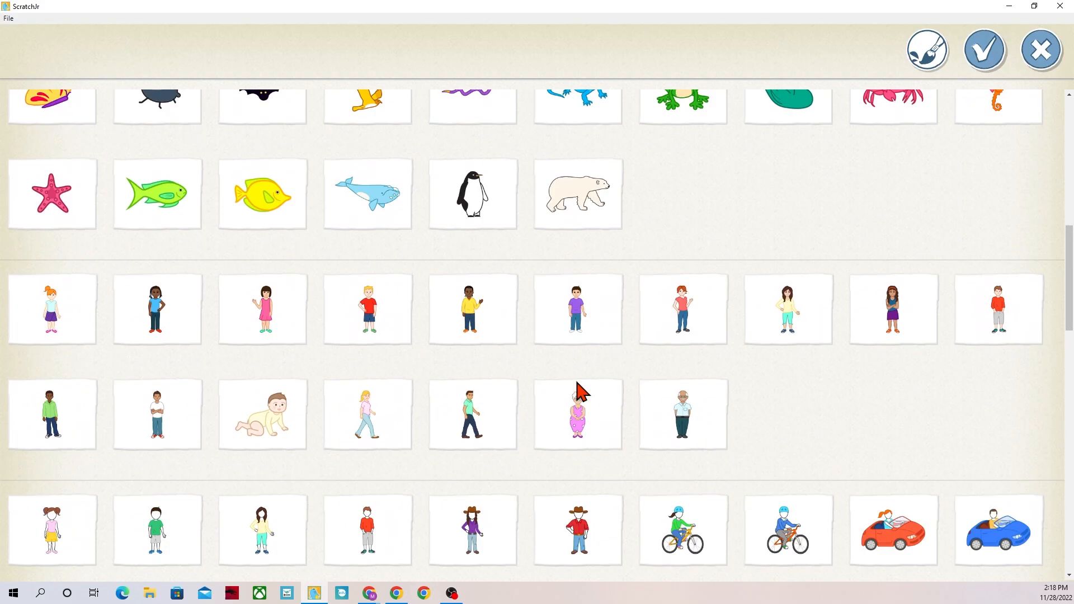
{"action": "scroll", "scroll_direction": "down", "scroll_amount": 3}
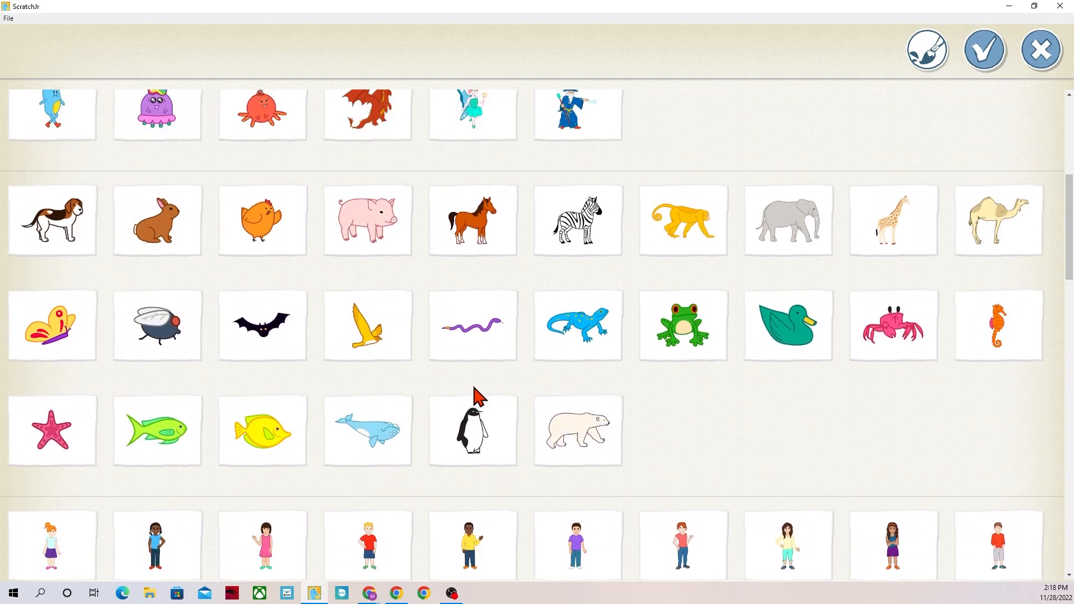
Add the green Fish with a black outline and black side marking to the stage
{"action": "left_click", "coordinate": [157, 430]}
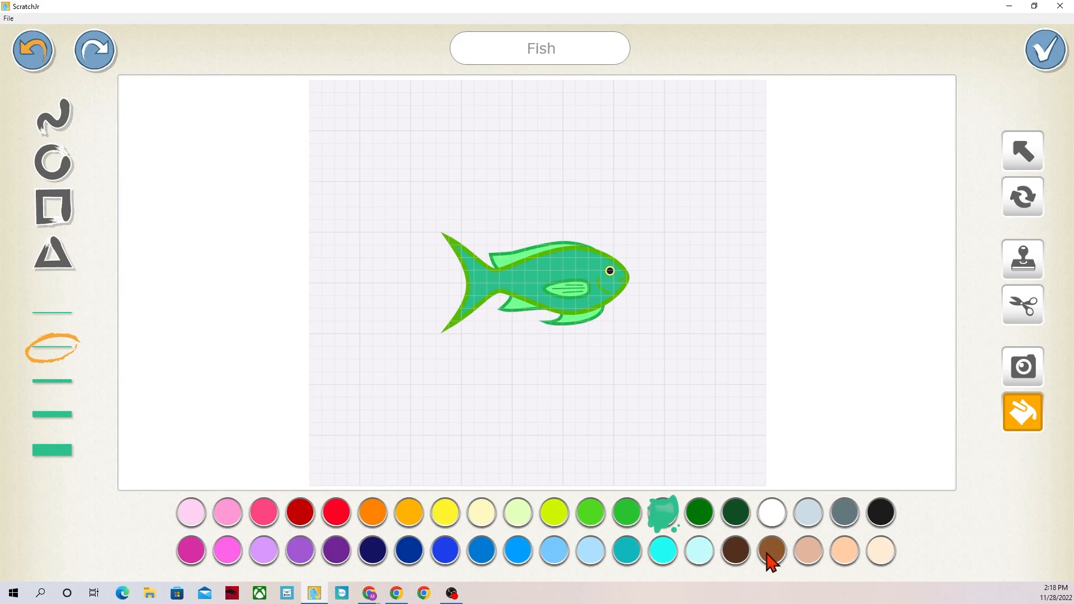
{"action": "left_click", "coordinate": [881, 512]}
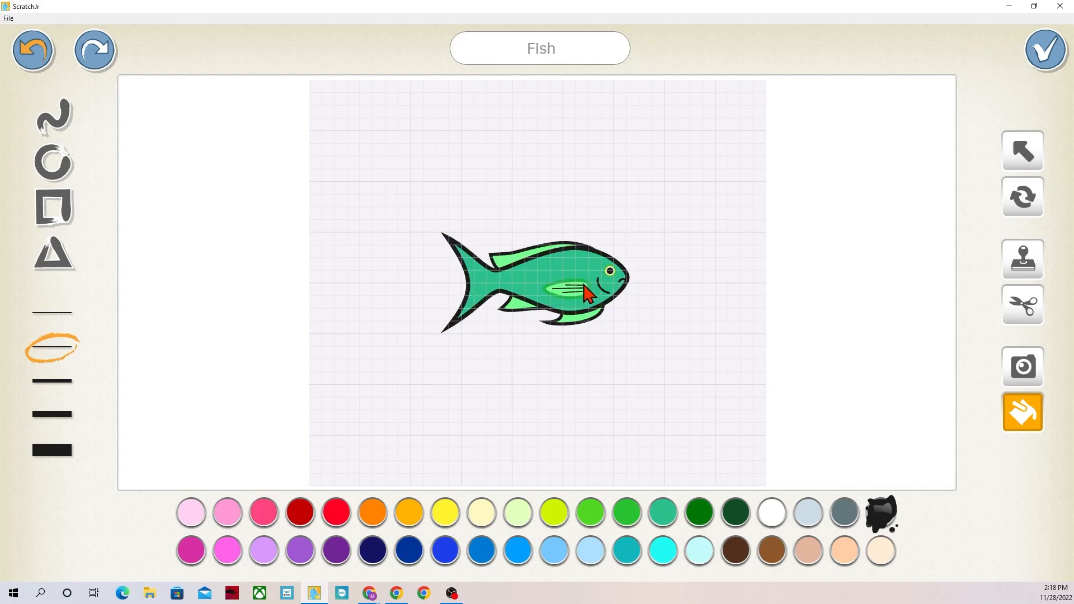
{"action": "left_click", "coordinate": [567, 292]}
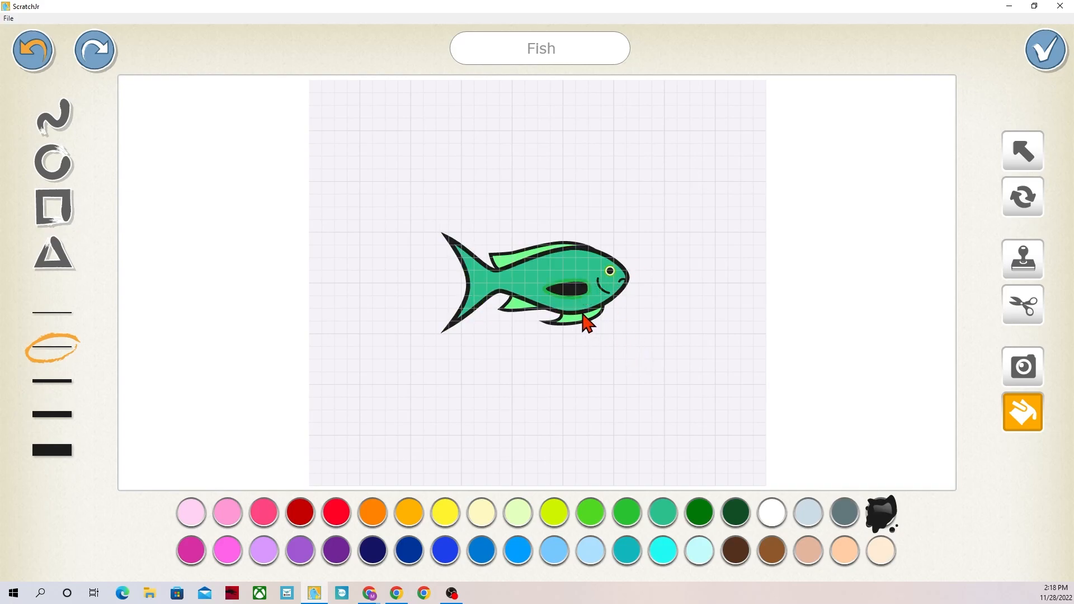
{"action": "left_click", "coordinate": [1045, 49]}
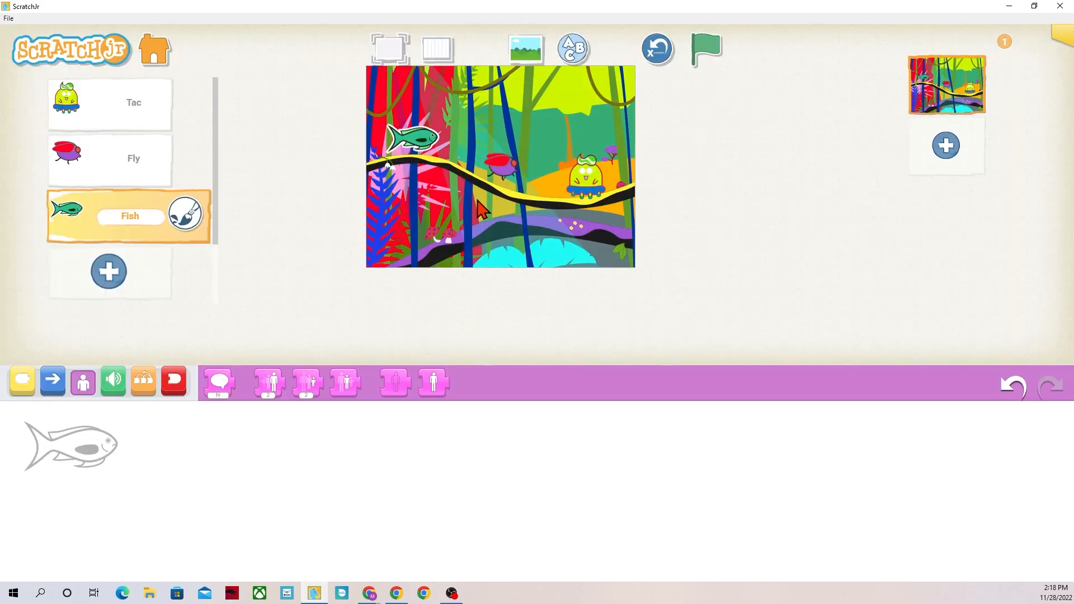
{"action": "mouse_move", "coordinate": [642, 170]}
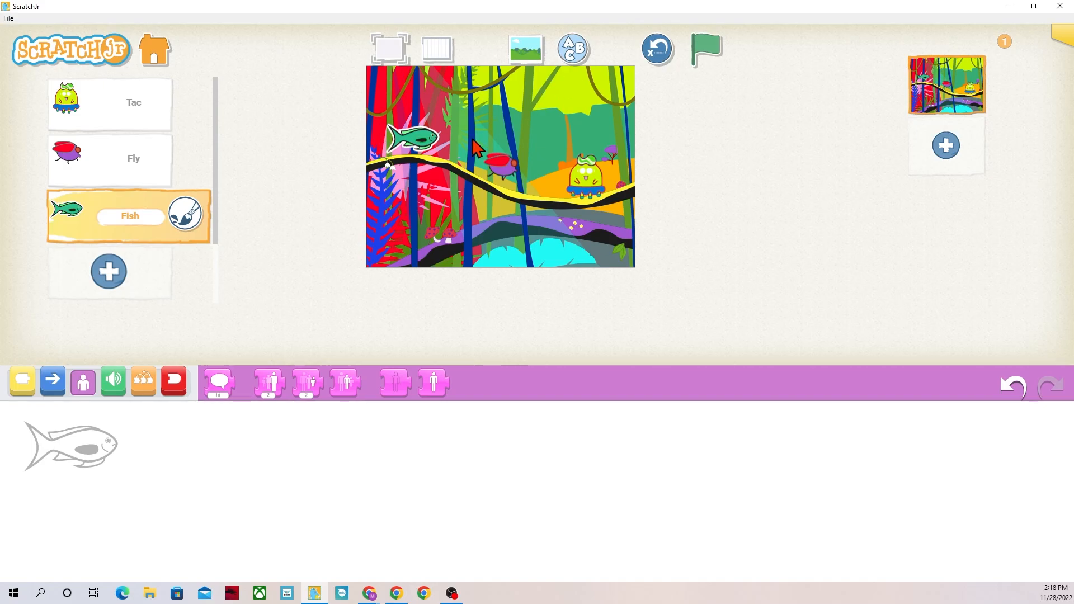
{"action": "mouse_move", "coordinate": [436, 161]}
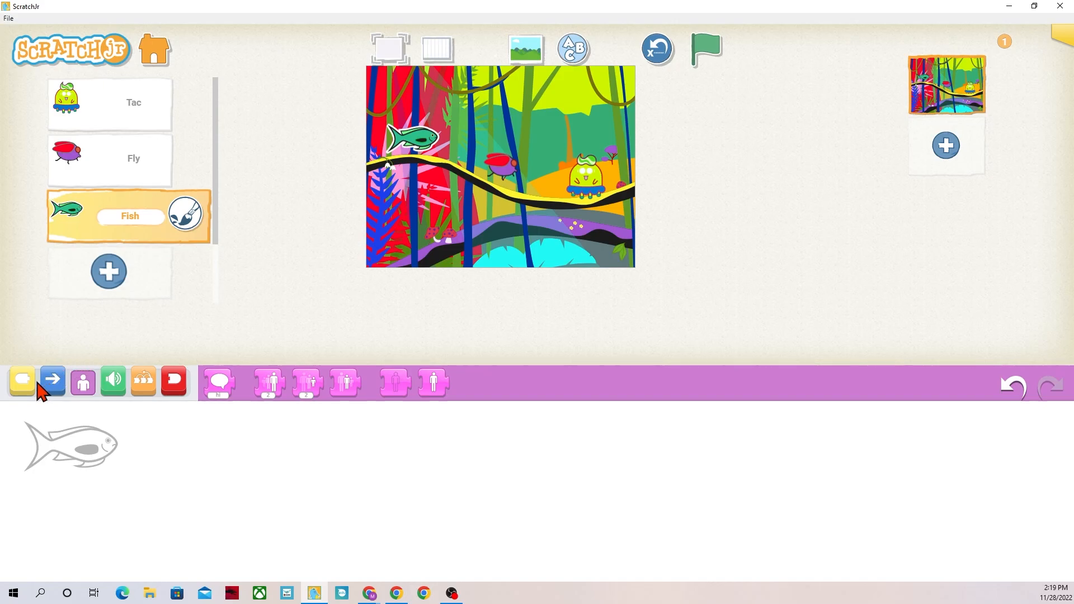
Build the Fish's tap script: Move Right 1 in a Repeat 16 loop, repeating forever
{"action": "left_click", "coordinate": [82, 380]}
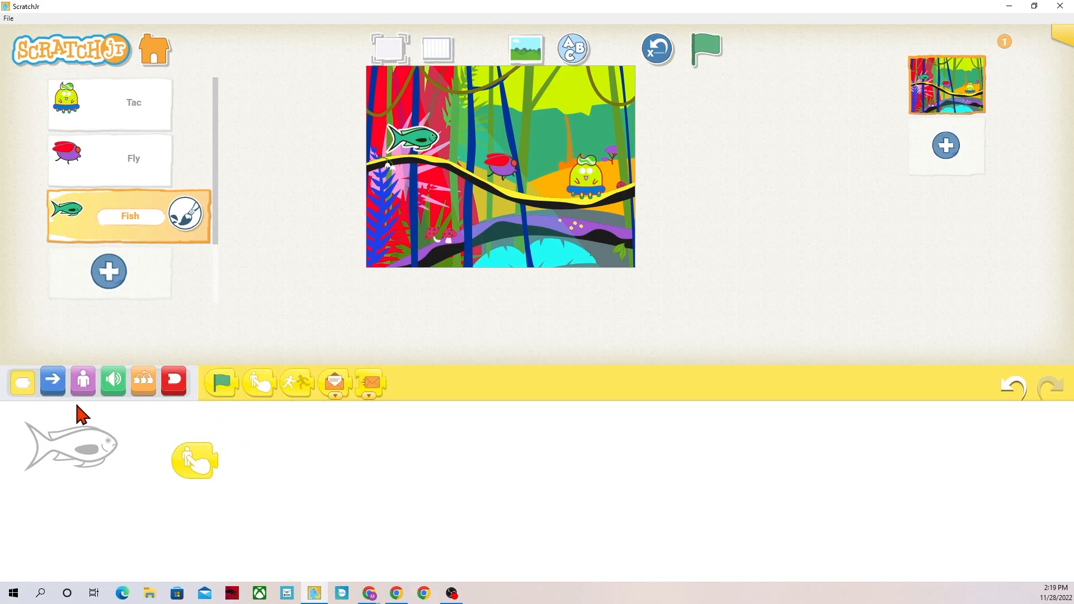
{"action": "left_click", "coordinate": [53, 380]}
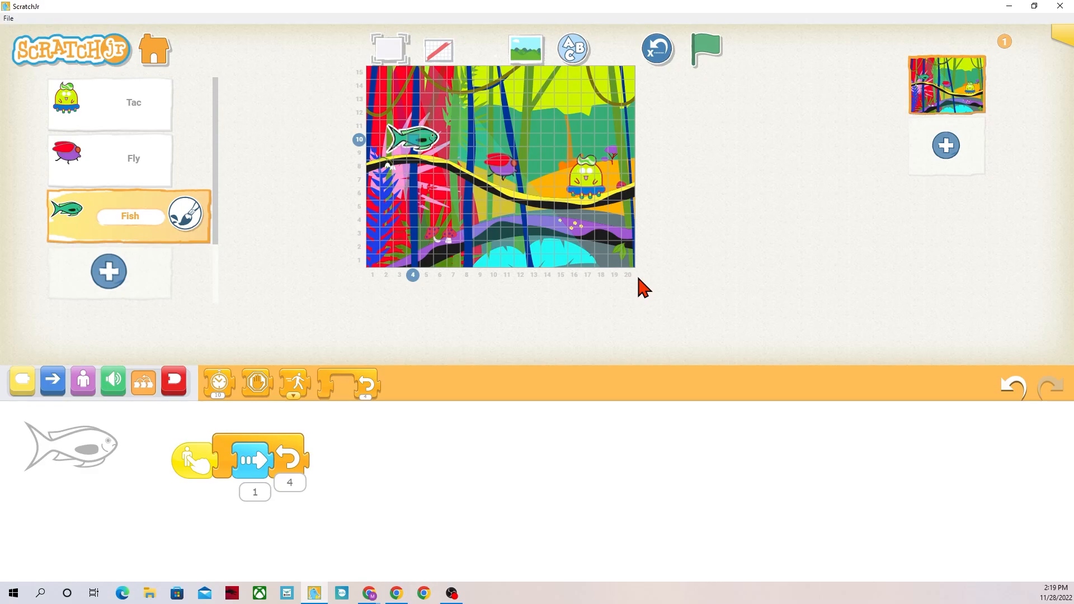
{"action": "mouse_move", "coordinate": [416, 284]}
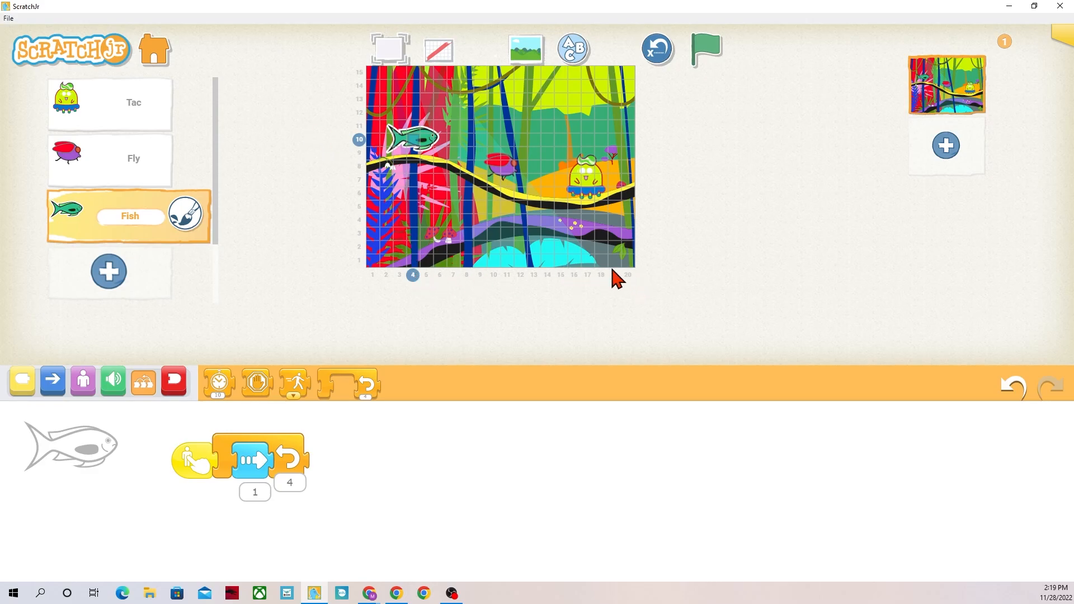
{"action": "mouse_move", "coordinate": [438, 52]}
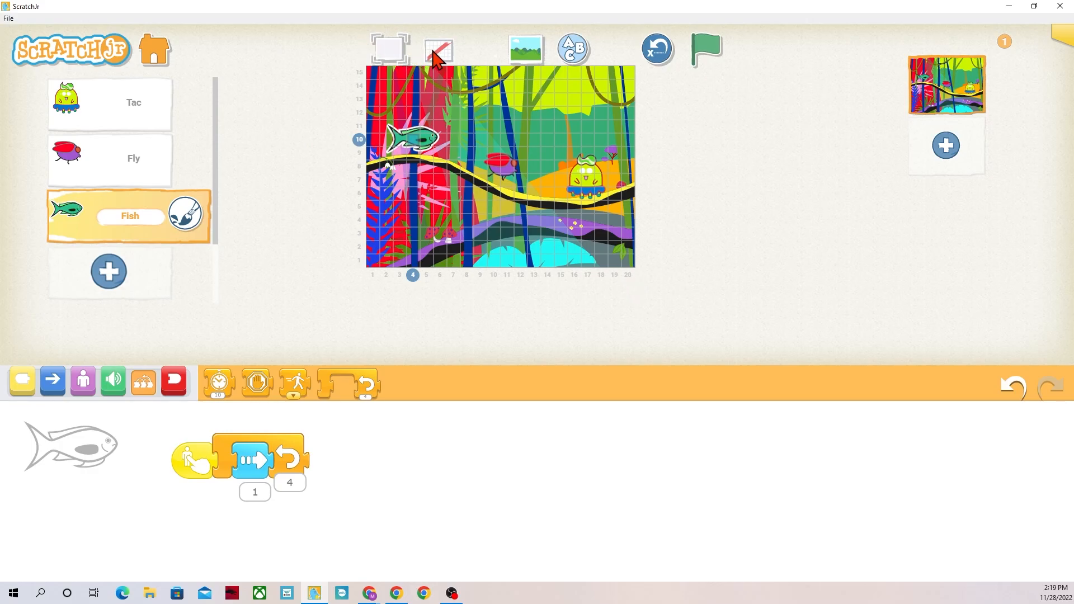
{"action": "left_click", "coordinate": [290, 482]}
{"action": "type", "text": "16"}
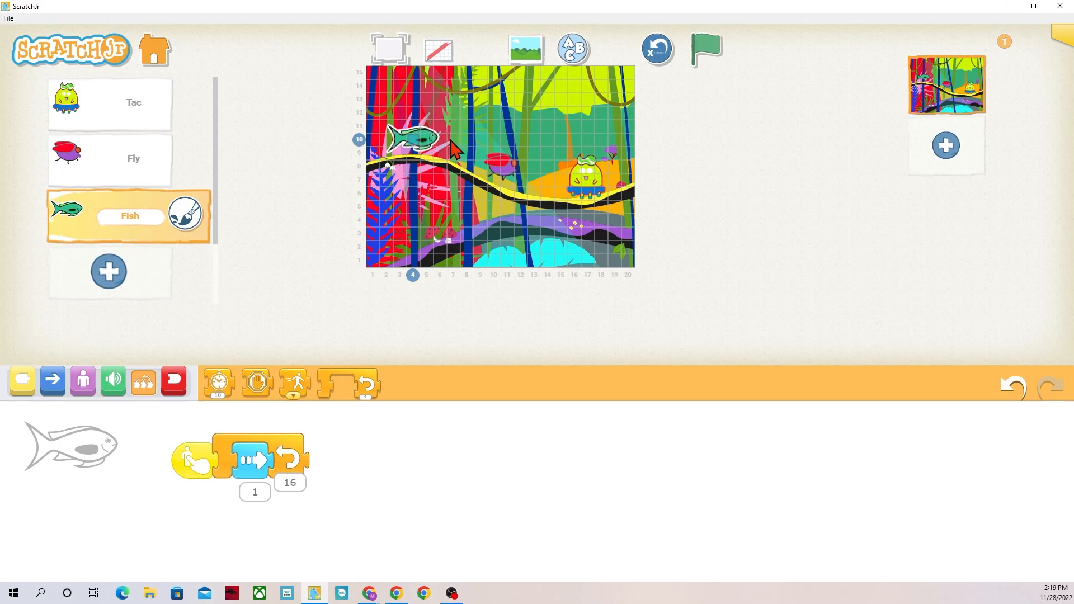
{"action": "mouse_move", "coordinate": [557, 157]}
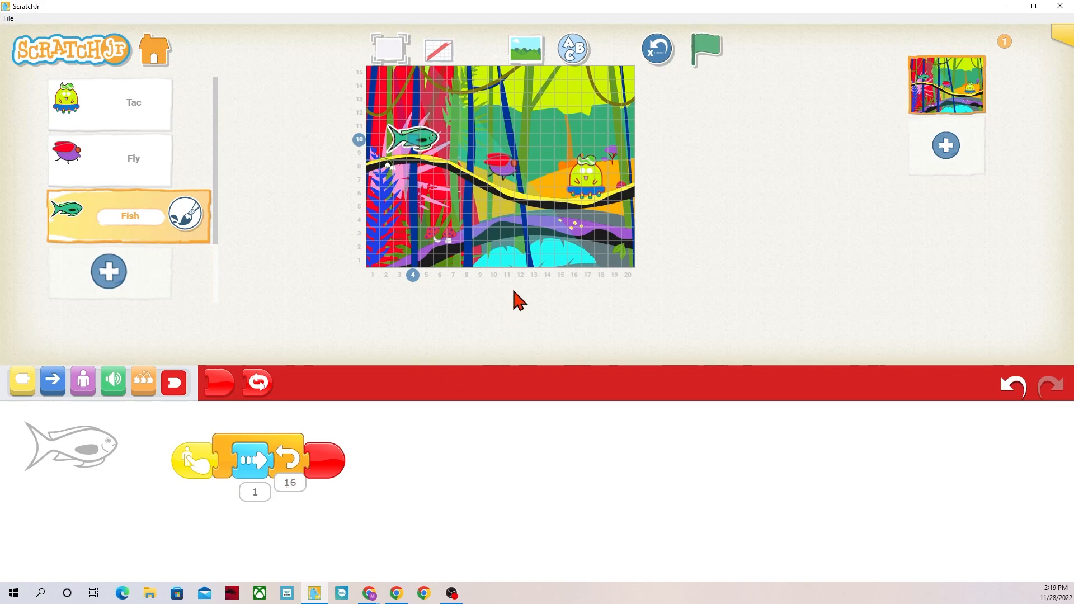
{"action": "mouse_move", "coordinate": [247, 452]}
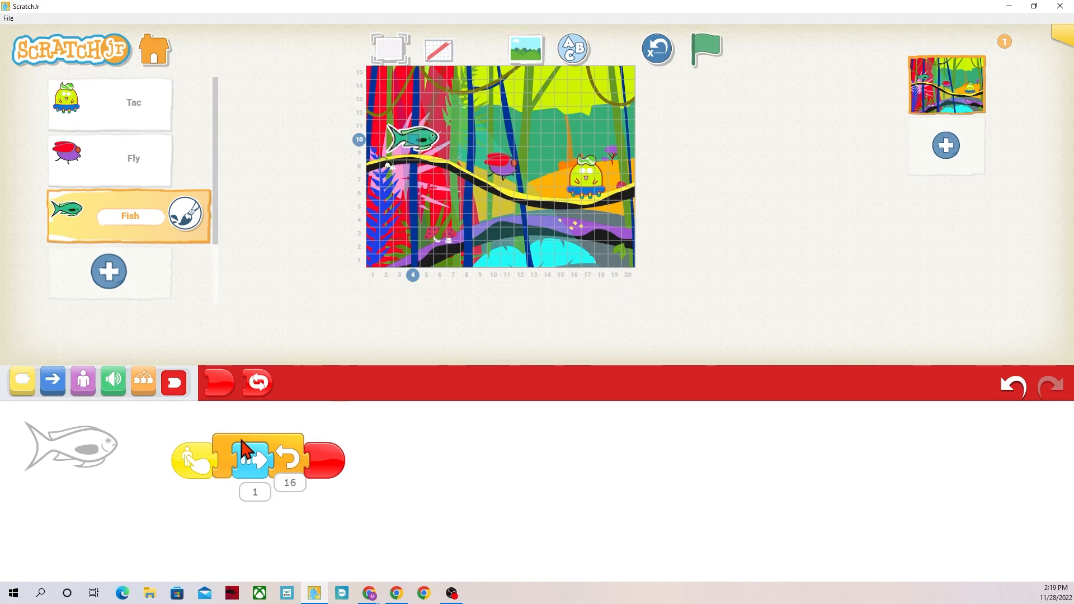
{"action": "mouse_move", "coordinate": [22, 379]}
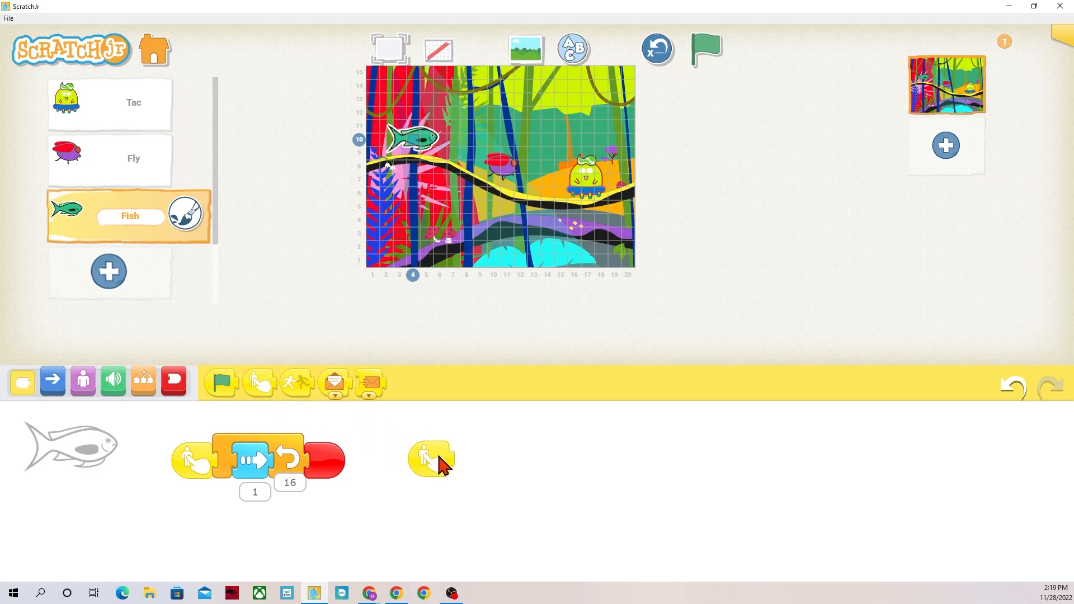
Build Fish's hop-2 tap script inside a Repeat block, count initially 3
{"action": "left_click", "coordinate": [52, 380]}
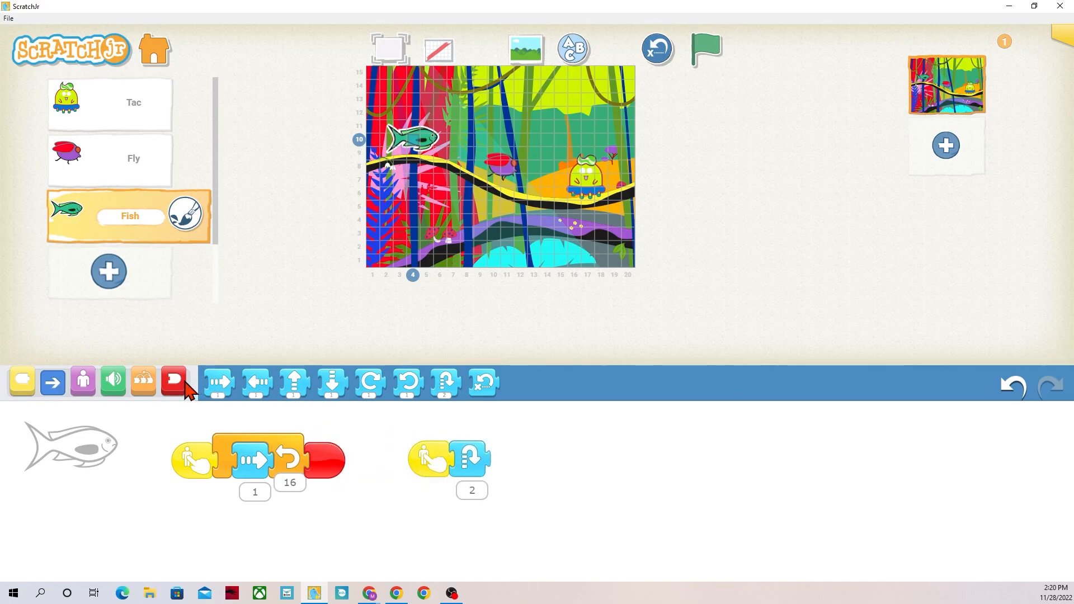
{"action": "mouse_move", "coordinate": [492, 501]}
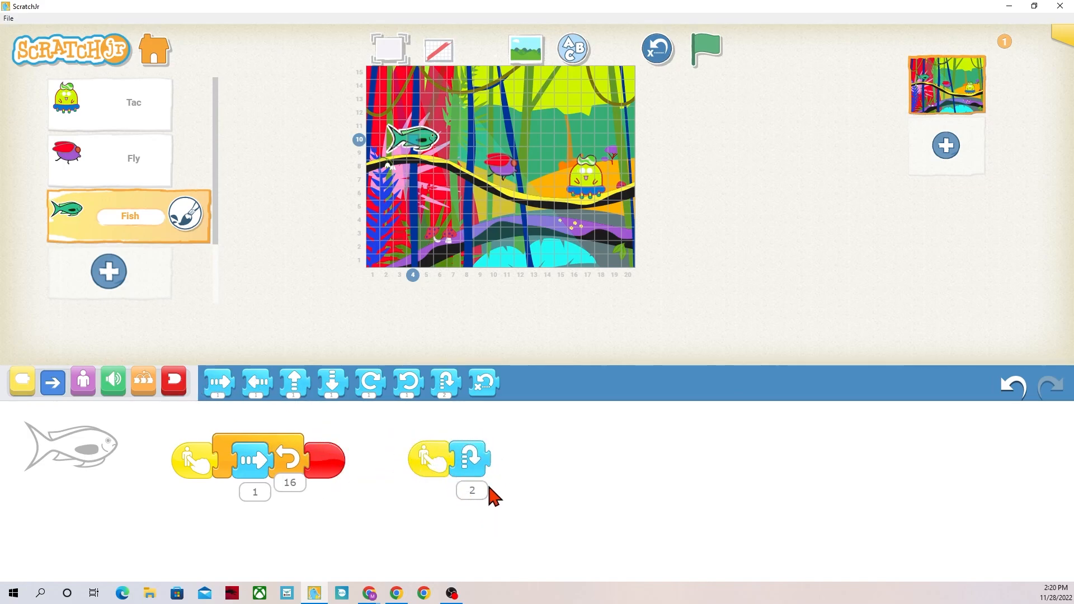
{"action": "mouse_move", "coordinate": [479, 507]}
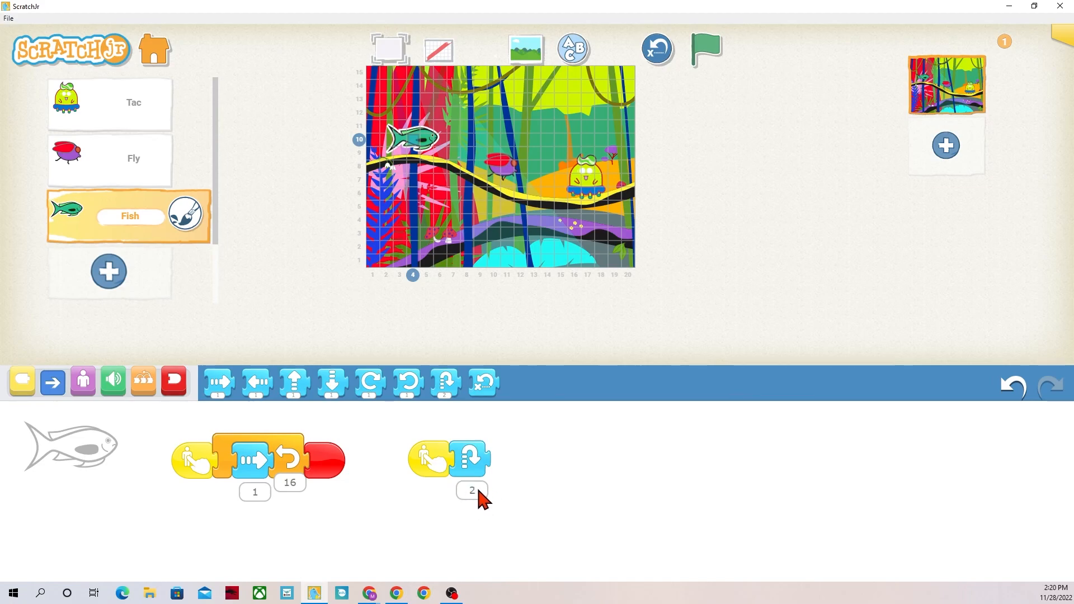
{"action": "mouse_move", "coordinate": [360, 151]}
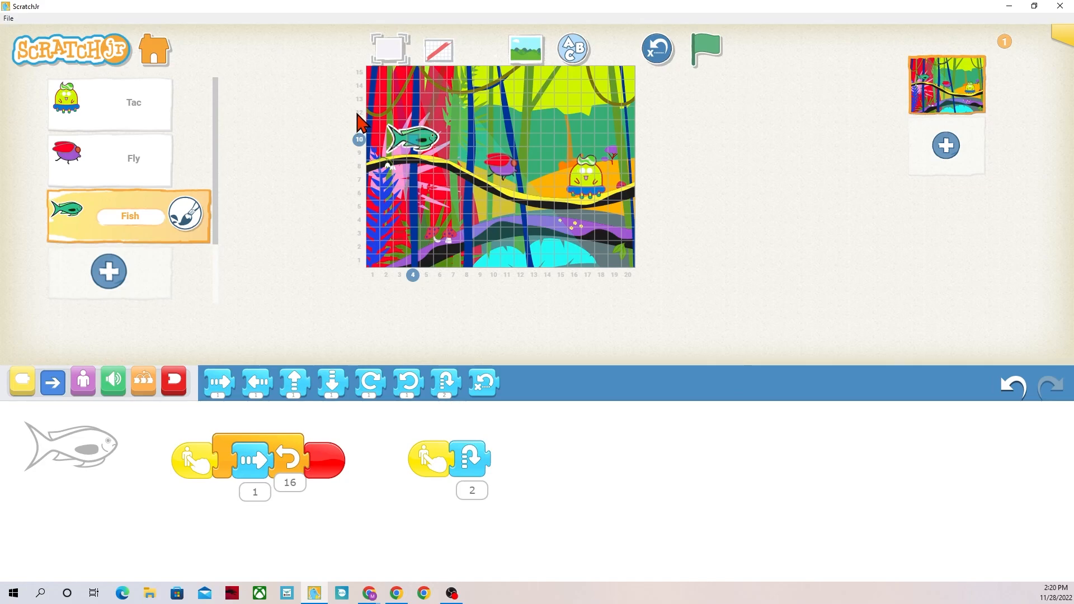
{"action": "mouse_move", "coordinate": [367, 155]}
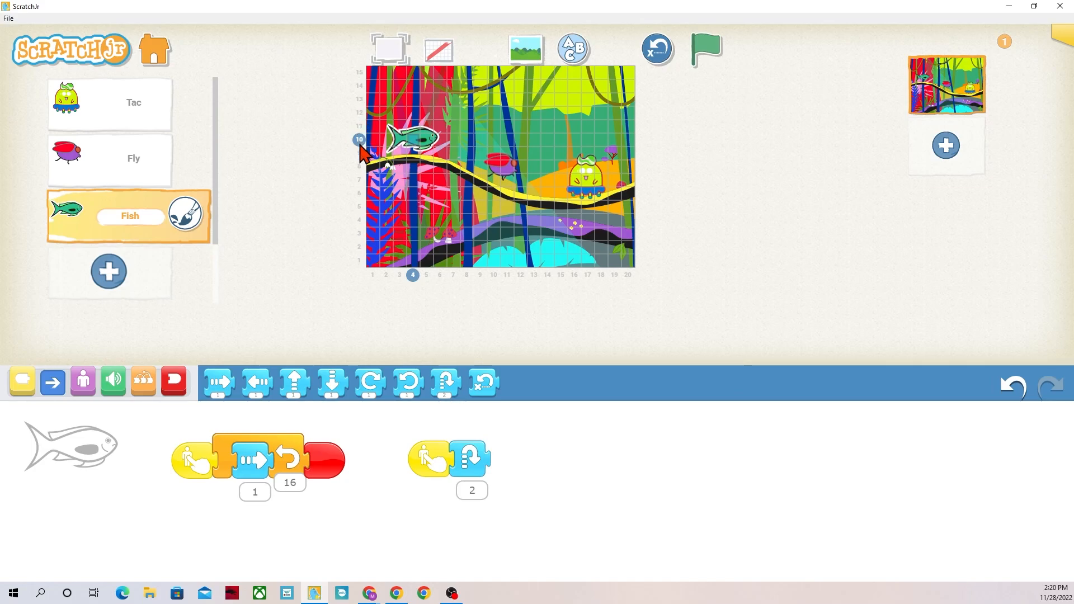
{"action": "left_click", "coordinate": [21, 381]}
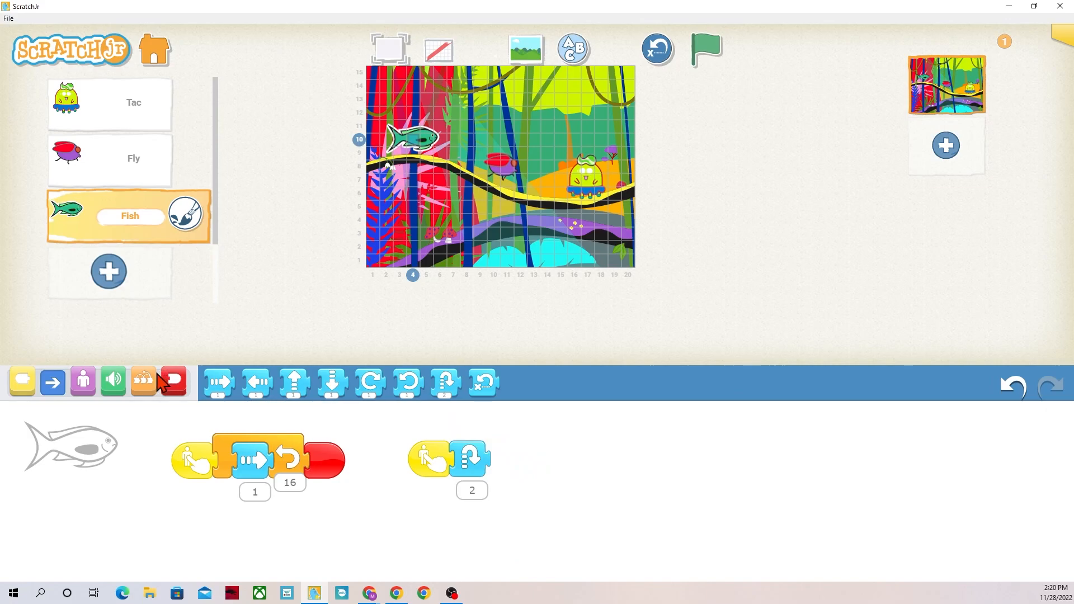
{"action": "left_click", "coordinate": [174, 381]}
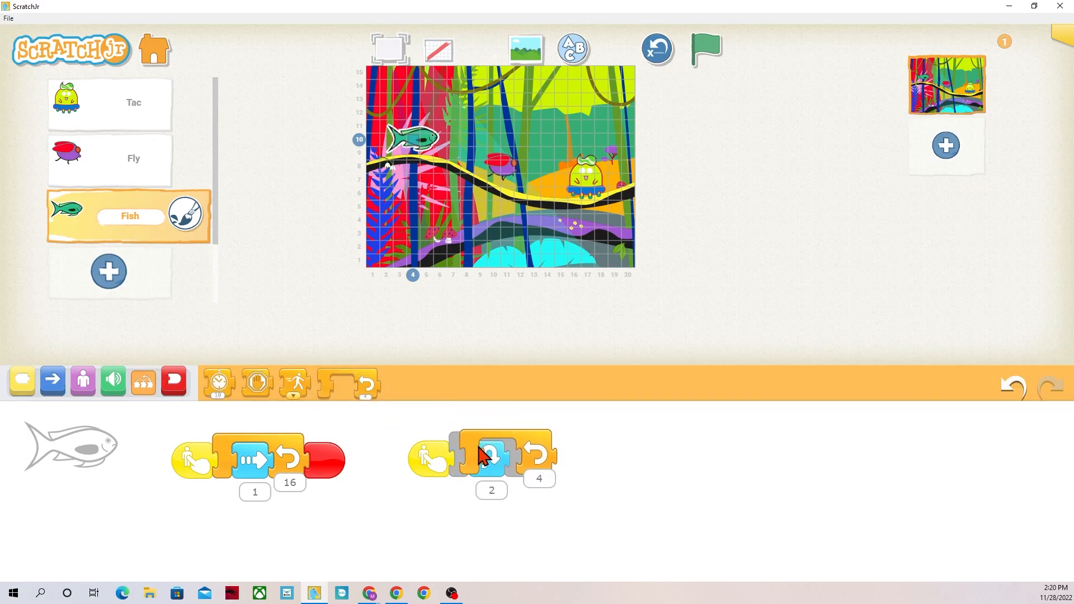
{"action": "left_click", "coordinate": [538, 478]}
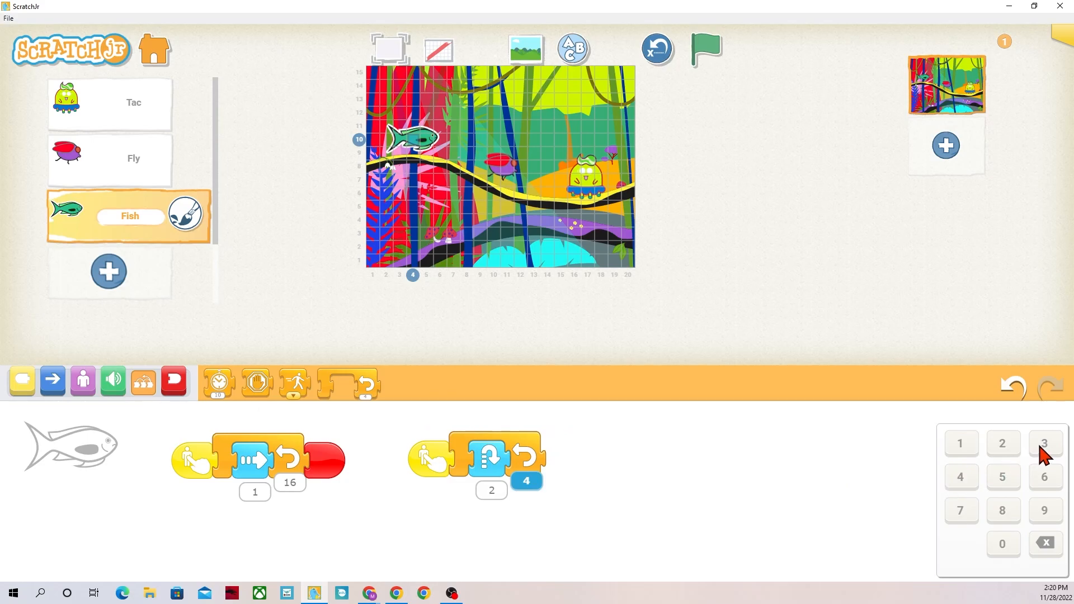
{"action": "left_click", "coordinate": [1044, 443]}
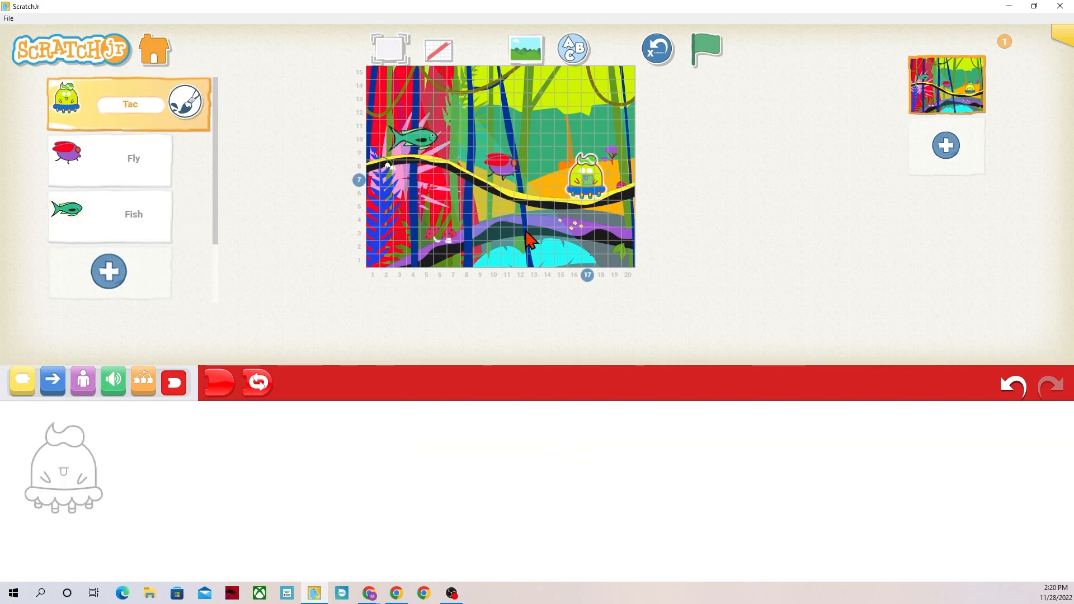
{"action": "left_click", "coordinate": [109, 214]}
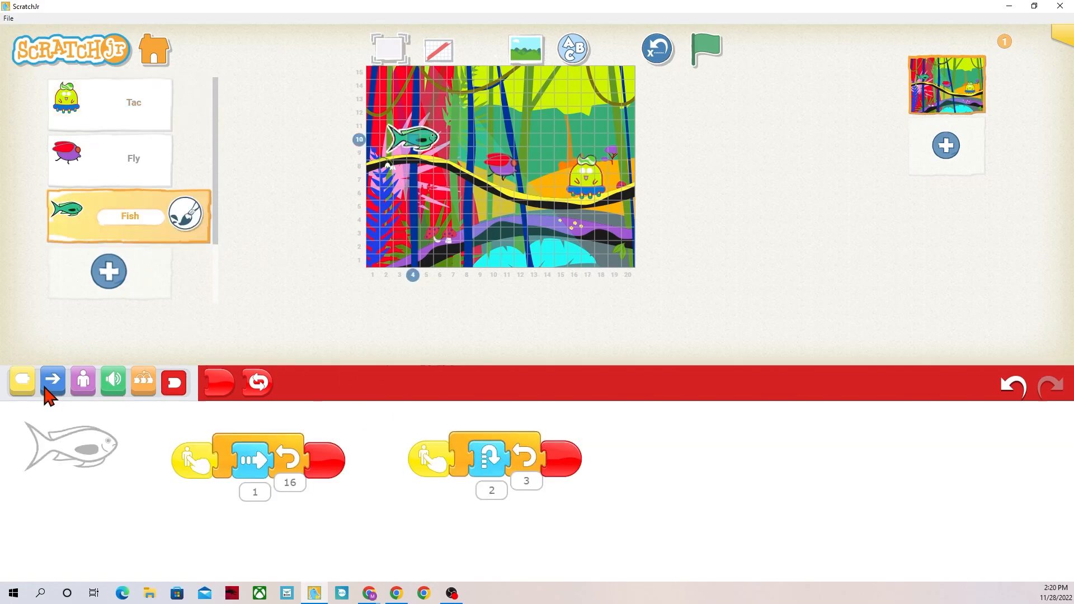
Add a second tap script turning right 12 inside a Repeat set to 2
{"action": "left_click", "coordinate": [21, 380]}
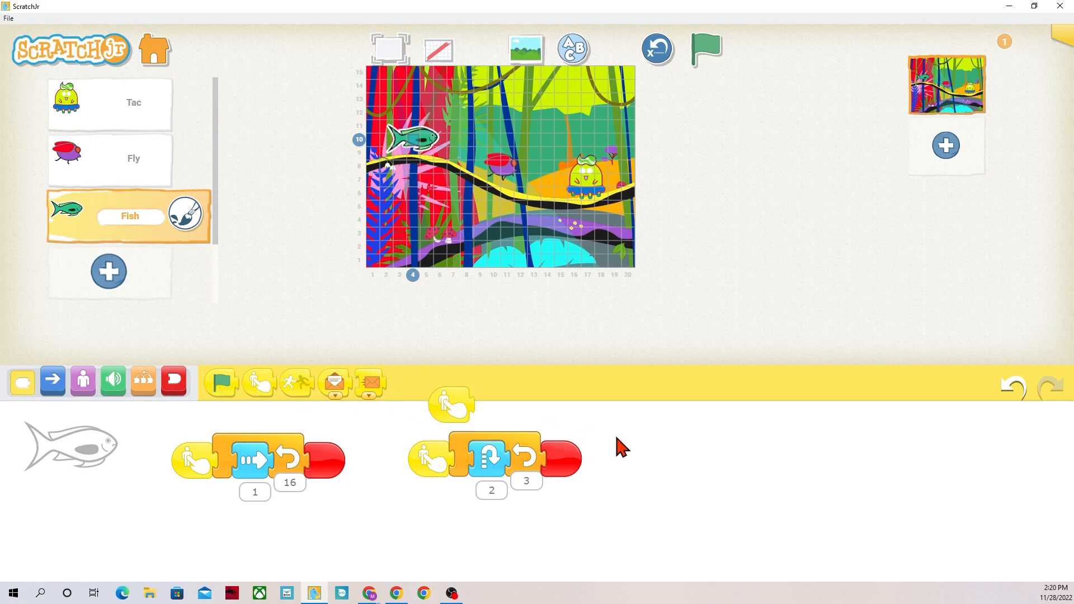
{"action": "left_click_drag", "start_coordinate": [450, 404], "coordinate": [660, 454]}
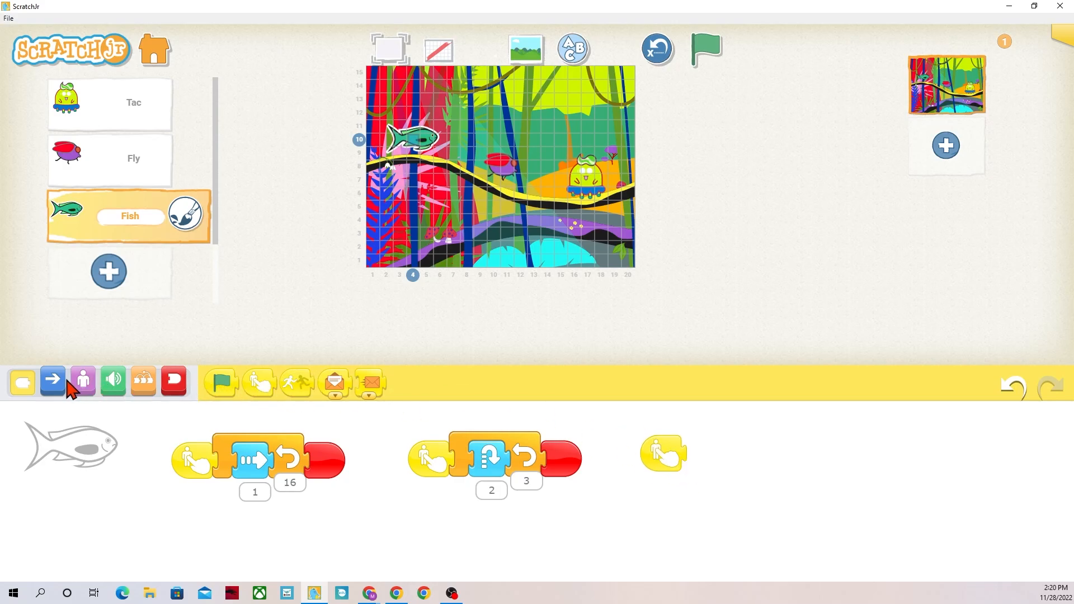
{"action": "left_click", "coordinate": [52, 380]}
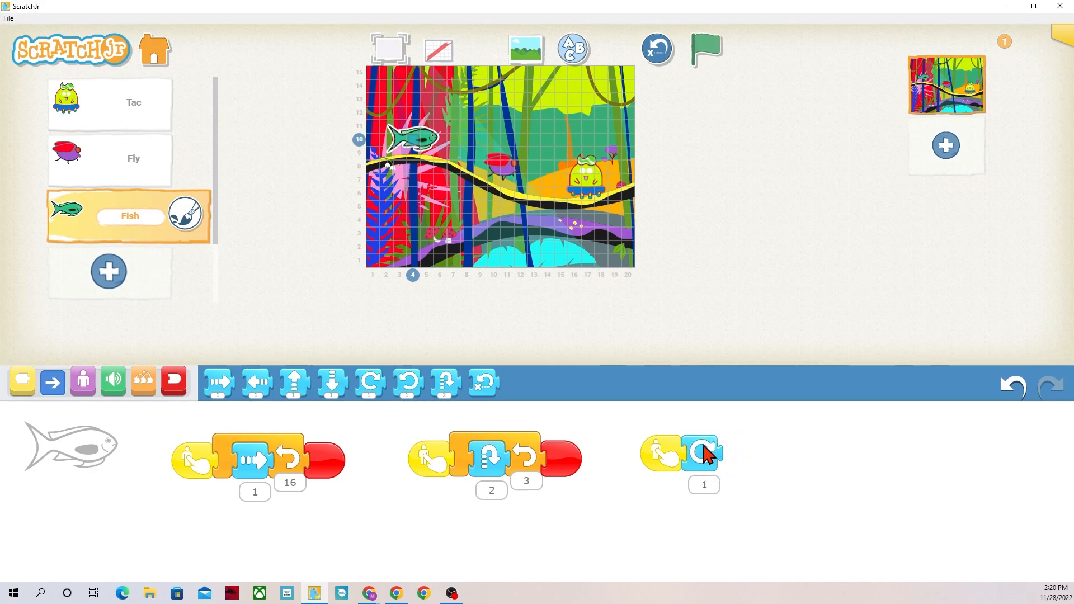
{"action": "left_click", "coordinate": [704, 48]}
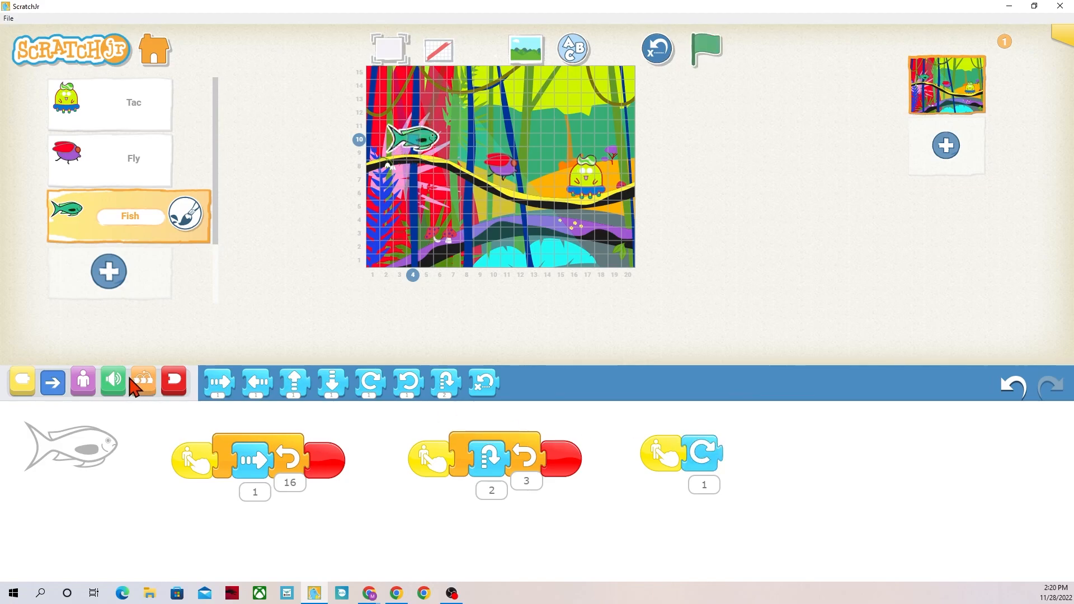
{"action": "left_click", "coordinate": [704, 484]}
{"action": "type", "text": "2"}
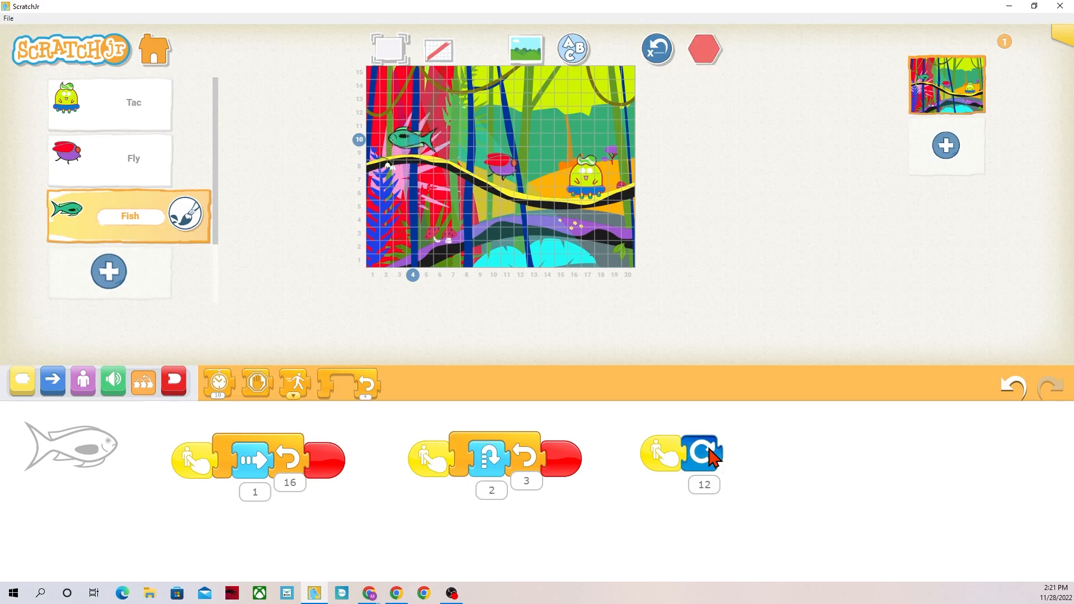
{"action": "left_click", "coordinate": [704, 48]}
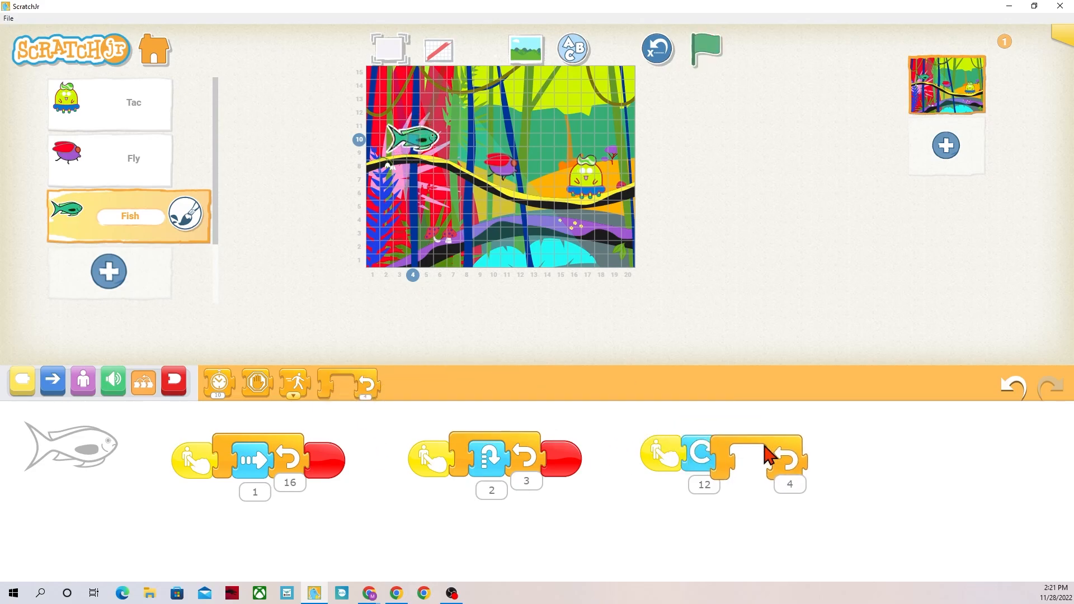
{"action": "left_click", "coordinate": [789, 483]}
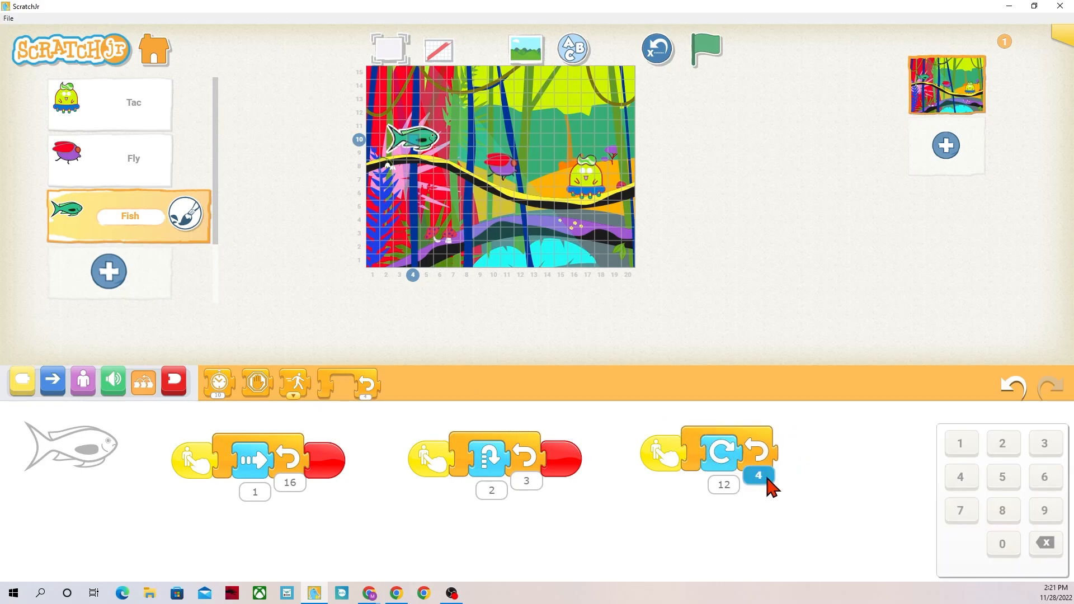
{"action": "mouse_move", "coordinate": [1061, 451]}
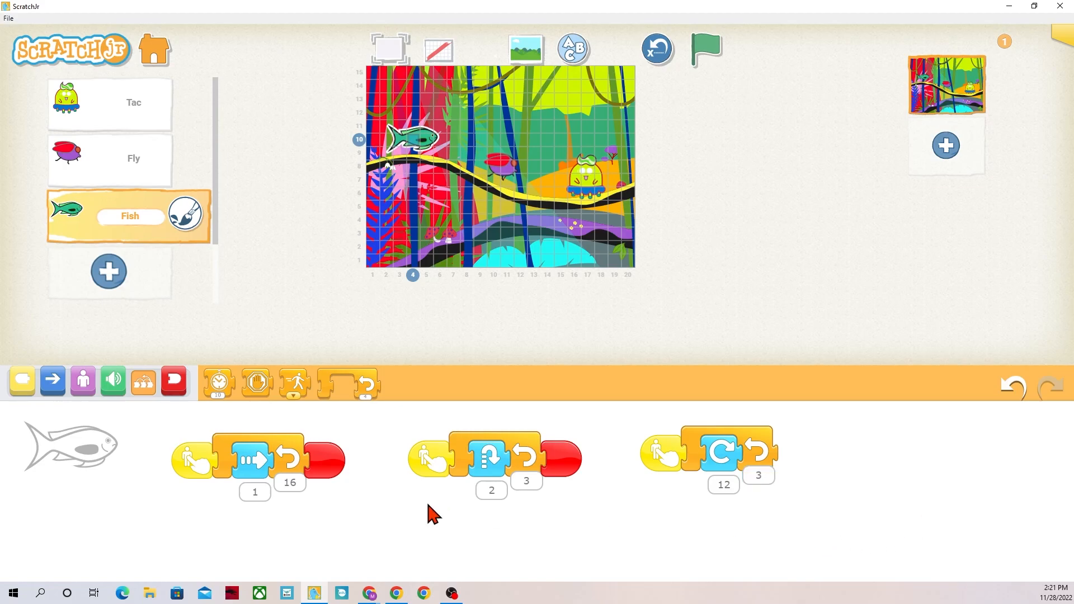
{"action": "left_click", "coordinate": [173, 380]}
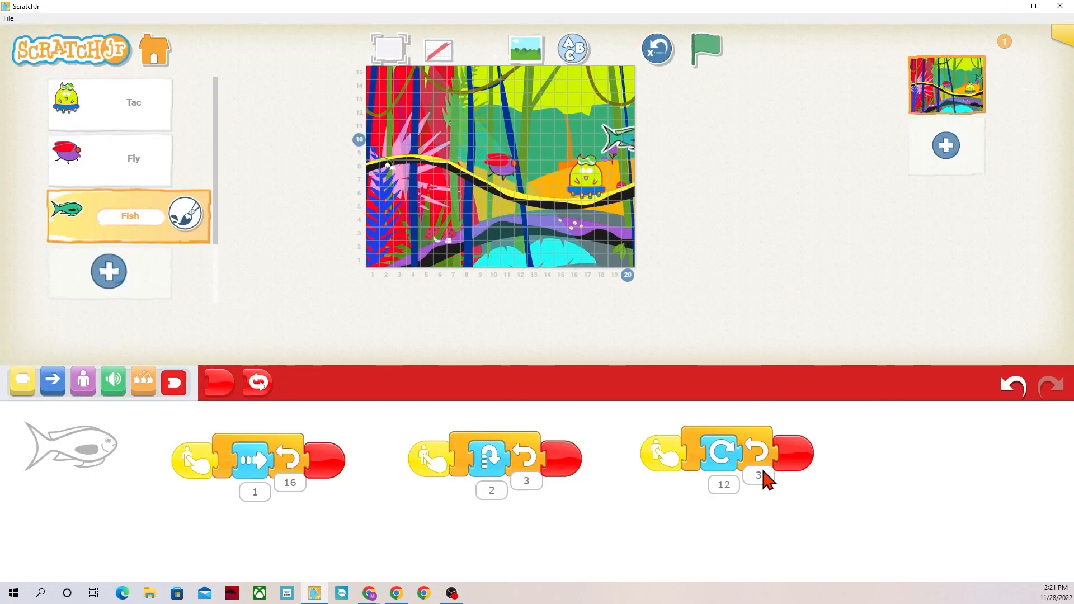
{"action": "left_click", "coordinate": [758, 475]}
{"action": "type", "text": "2"}
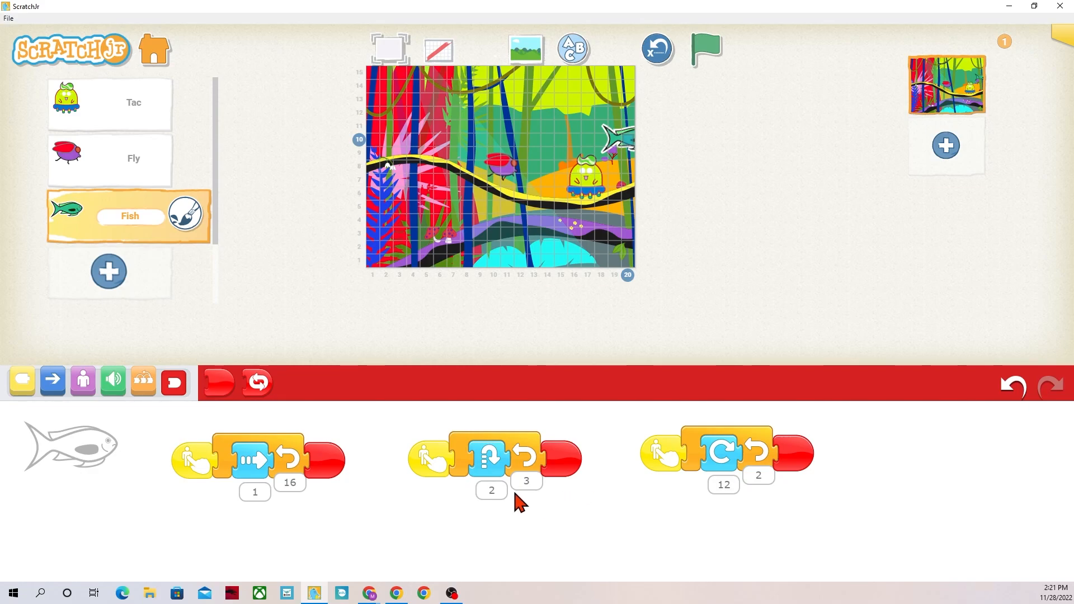
Correct the hop script's repeat count to 4
{"action": "left_click", "coordinate": [525, 481]}
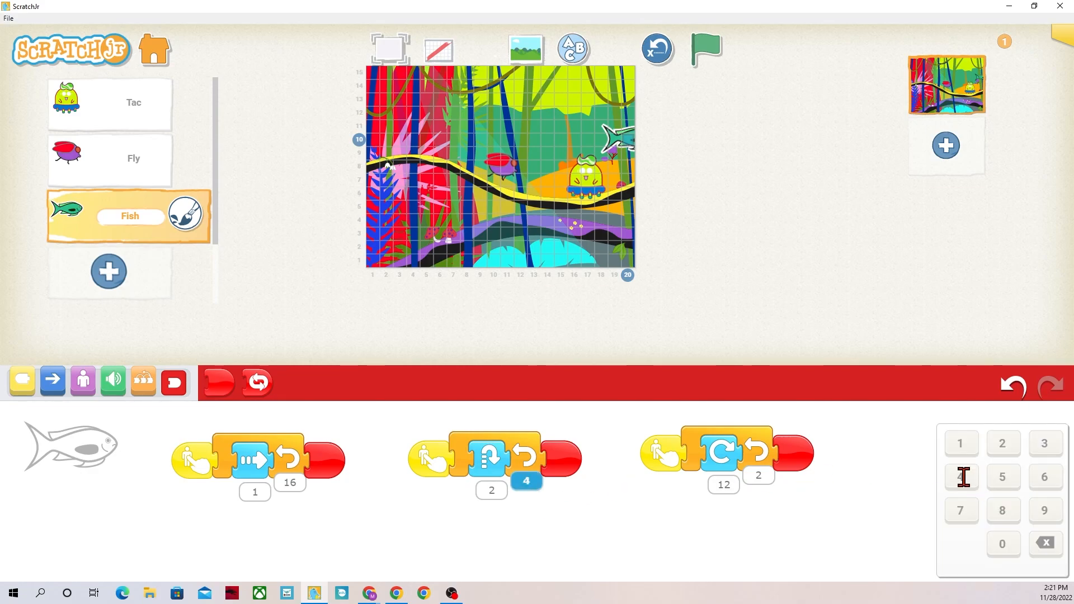
{"action": "left_click", "coordinate": [706, 49]}
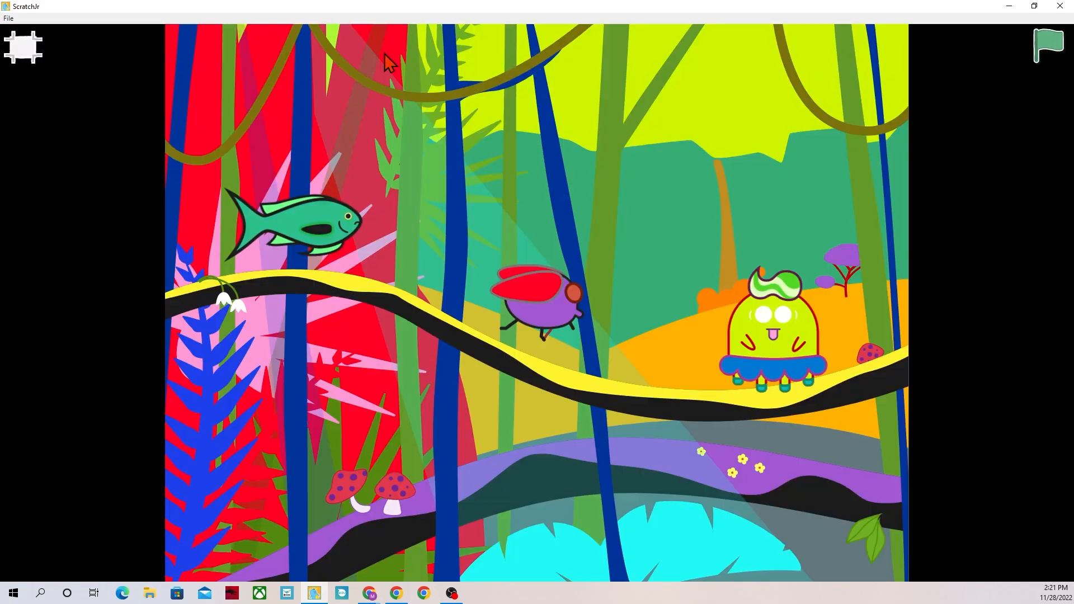
{"action": "left_click", "coordinate": [1047, 43]}
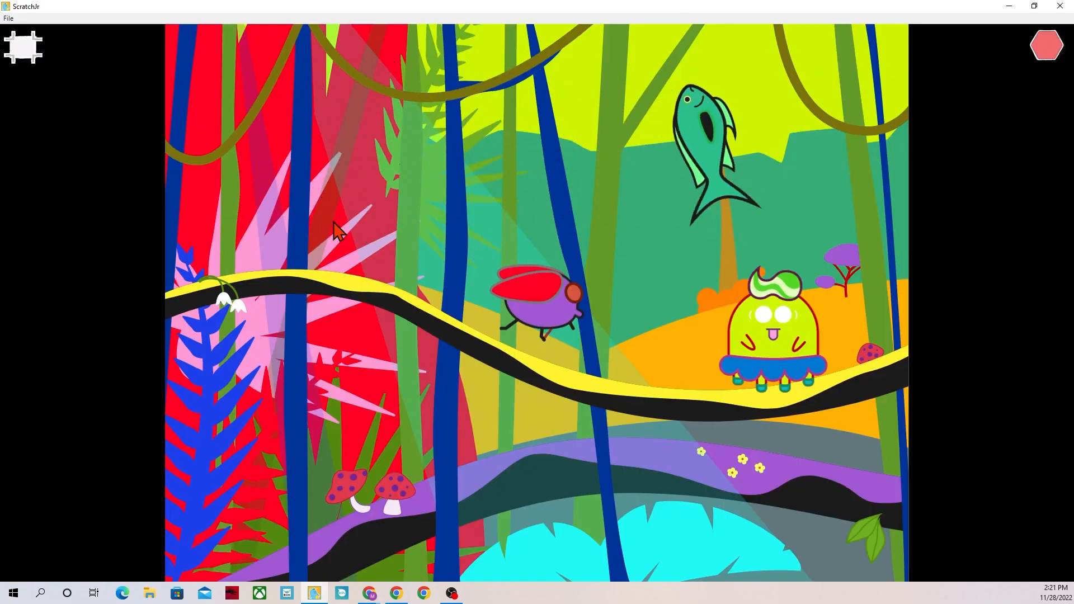
{"action": "left_click", "coordinate": [1048, 44]}
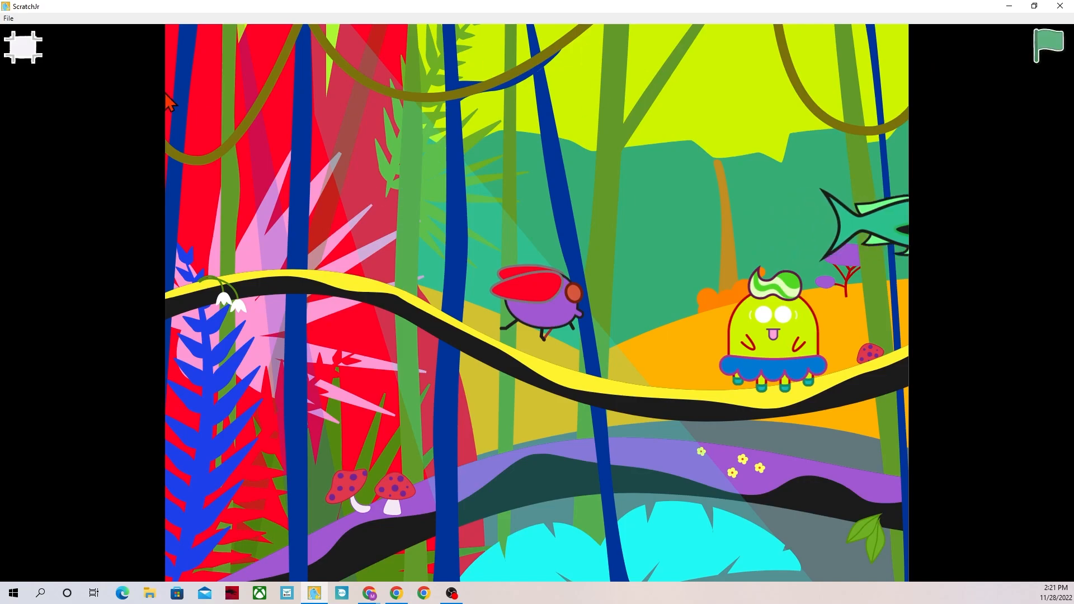
{"action": "left_click", "coordinate": [20, 46]}
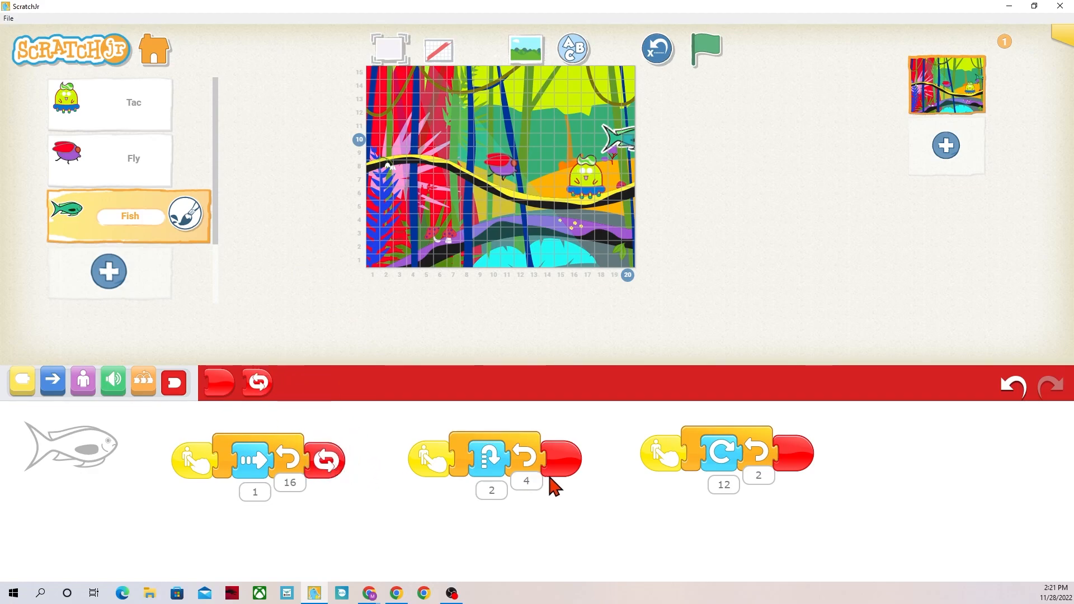
End the hop and spin scripts with Repeat Forever, then reset characters and stop the test run
{"action": "left_click_drag", "start_coordinate": [561, 458], "coordinate": [526, 425]}
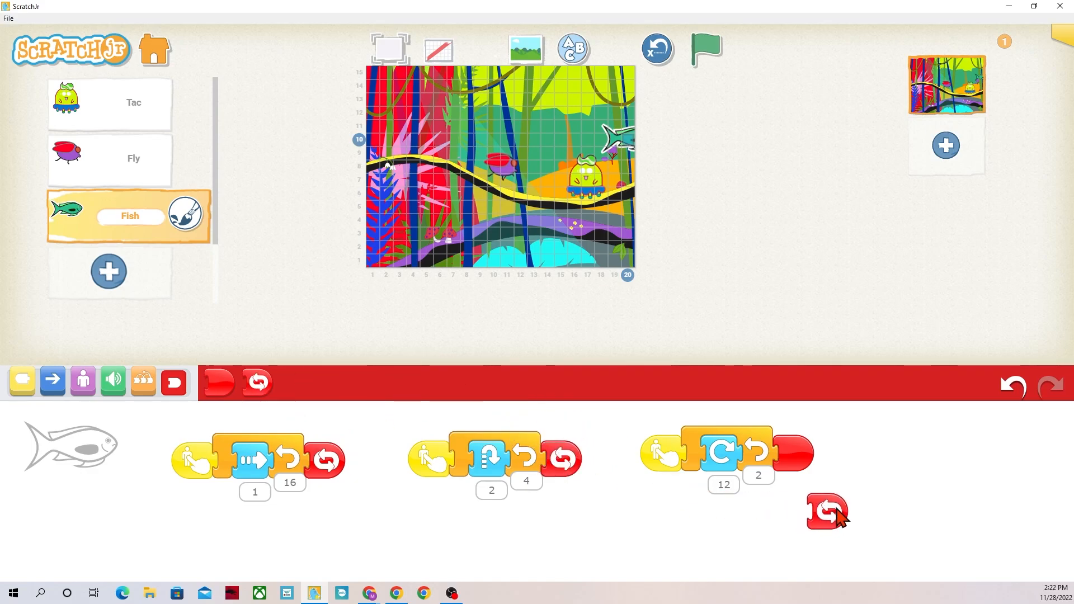
{"action": "left_click_drag", "start_coordinate": [826, 512], "coordinate": [816, 496]}
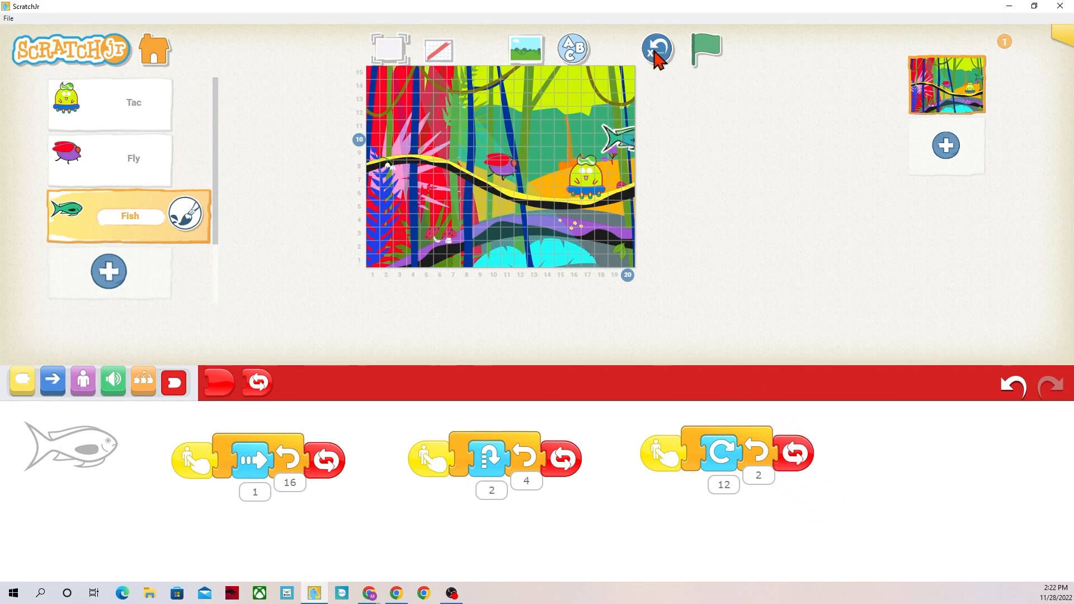
{"action": "left_click", "coordinate": [705, 49]}
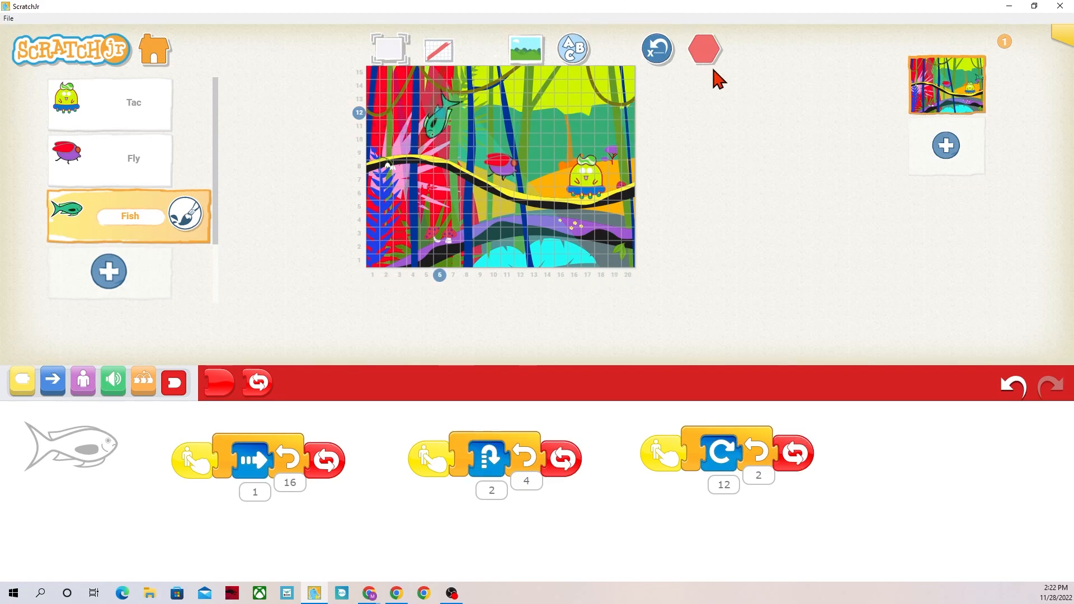
{"action": "left_click", "coordinate": [705, 48]}
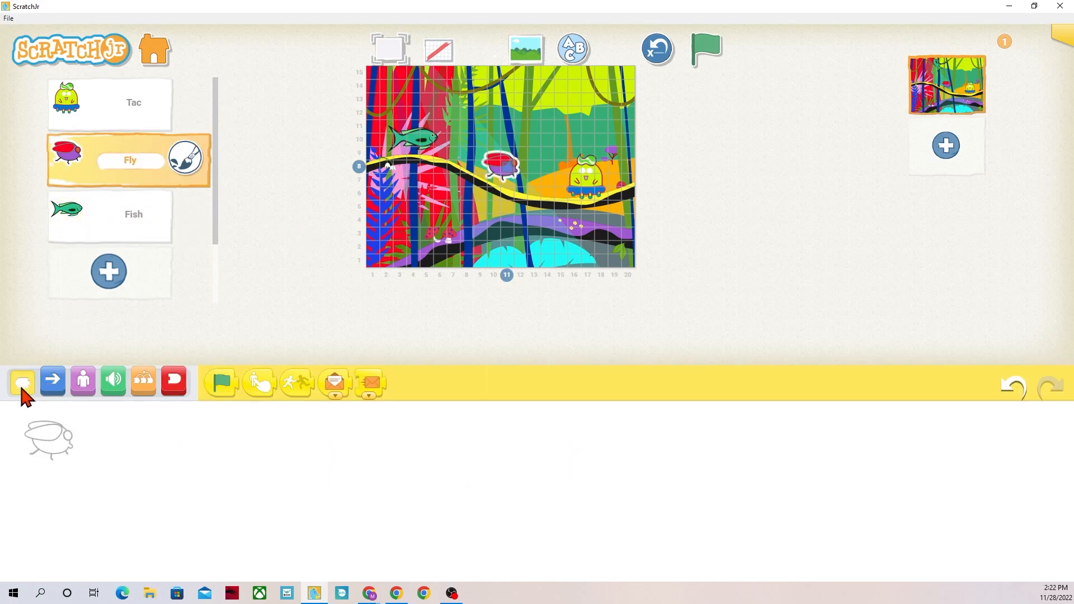
{"action": "mouse_move", "coordinate": [460, 122]}
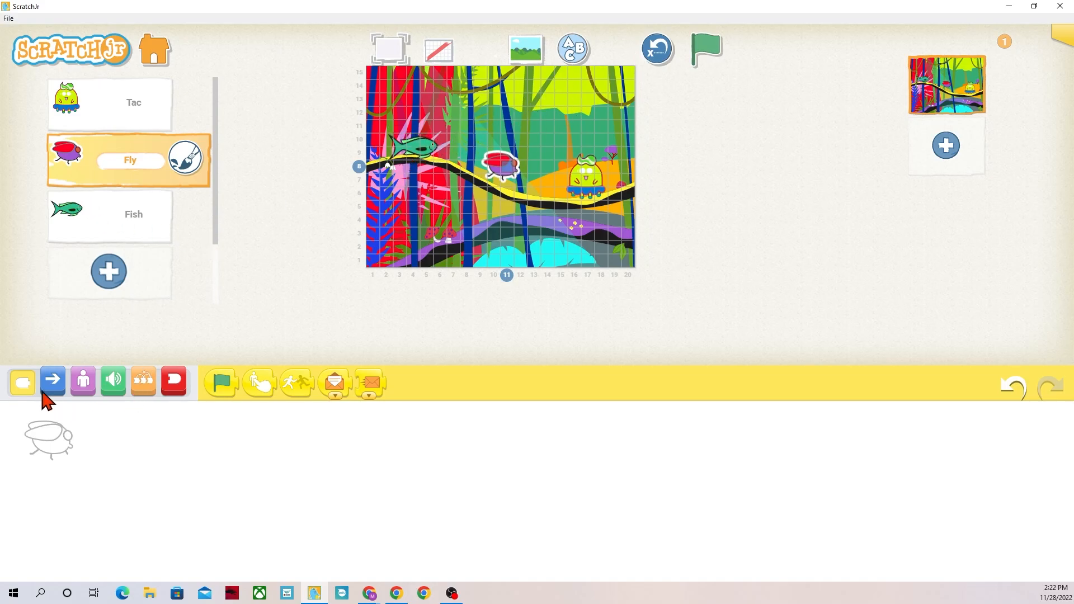
Assemble Fly's bump script: hide, wait 10, show, wait 10, repeating forever
{"action": "left_click_drag", "start_coordinate": [220, 382], "coordinate": [180, 451]}
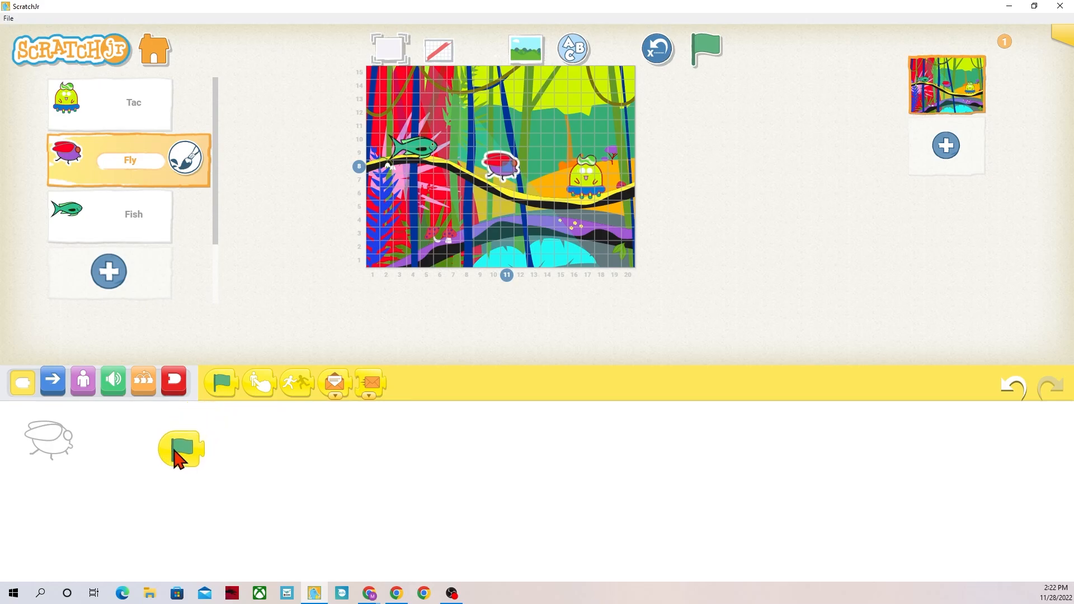
{"action": "left_click", "coordinate": [52, 380]}
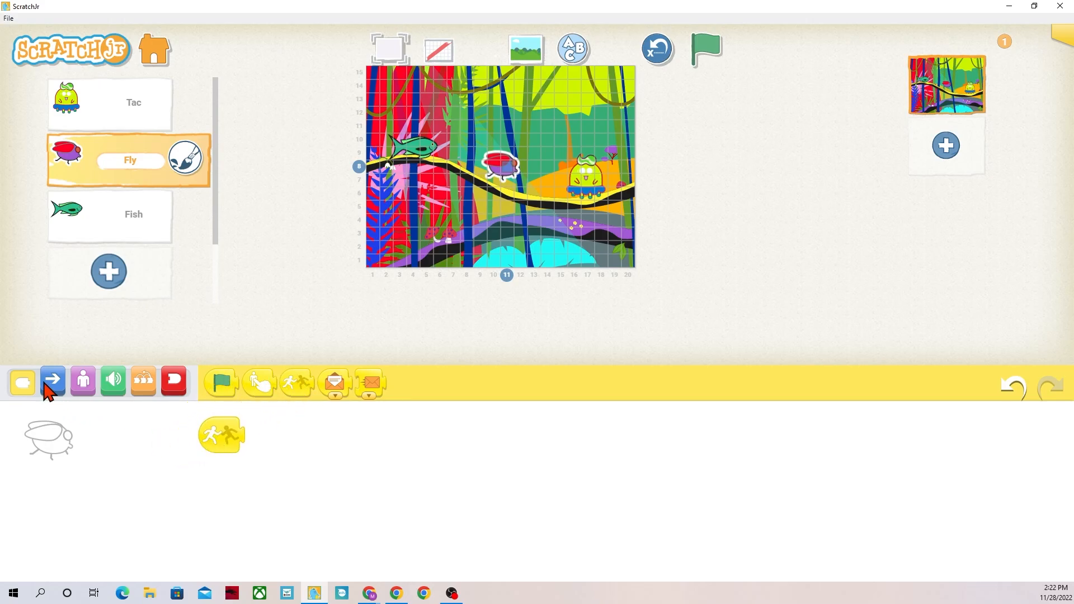
{"action": "left_click", "coordinate": [83, 380]}
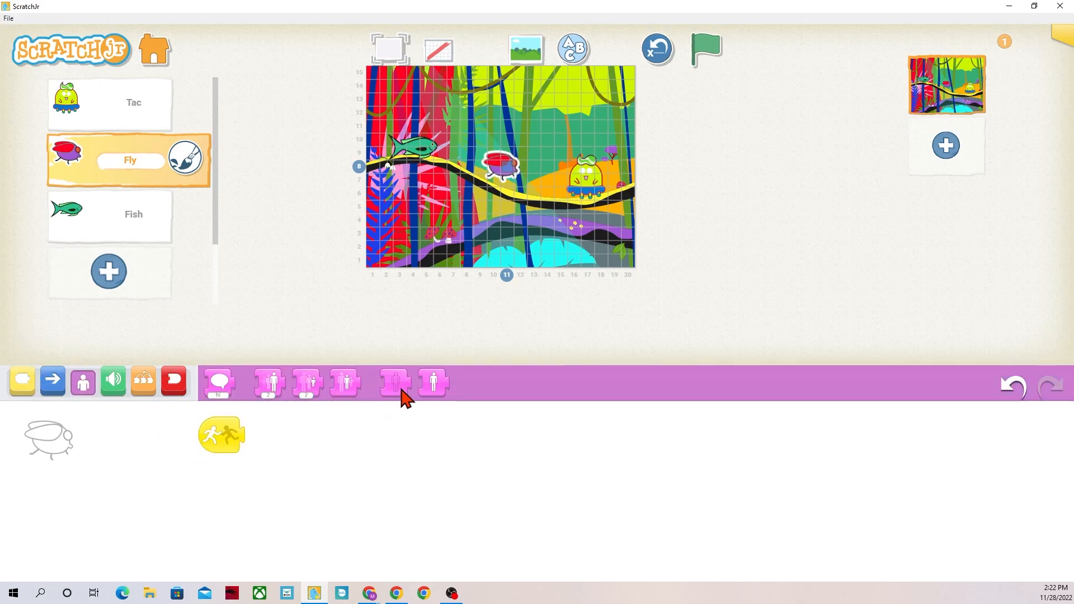
{"action": "left_click_drag", "start_coordinate": [394, 382], "coordinate": [455, 476]}
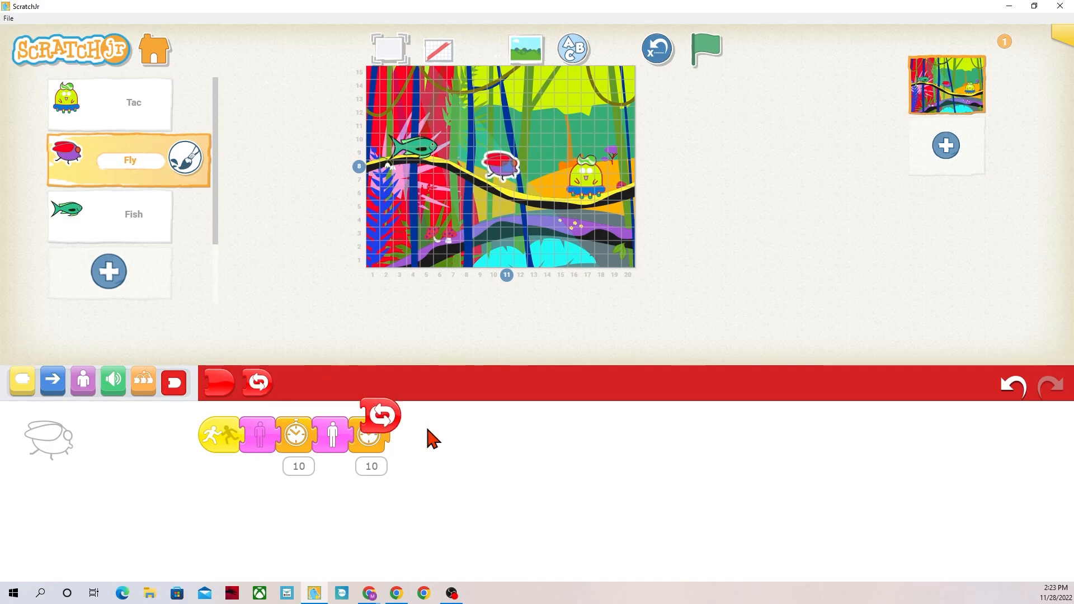
{"action": "left_click_drag", "start_coordinate": [377, 414], "coordinate": [407, 435]}
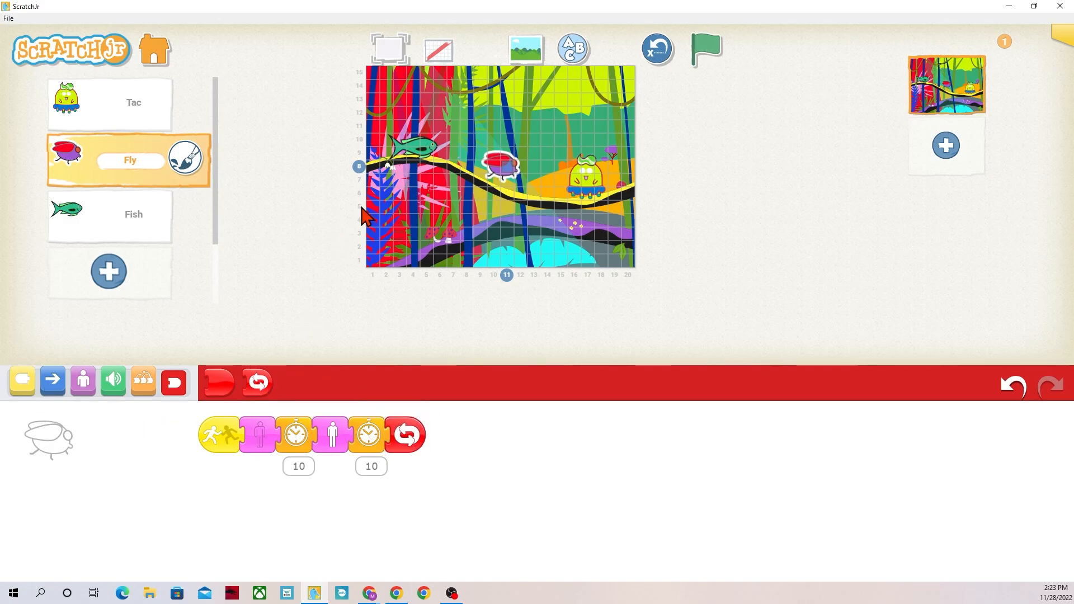
{"action": "mouse_move", "coordinate": [114, 382]}
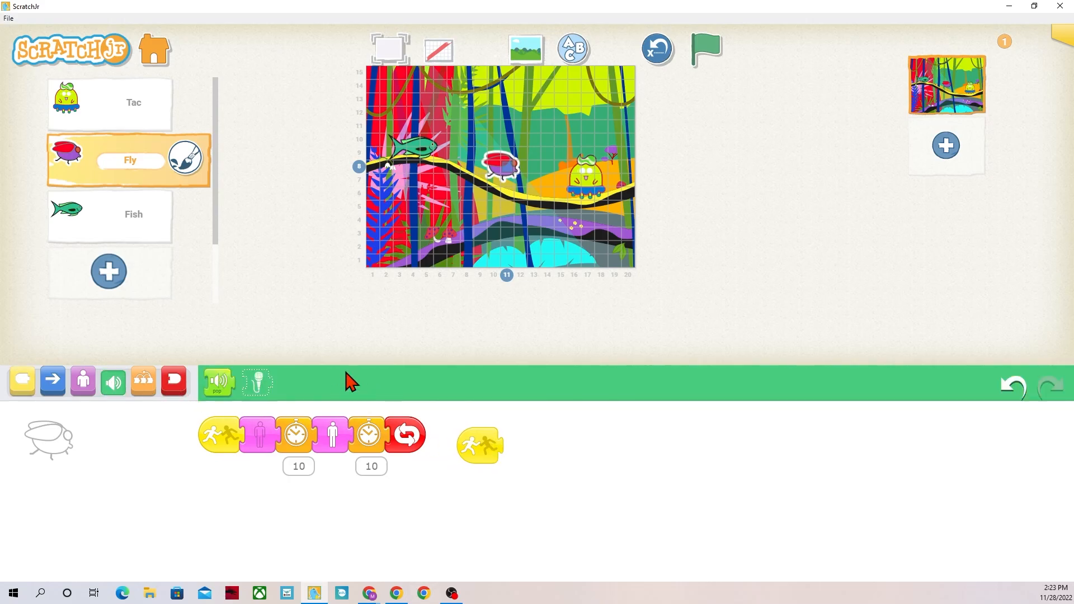
Record a new microphone sound and attach it to Fly's second bump trigger, then select Tac
{"action": "left_click", "coordinate": [257, 383]}
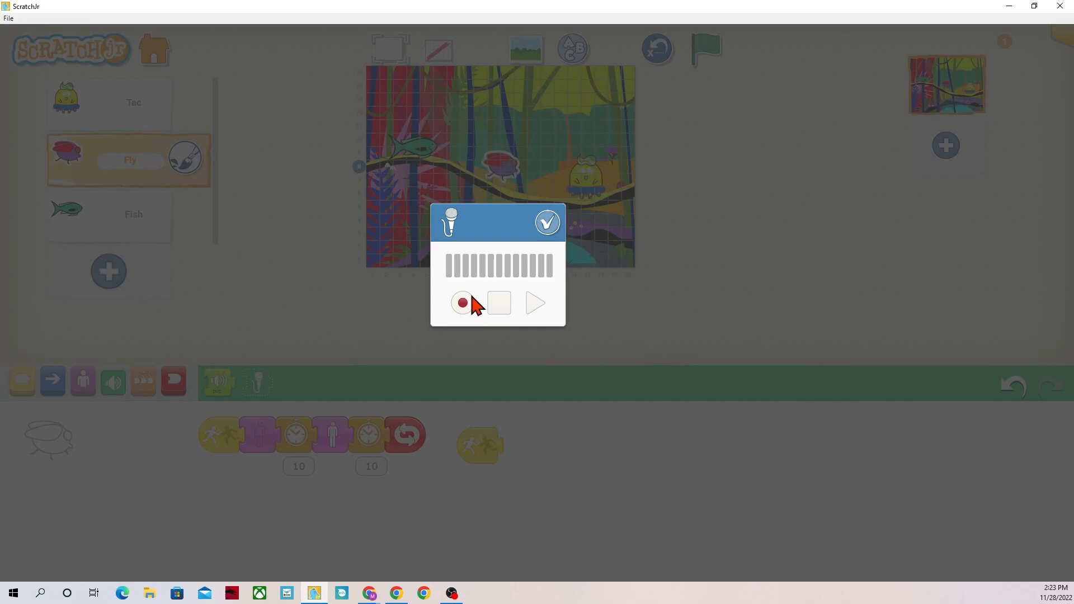
{"action": "mouse_move", "coordinate": [562, 236]}
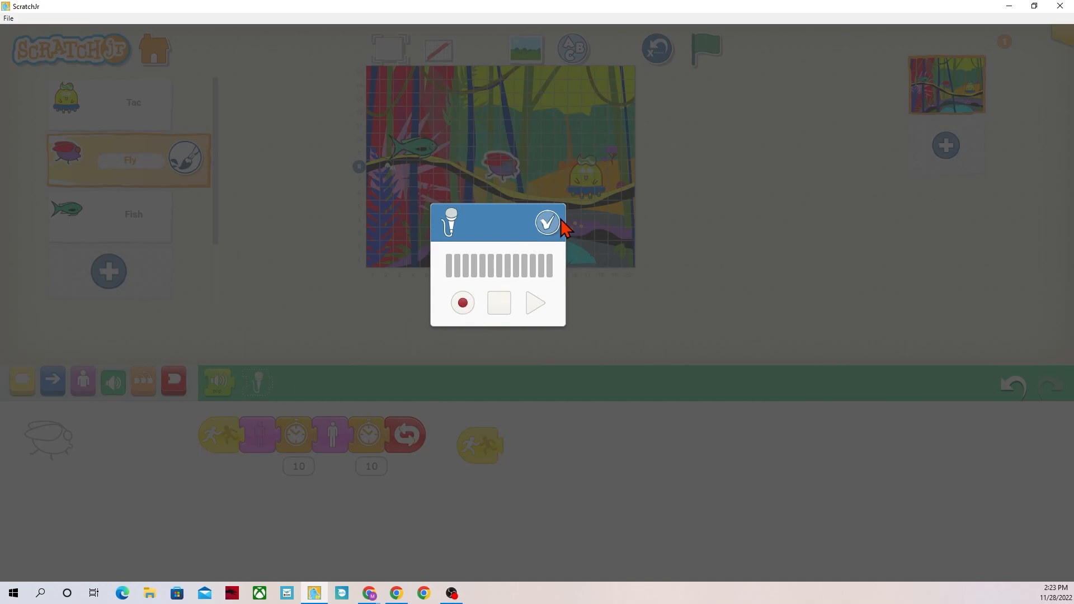
{"action": "left_click", "coordinate": [462, 301]}
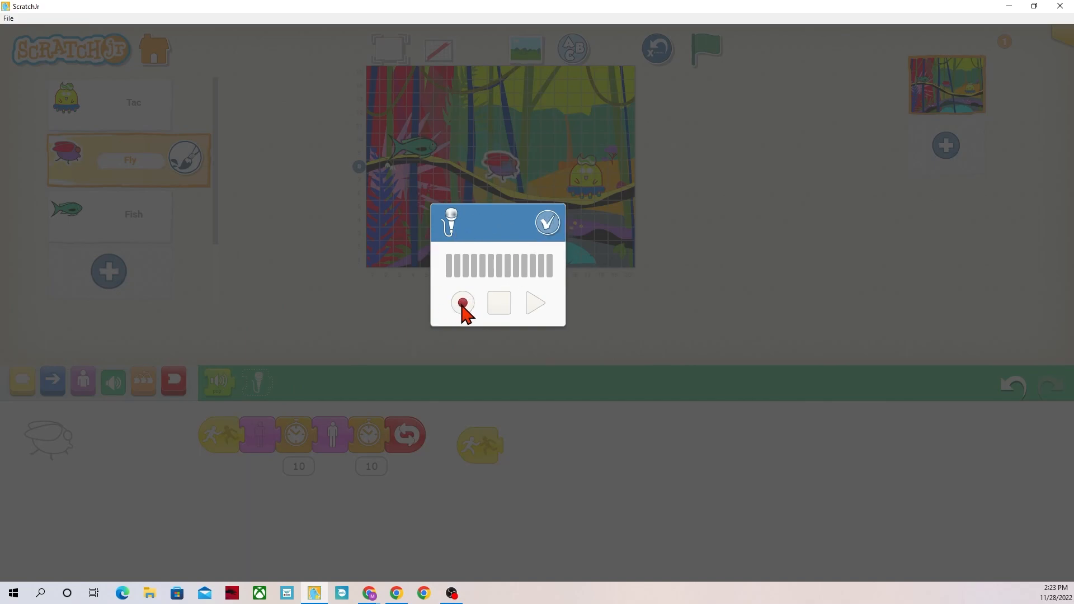
{"action": "mouse_move", "coordinate": [556, 318]}
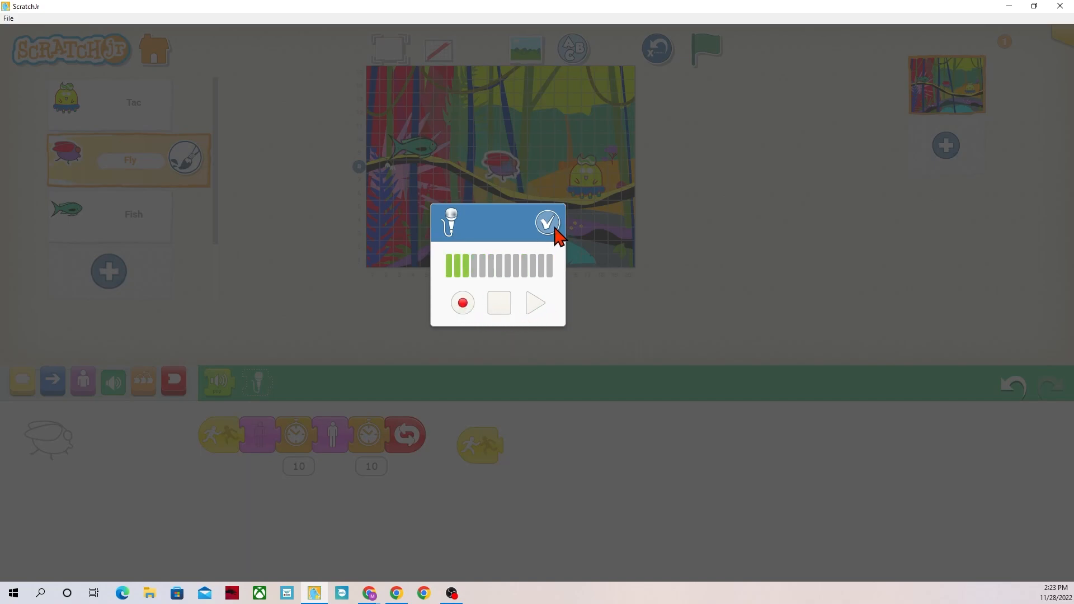
{"action": "left_click", "coordinate": [548, 222]}
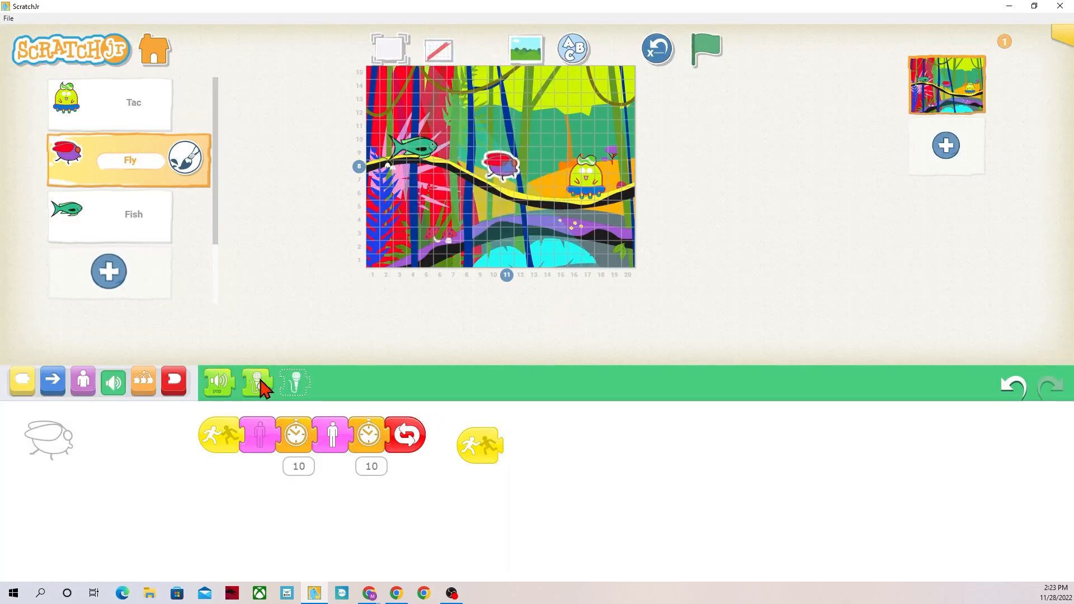
{"action": "left_click", "coordinate": [256, 383]}
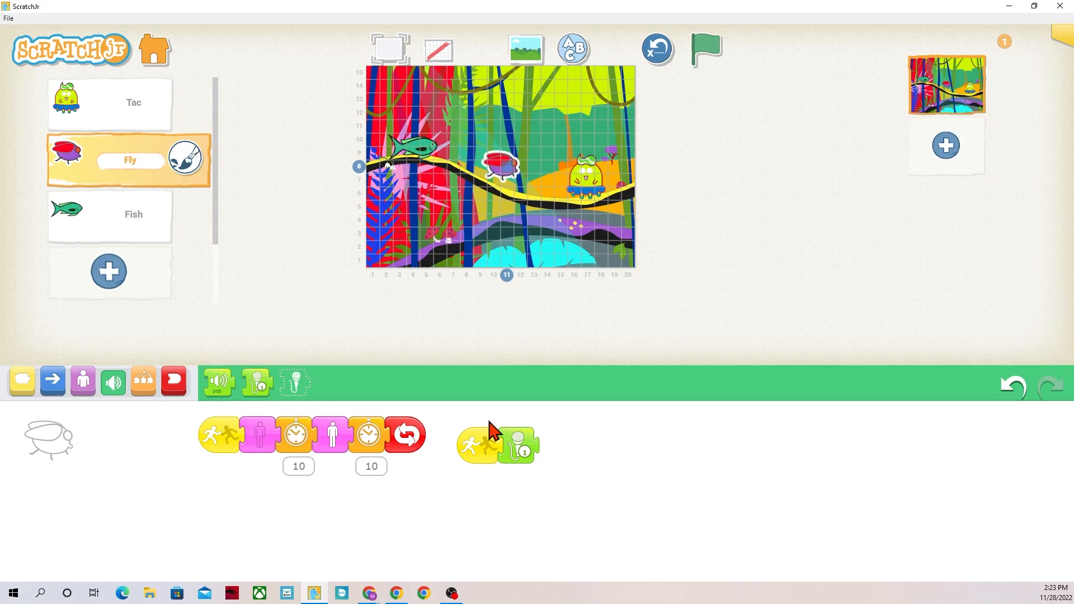
{"action": "mouse_move", "coordinate": [446, 485]}
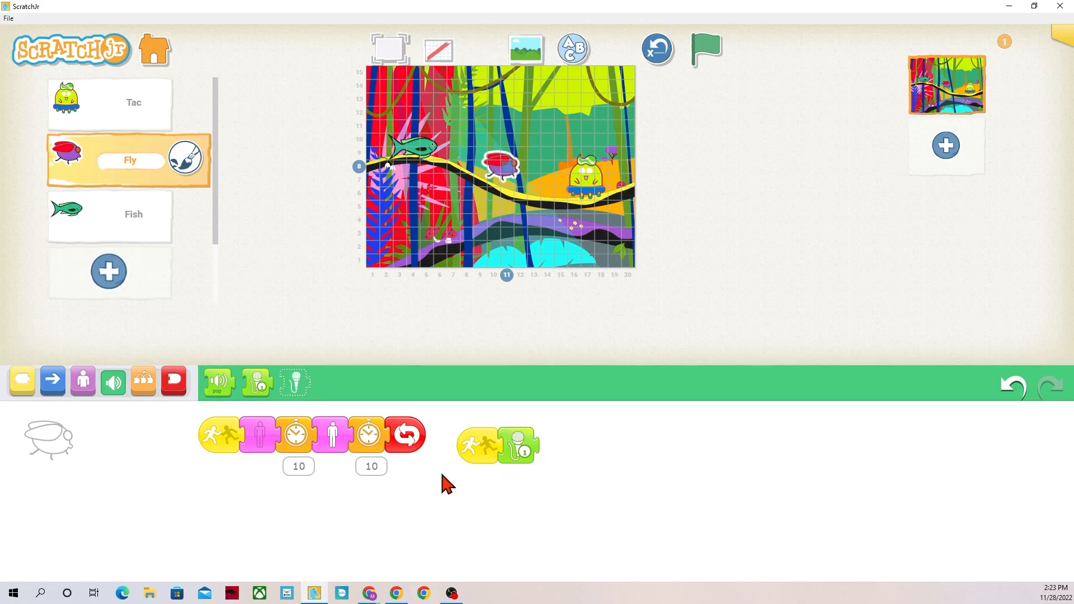
{"action": "left_click", "coordinate": [110, 102]}
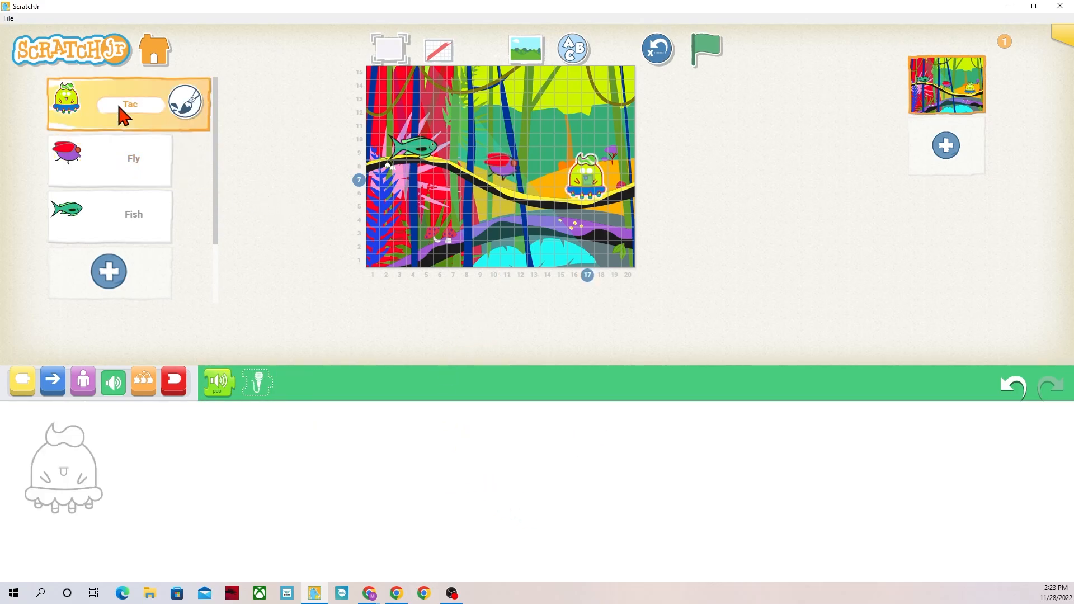
{"action": "mouse_move", "coordinate": [70, 355]}
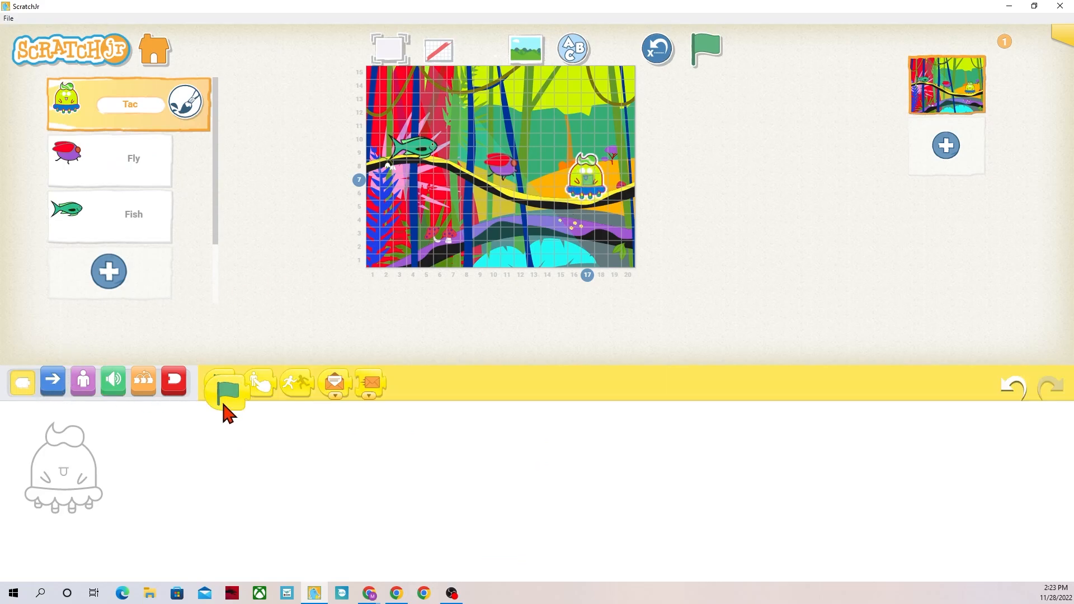
Give Tac a green-flag script with Jump 2 repeating forever
{"action": "left_click_drag", "start_coordinate": [222, 387], "coordinate": [188, 455]}
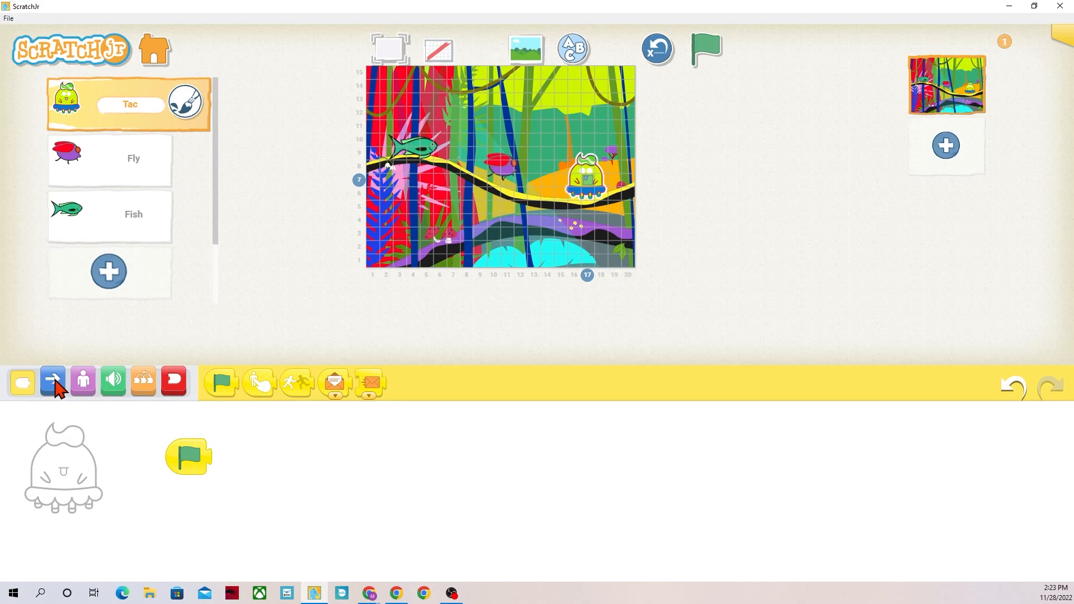
{"action": "left_click", "coordinate": [52, 381]}
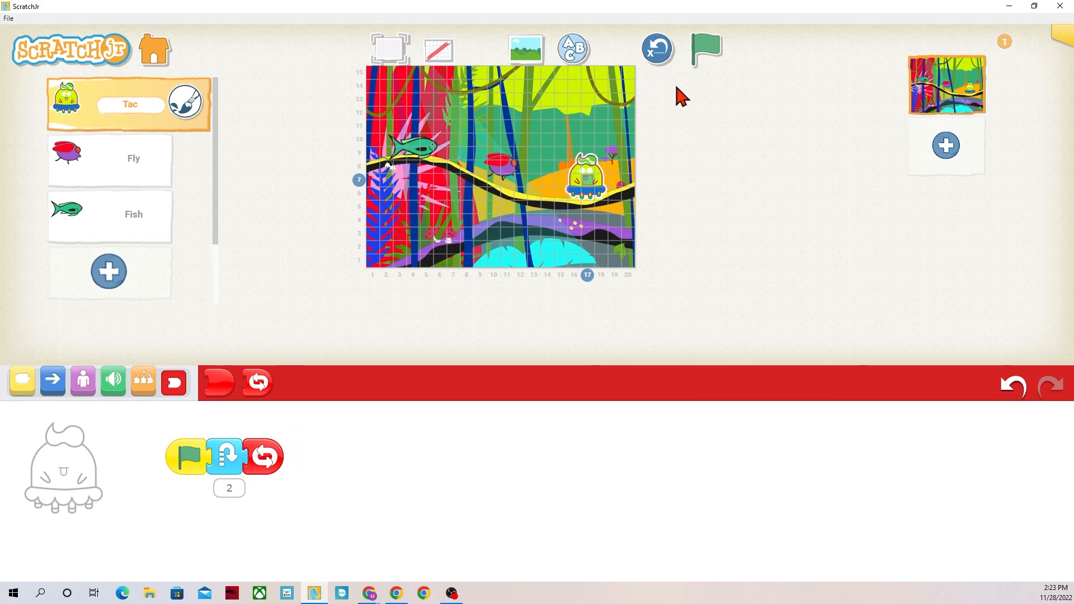
{"action": "left_click", "coordinate": [705, 49]}
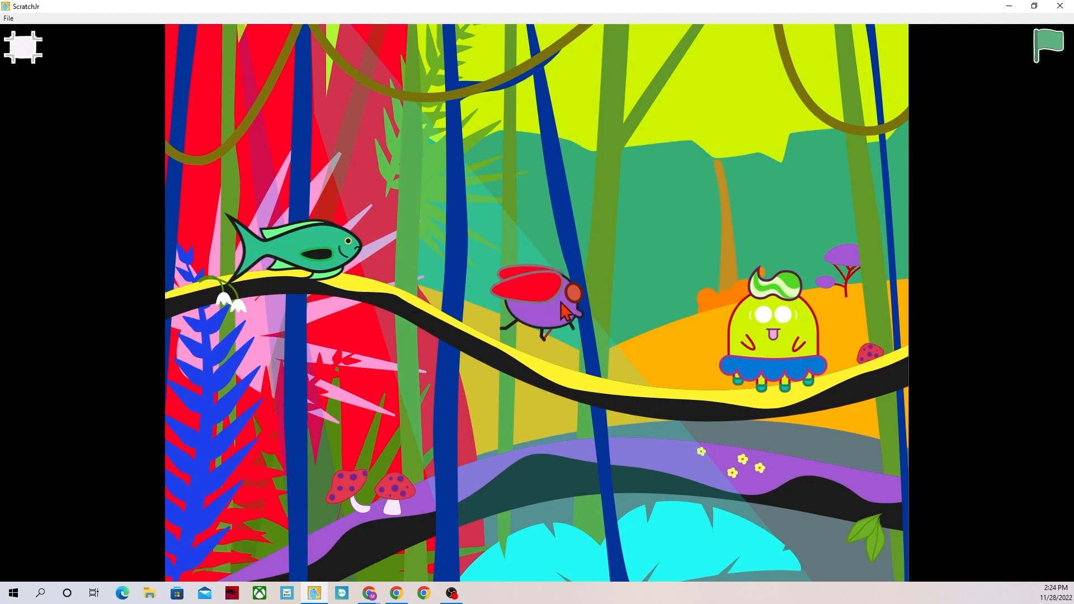
{"action": "mouse_move", "coordinate": [802, 358]}
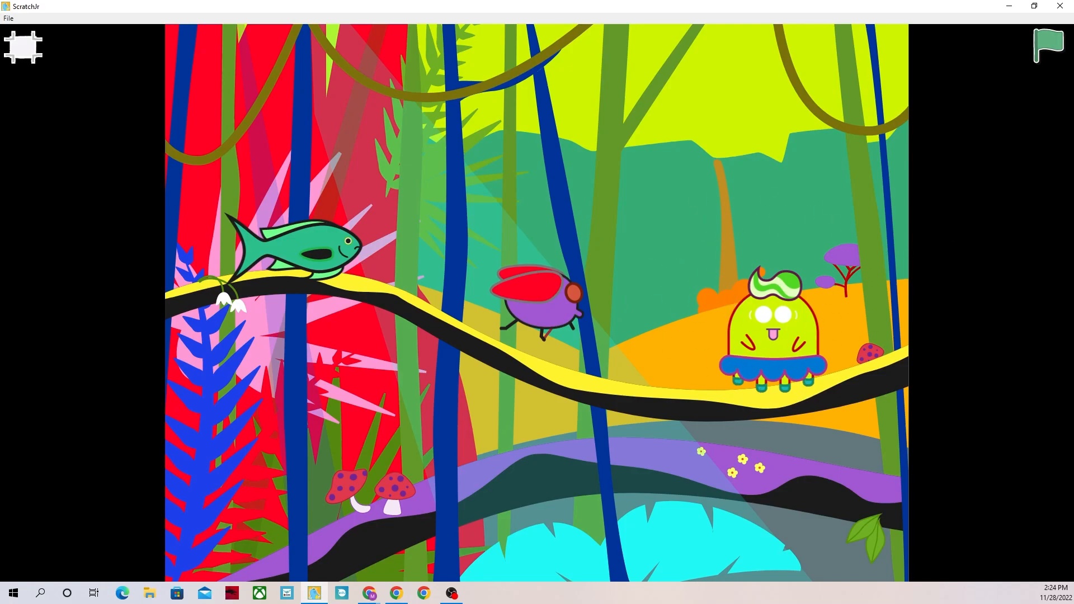
Run the scene full screen repeatedly: green flag for Tac's jump, tap Fish to swim and spin
{"action": "left_click", "coordinate": [1045, 45]}
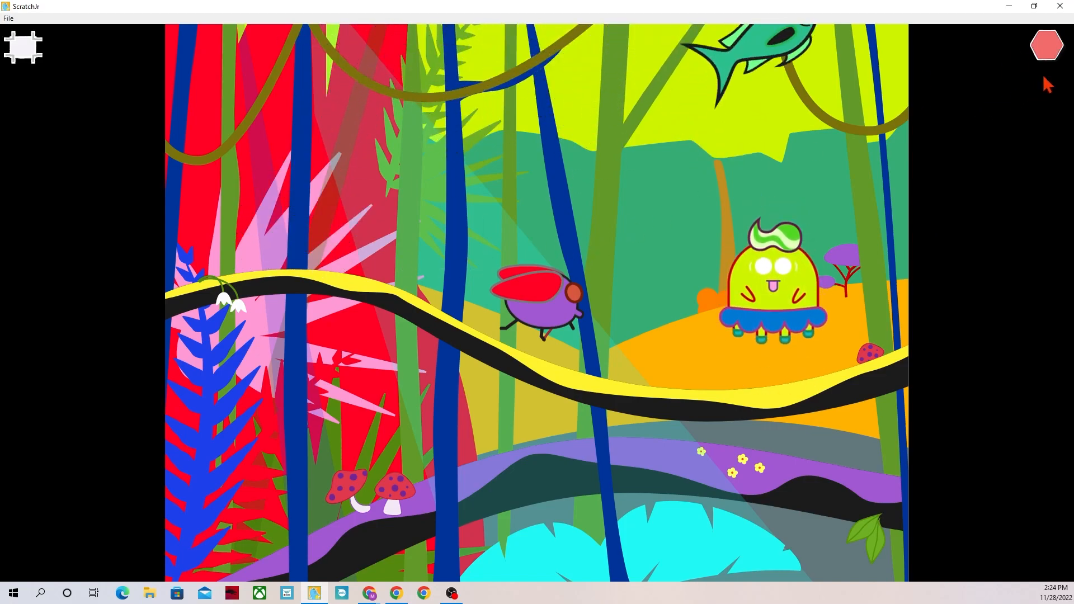
{"action": "left_click", "coordinate": [1047, 45]}
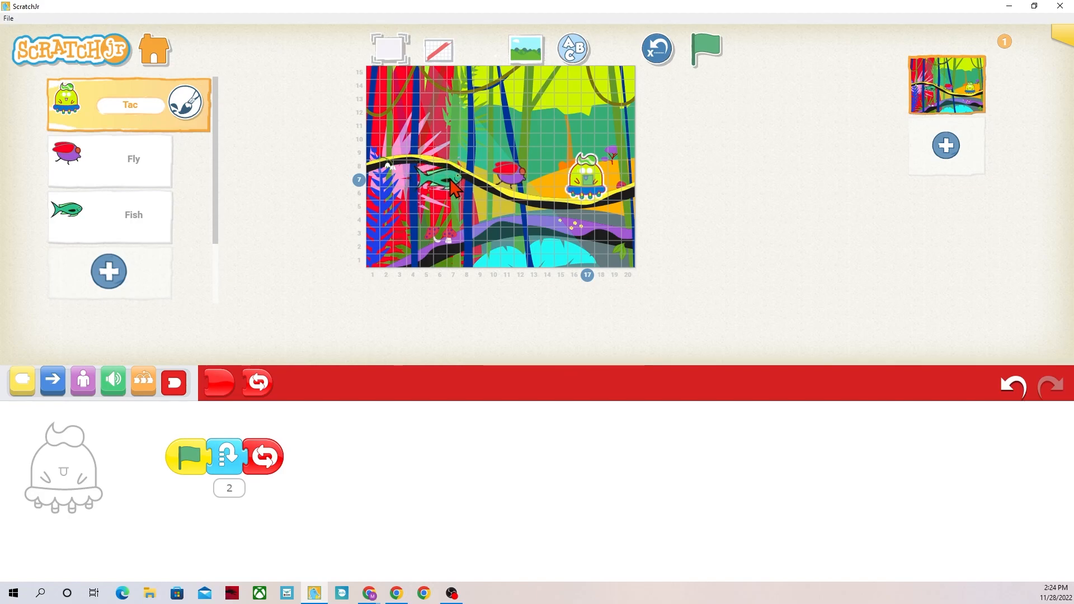
{"action": "left_click", "coordinate": [705, 49]}
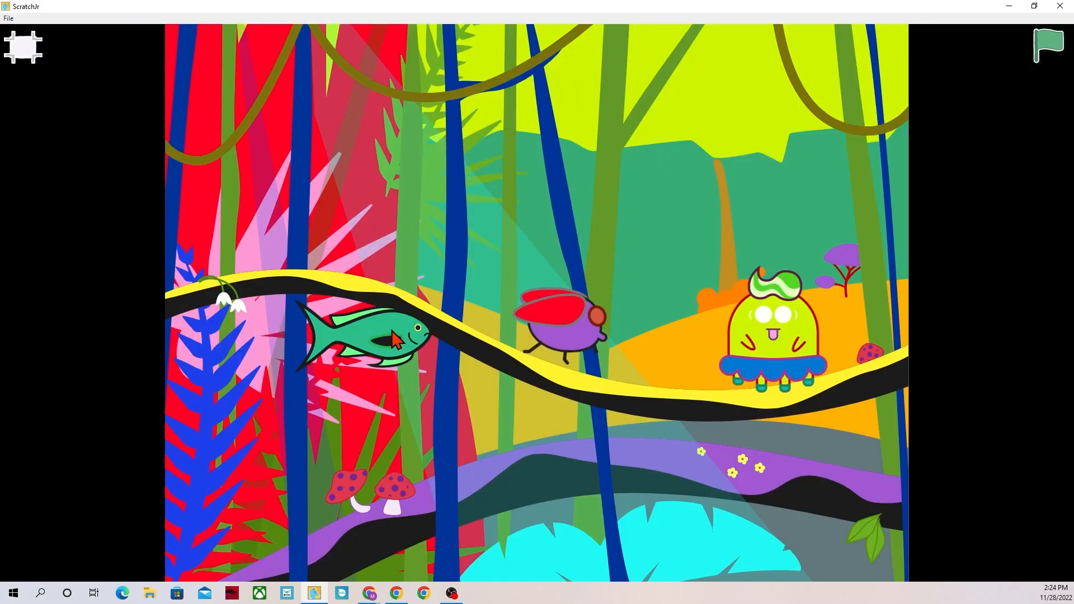
{"action": "left_click", "coordinate": [1046, 44]}
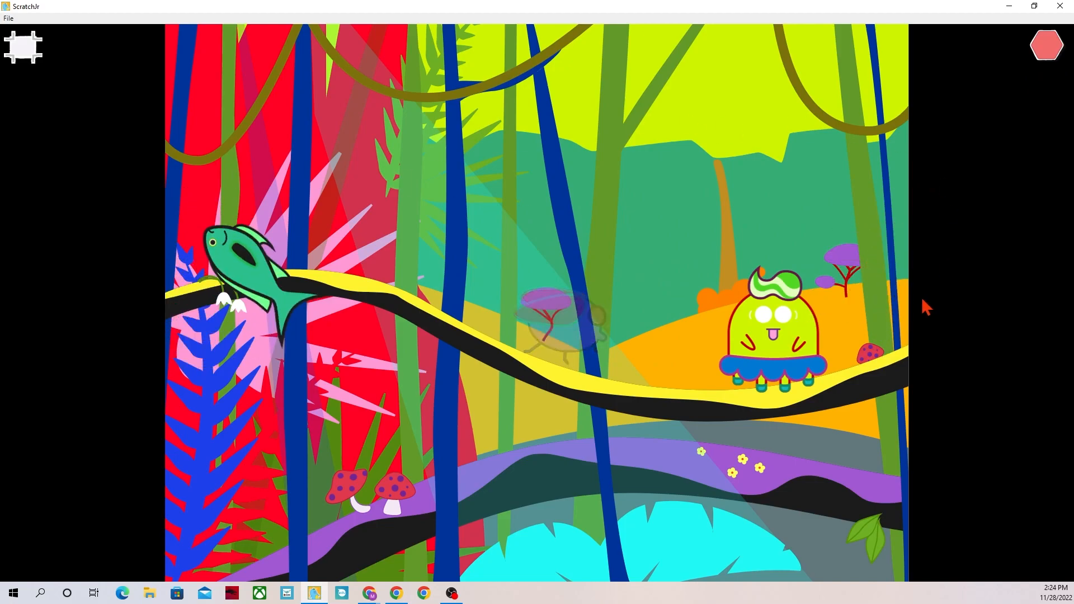
{"action": "left_click", "coordinate": [1047, 45]}
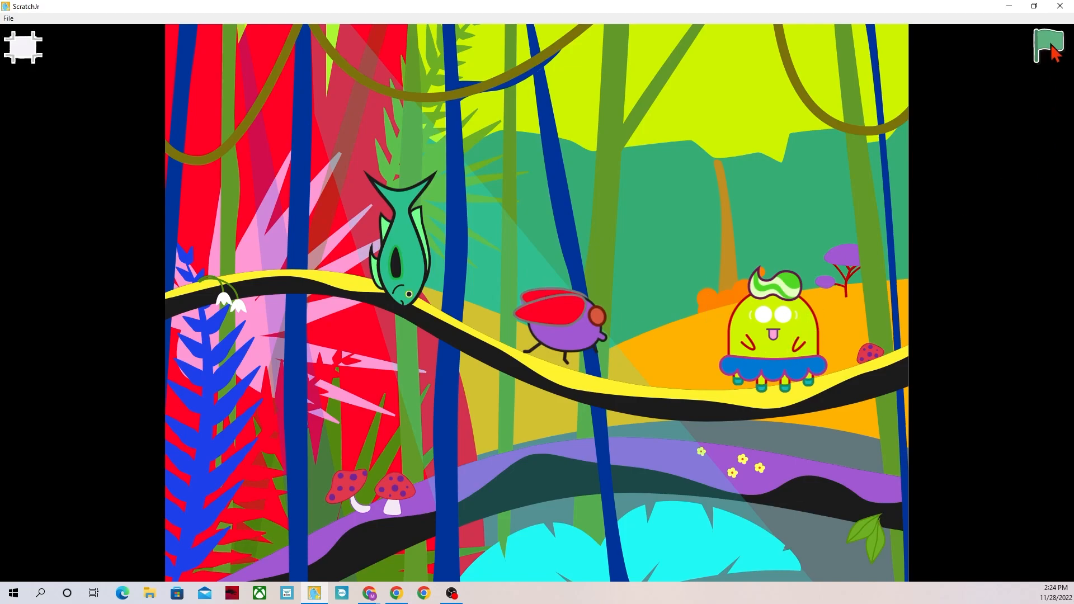
{"action": "mouse_move", "coordinate": [1055, 43]}
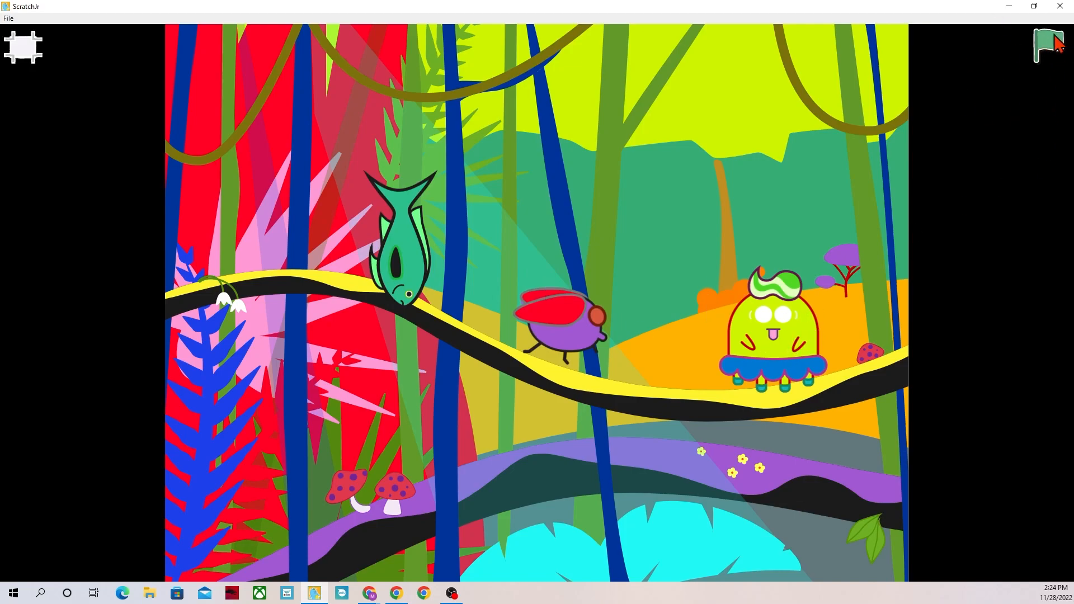
{"action": "mouse_move", "coordinate": [819, 294]}
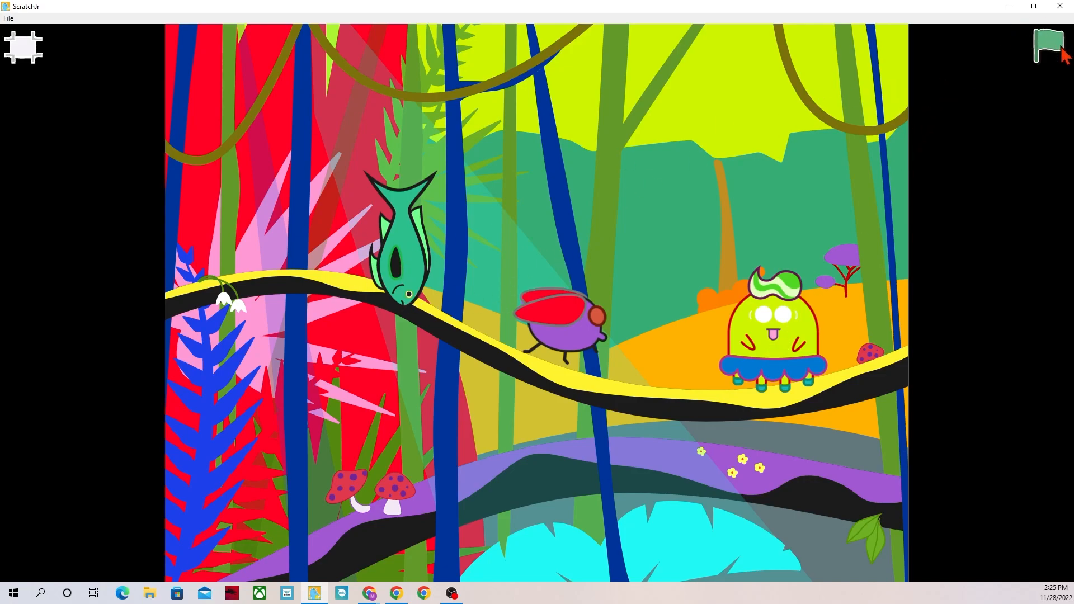
{"action": "left_click", "coordinate": [1047, 46]}
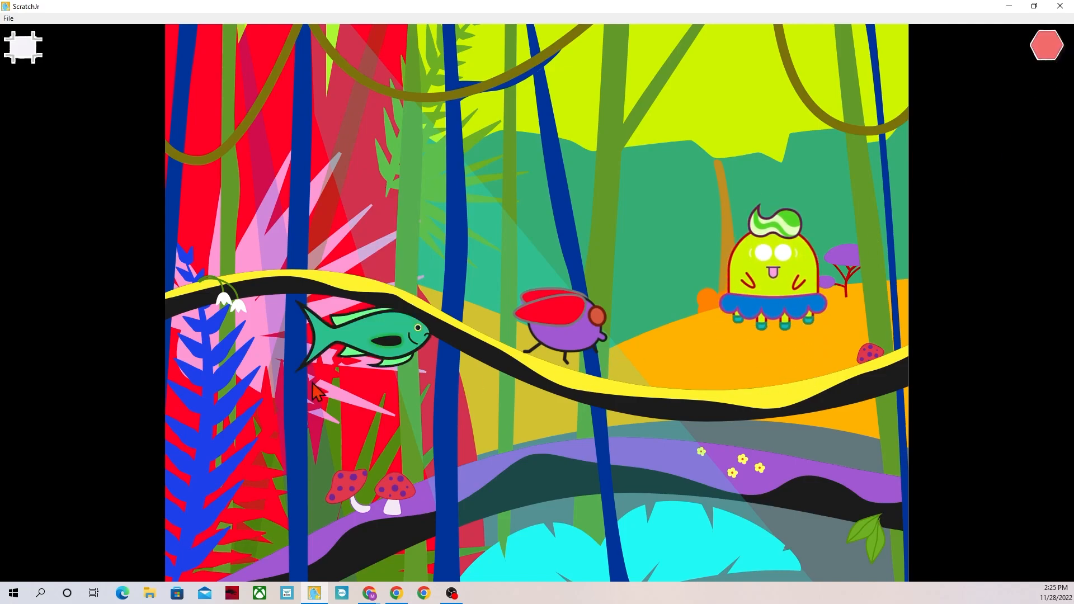